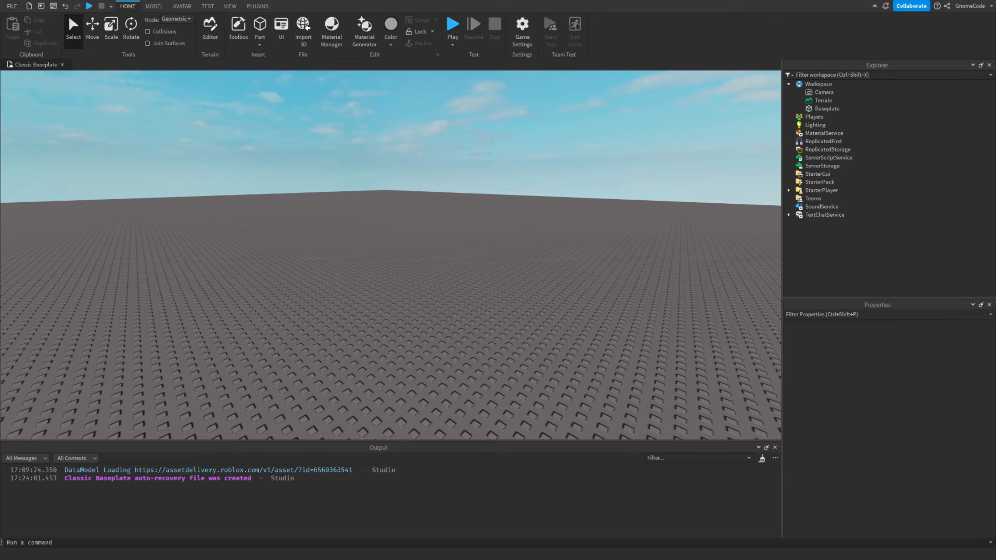
Add a new Script to Workspace and declare local myApple = "Apple".
click(817, 84)
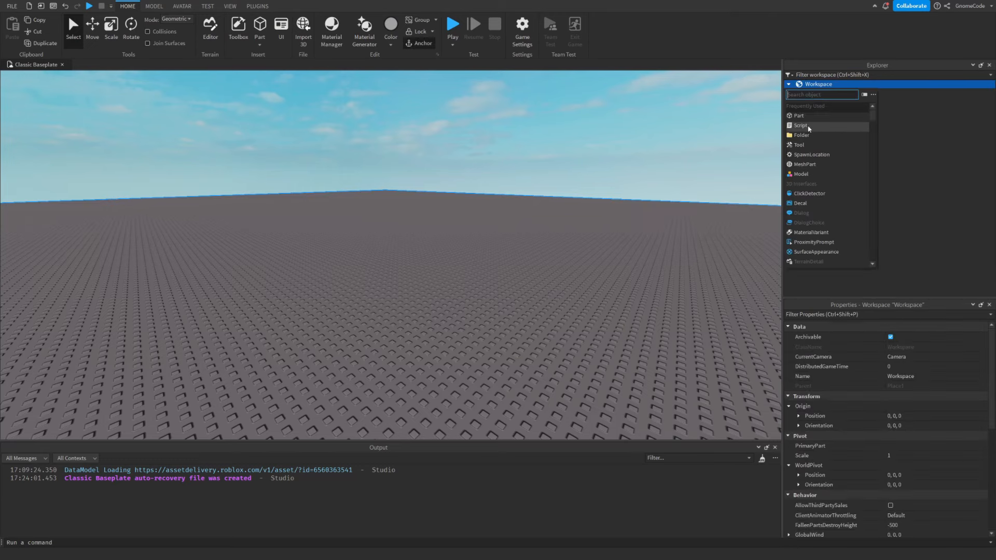
click(801, 126)
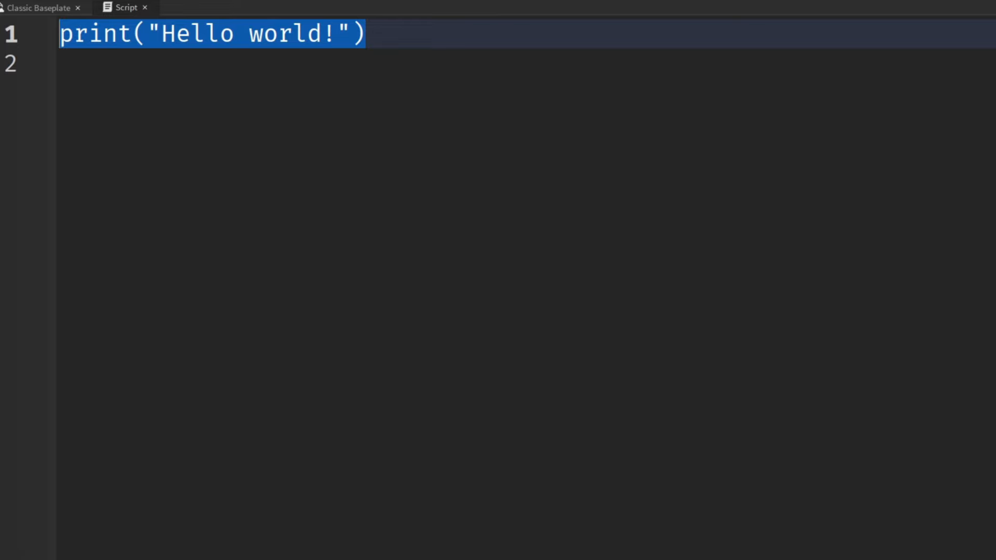
text(local)
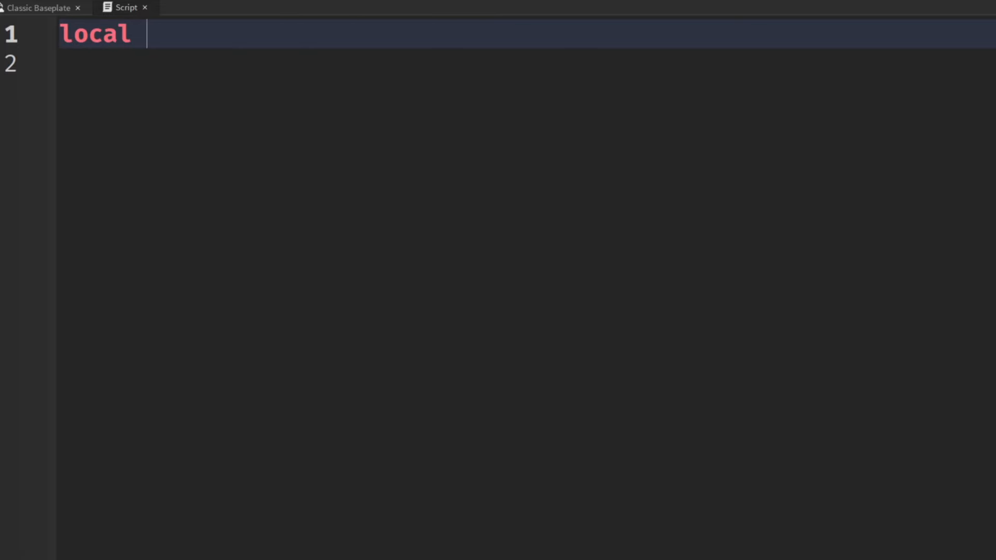
text(myApple)
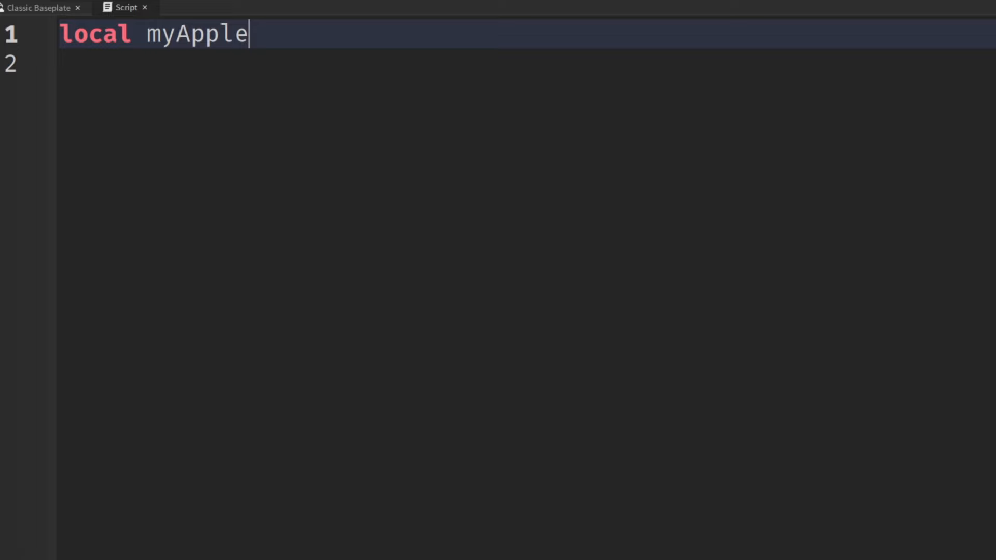
text(= "")
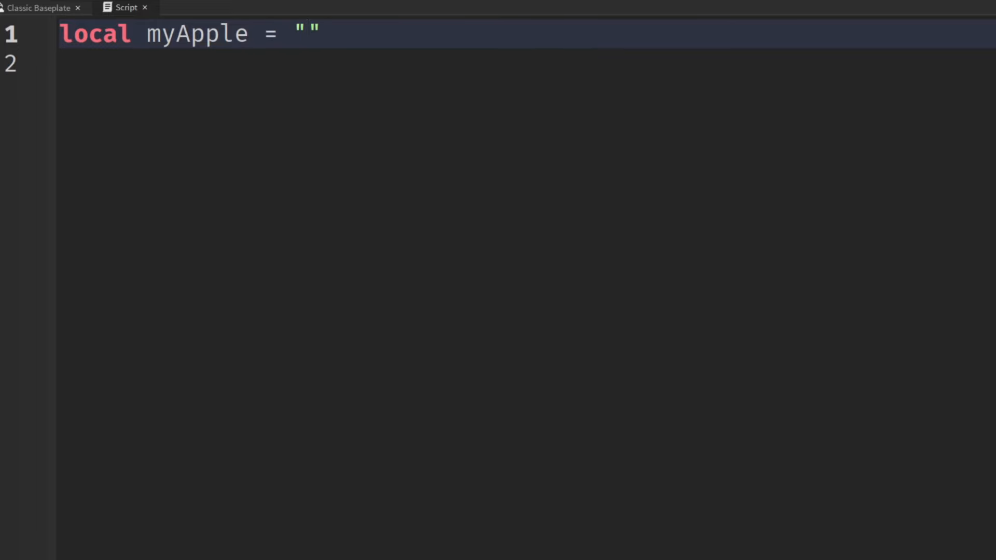
text(Apple)
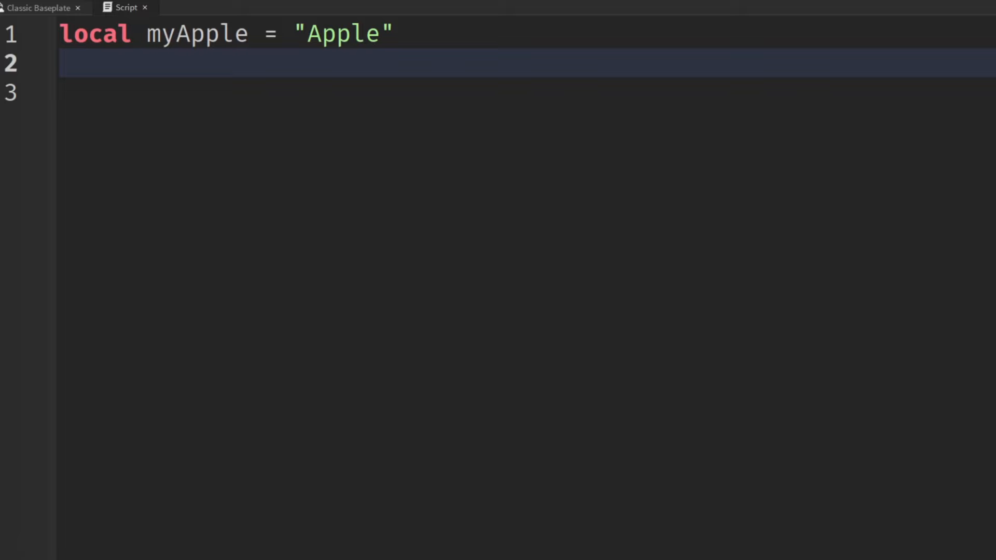
Declare local myApplePrice = 5 and local myAppleColor = "Red".
text(local)
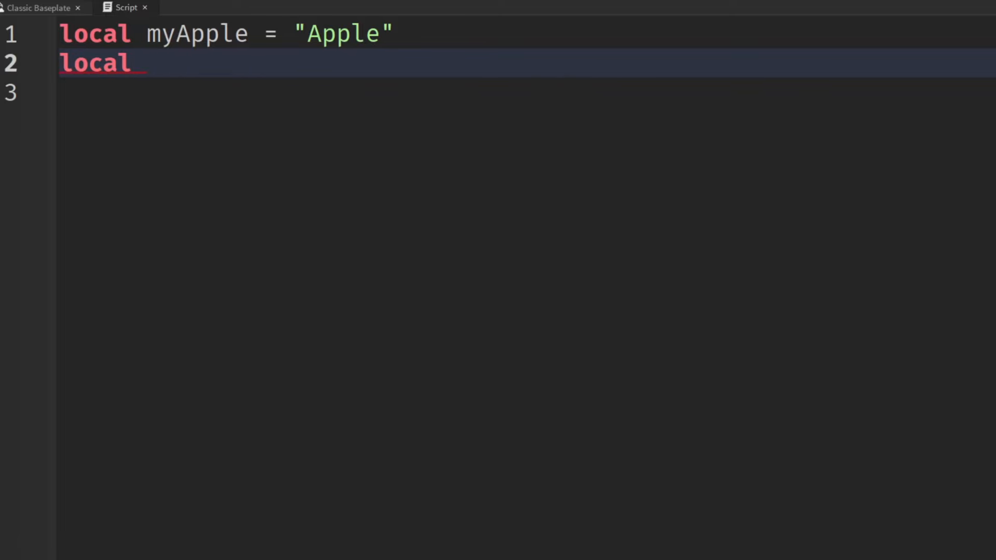
text(myApplePr)
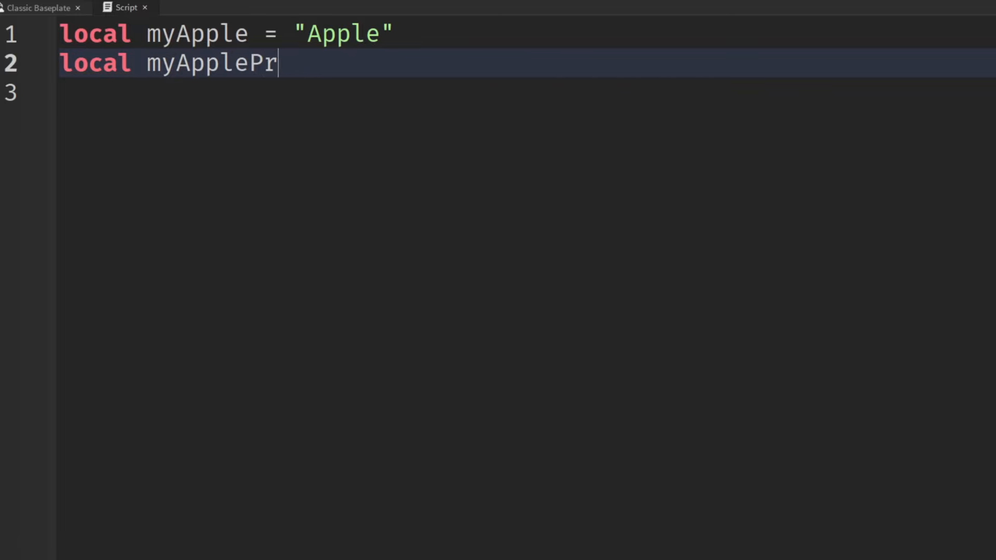
text(ice = 5)
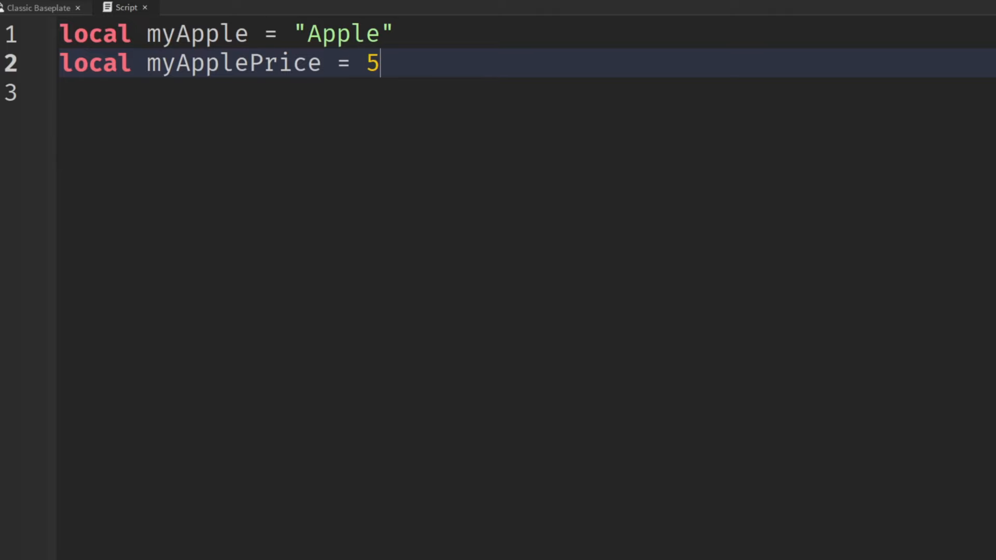
text(local)
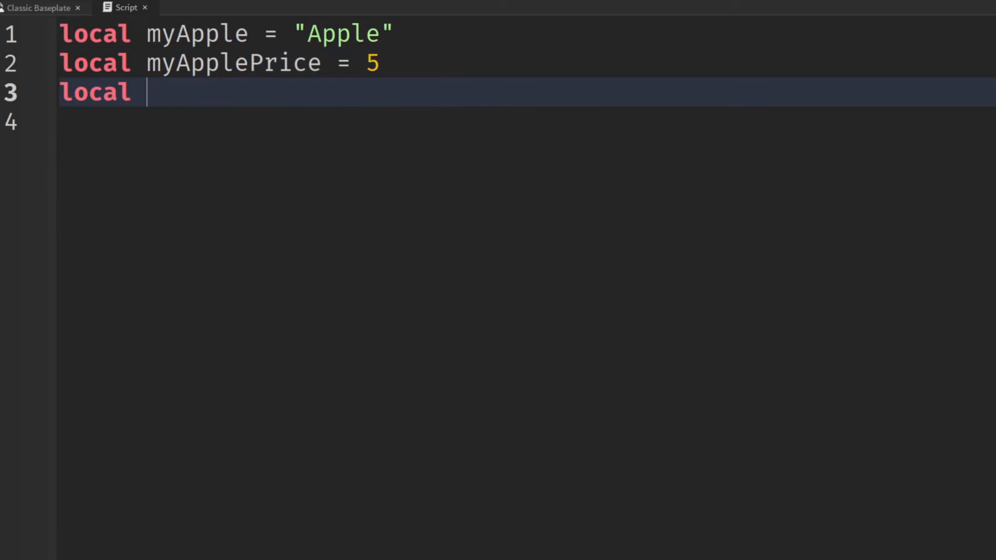
text(myAppleCol)
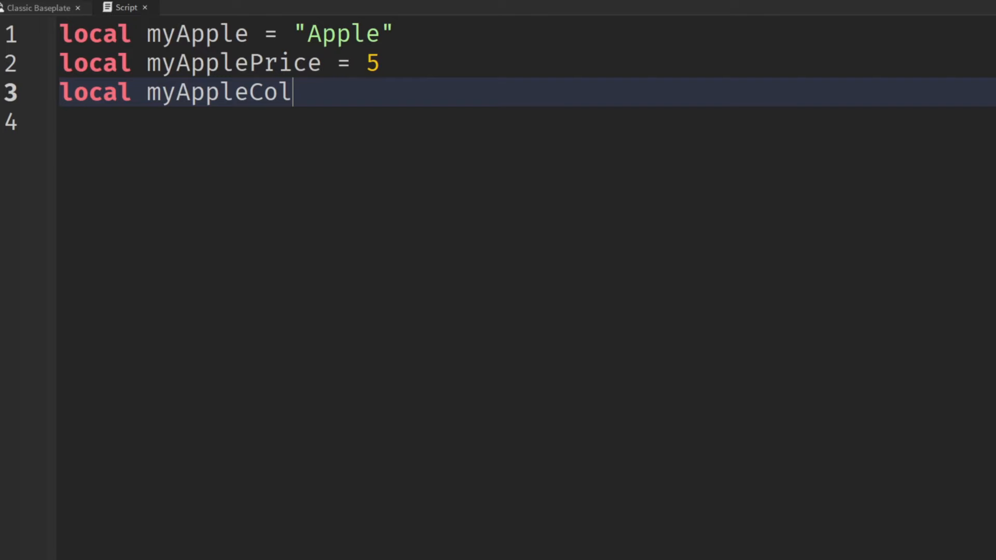
text(or = "R)
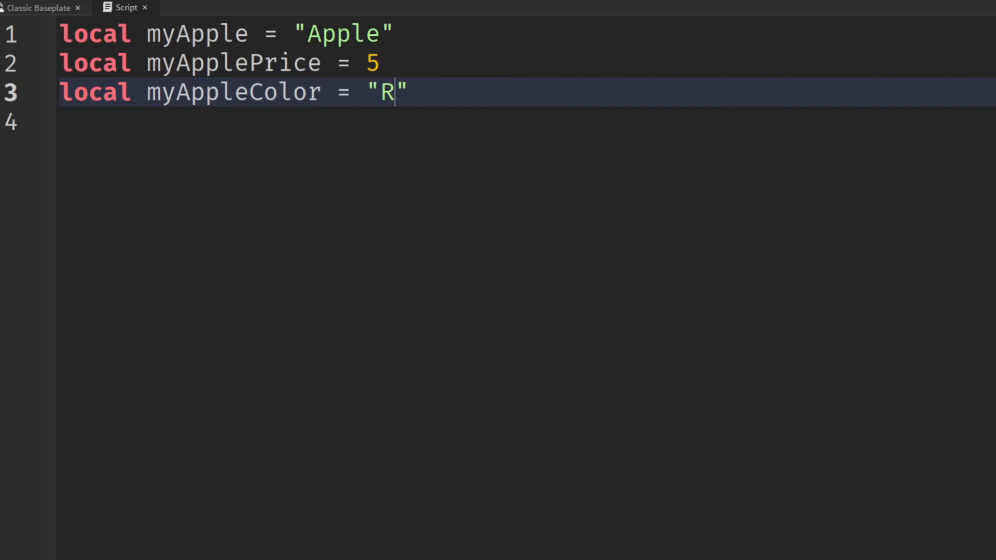
text(ed)
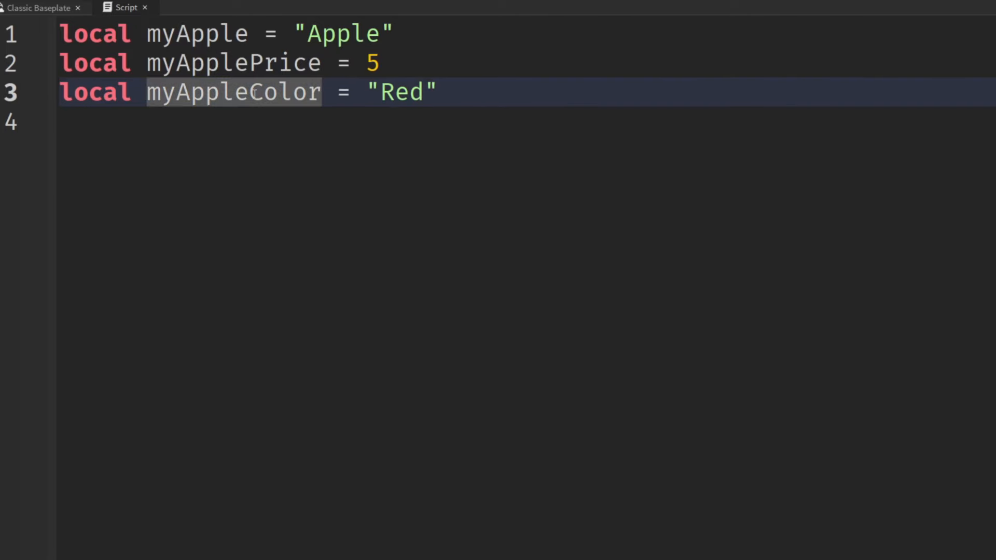
Write local myApple = {Name = "Apple", Price = 5, "Color" = "Red"} replacing the separate variables.
double_click(197, 33)
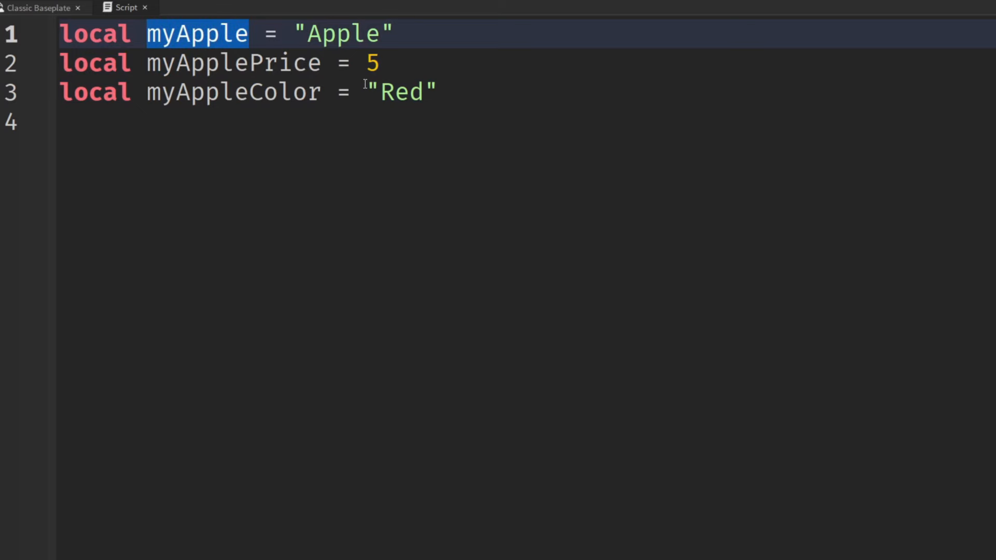
mouse_move(398, 92)
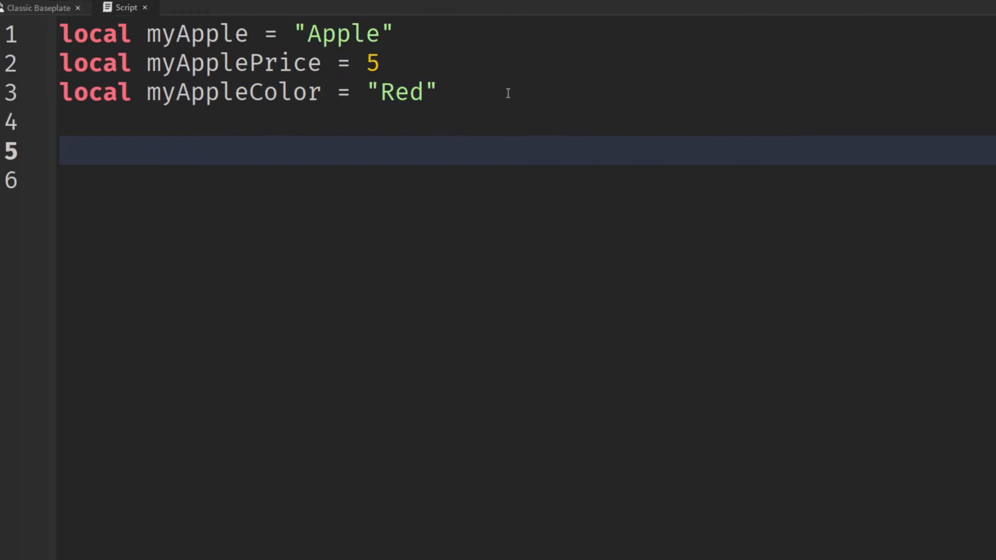
text(local my)
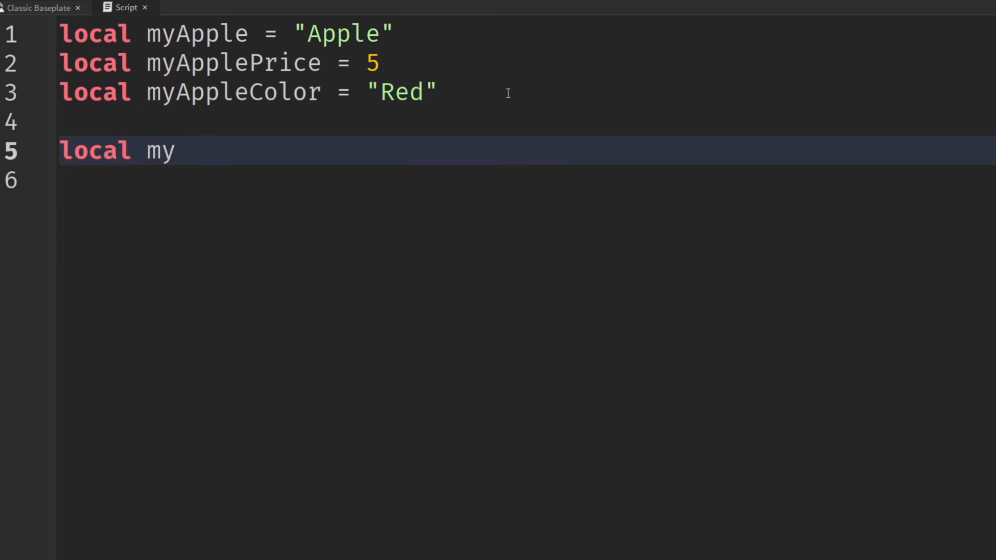
text(Apple = {)
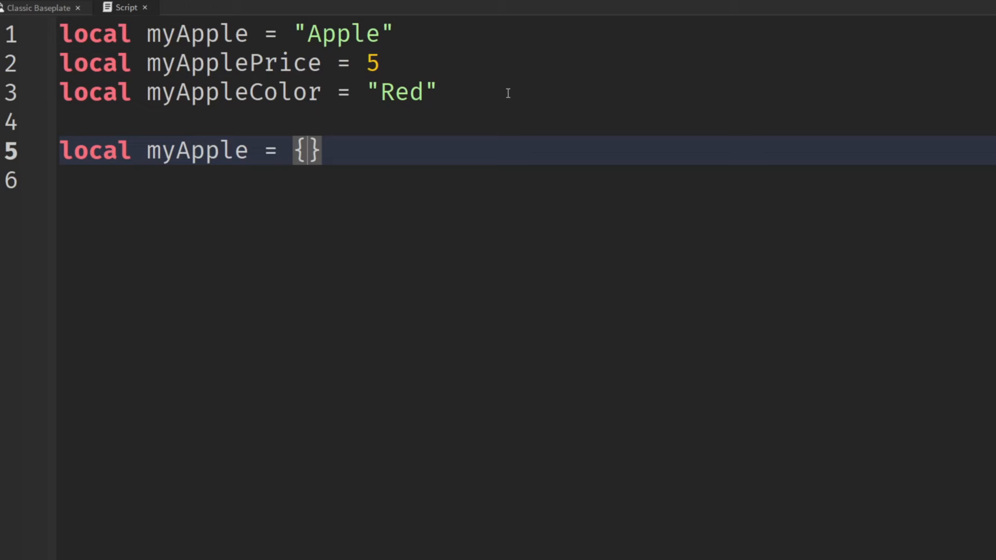
text(Name)
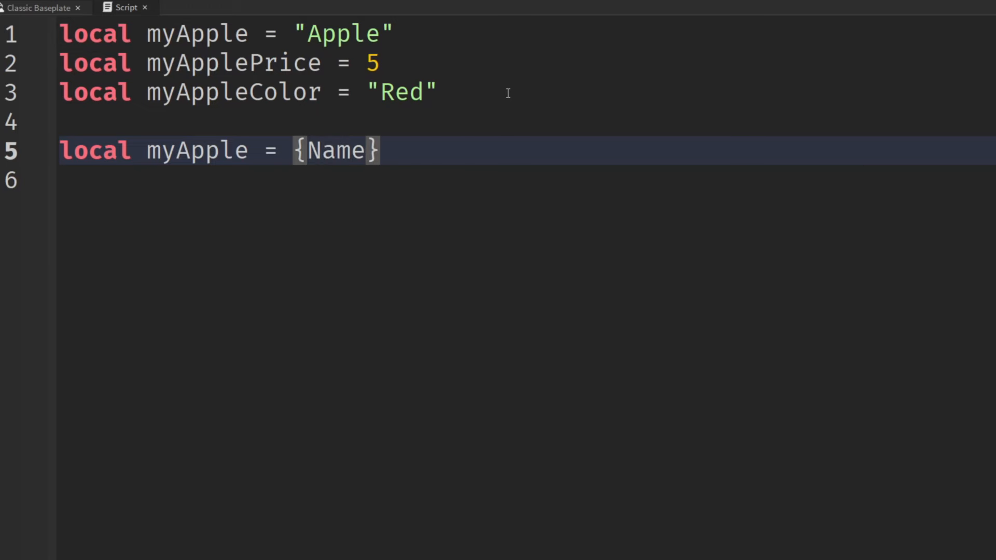
text(= "Apple")
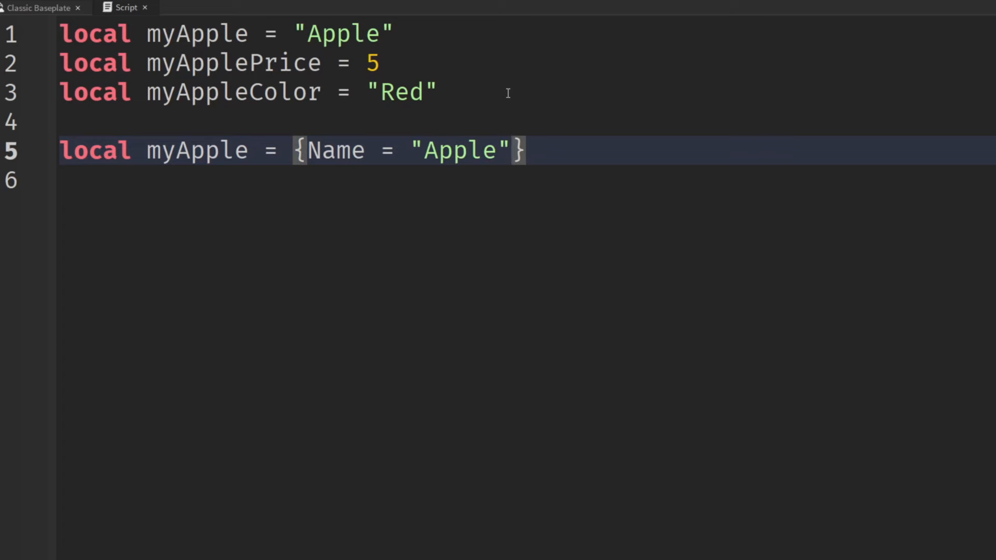
text(, Price)
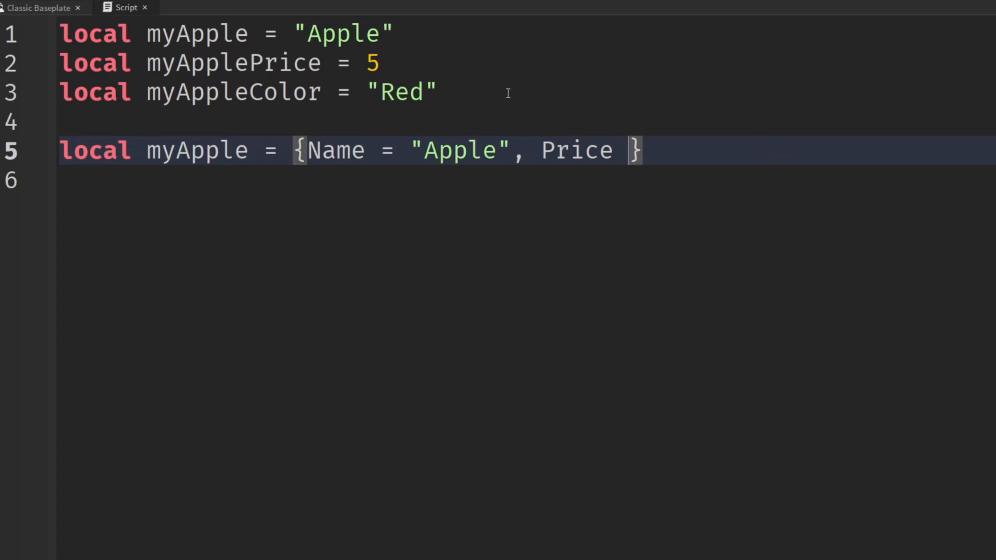
text(= 5)
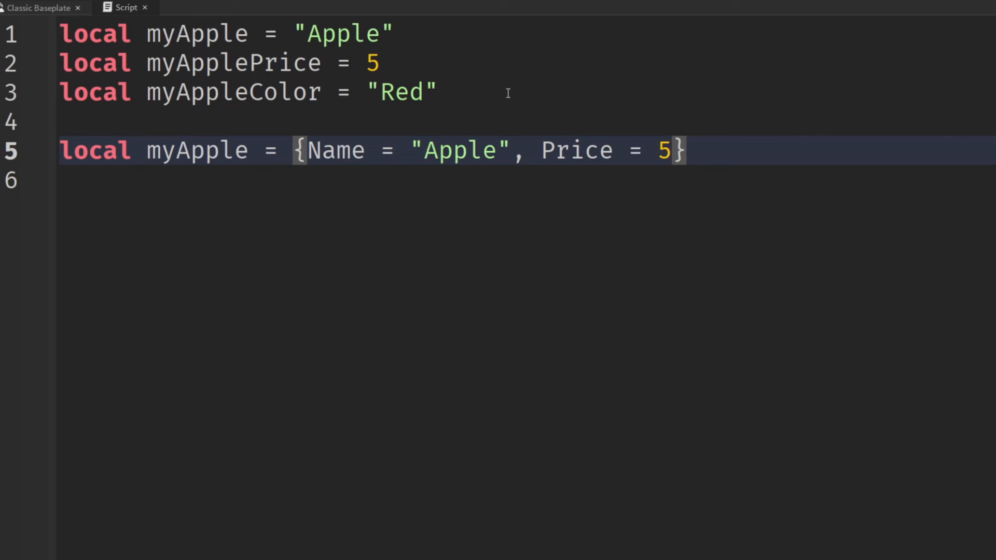
text(, "")
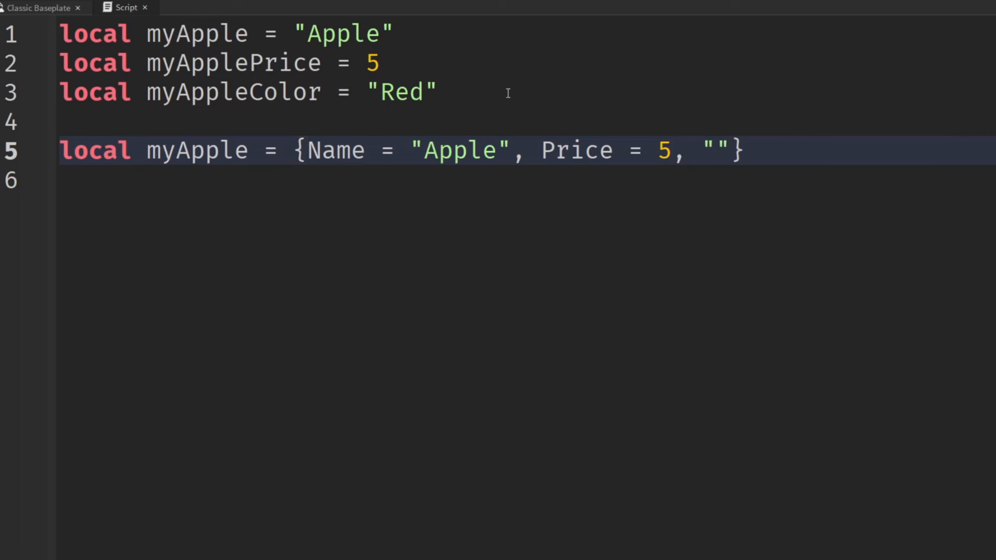
text("Color" =)
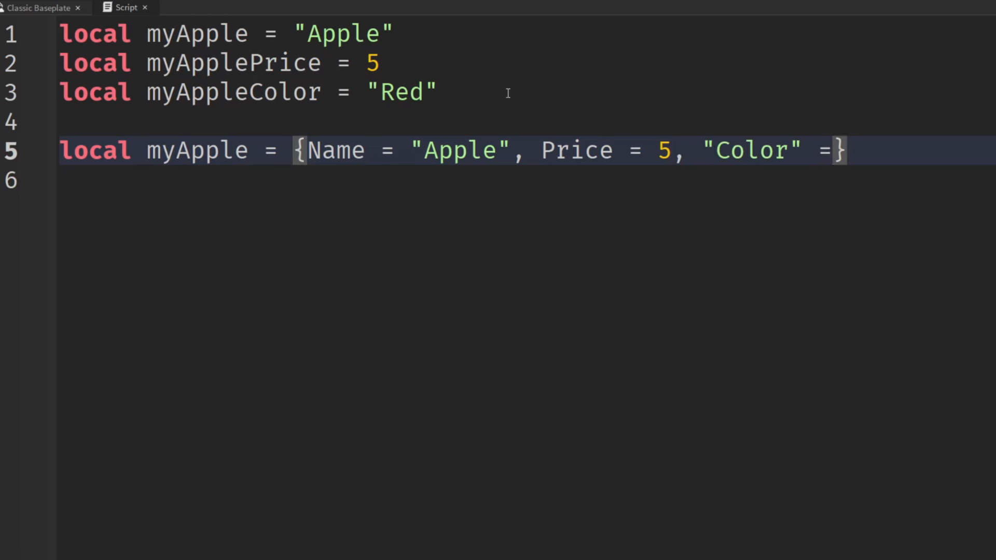
text("Red")
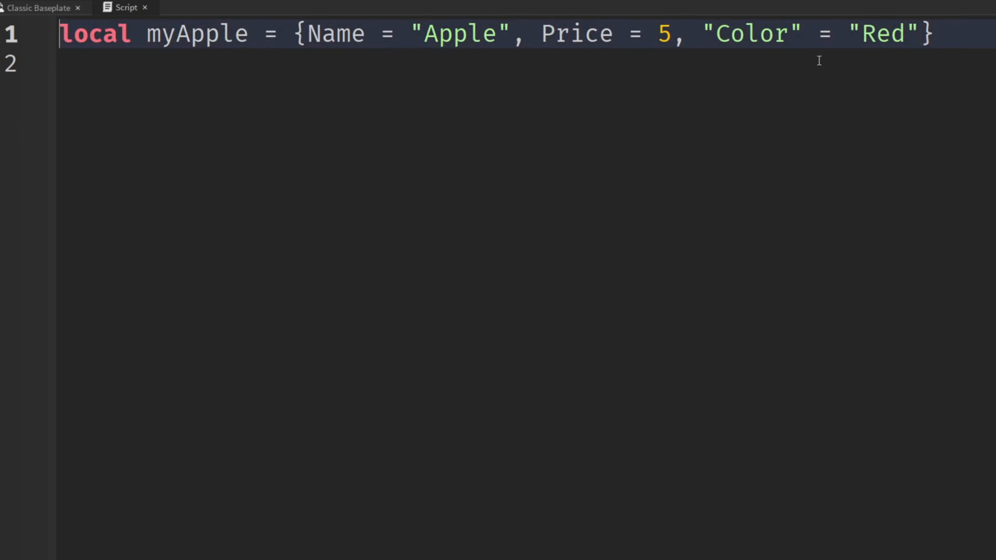
Add print(myApple.Price) below the table and run it, outputting 5.
key(enter)
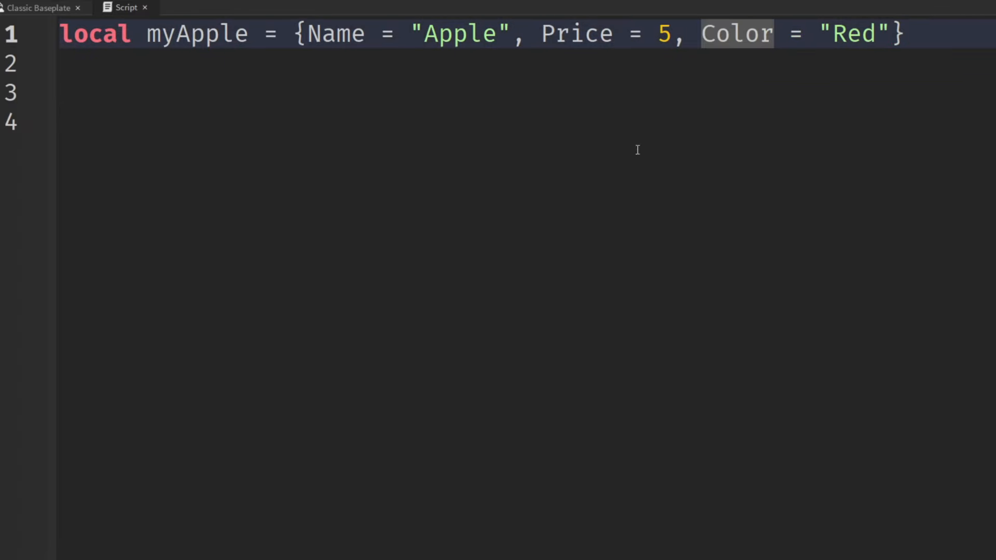
click(312, 123)
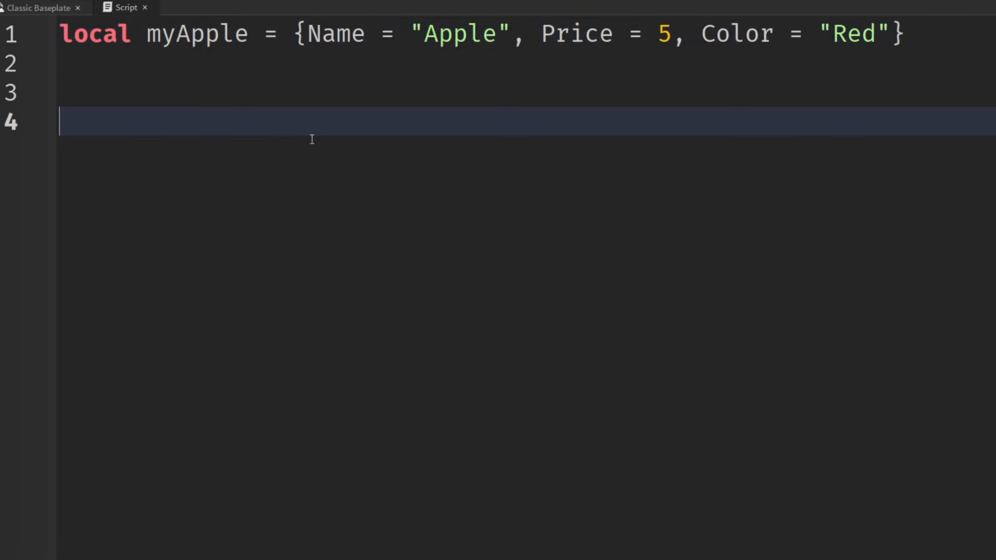
text(print(my)
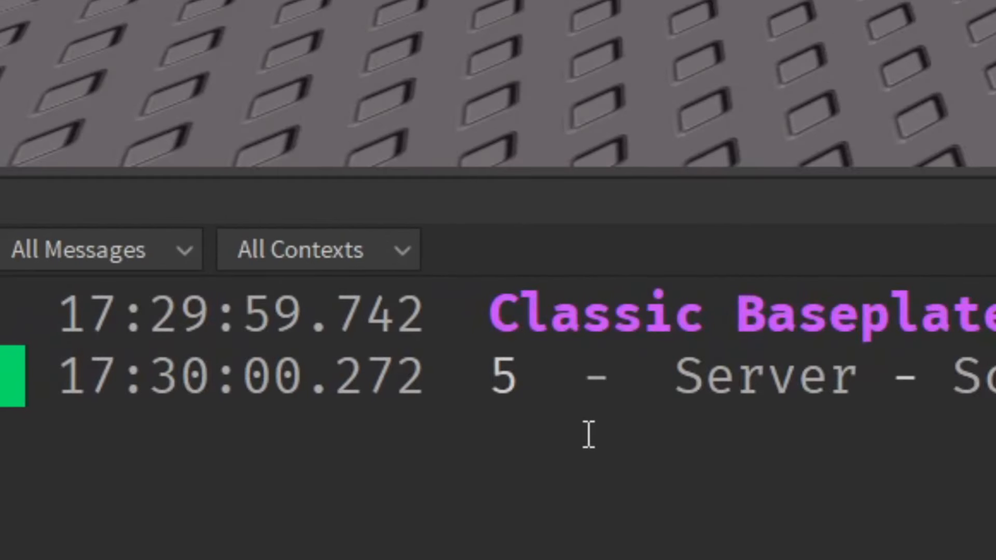
click(126, 7)
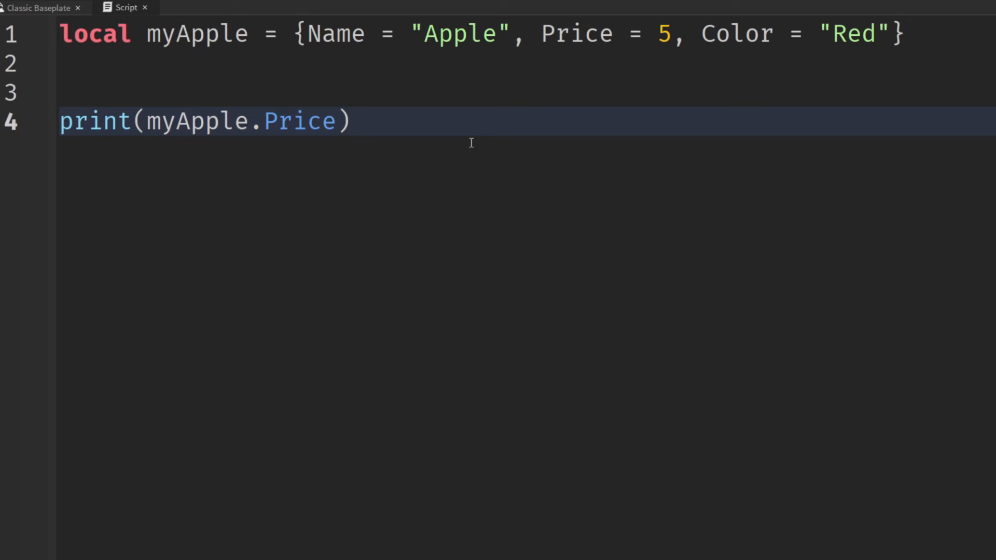
mouse_move(383, 149)
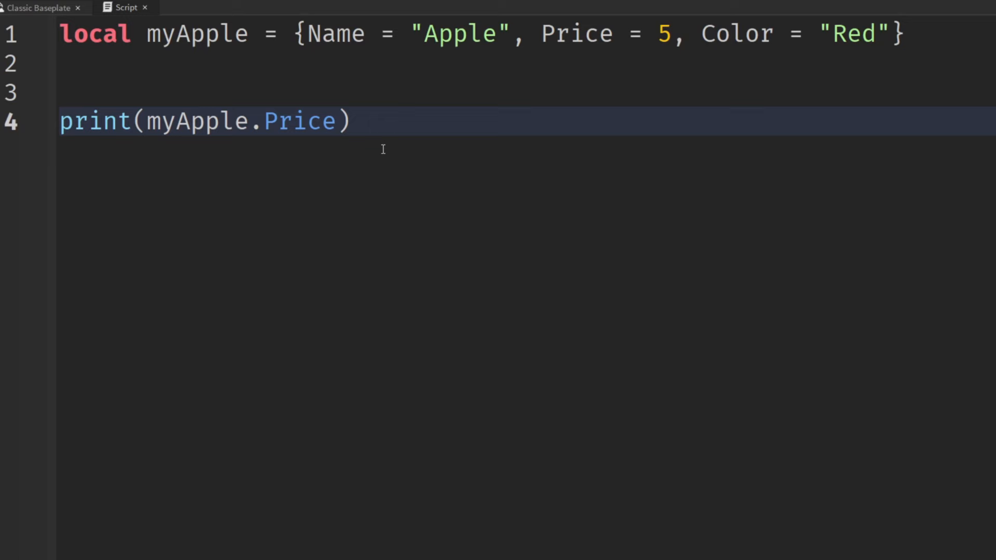
click(401, 120)
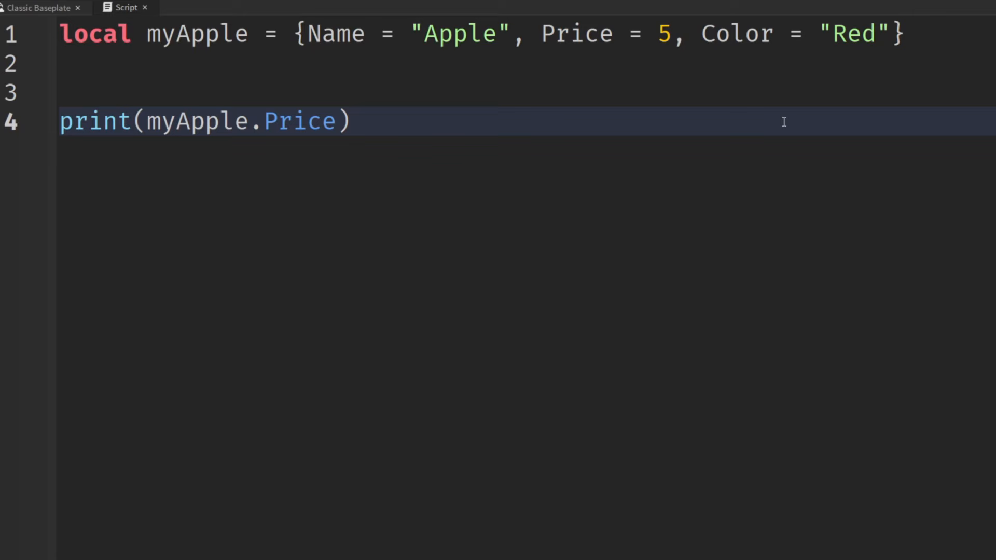
mouse_move(507, 52)
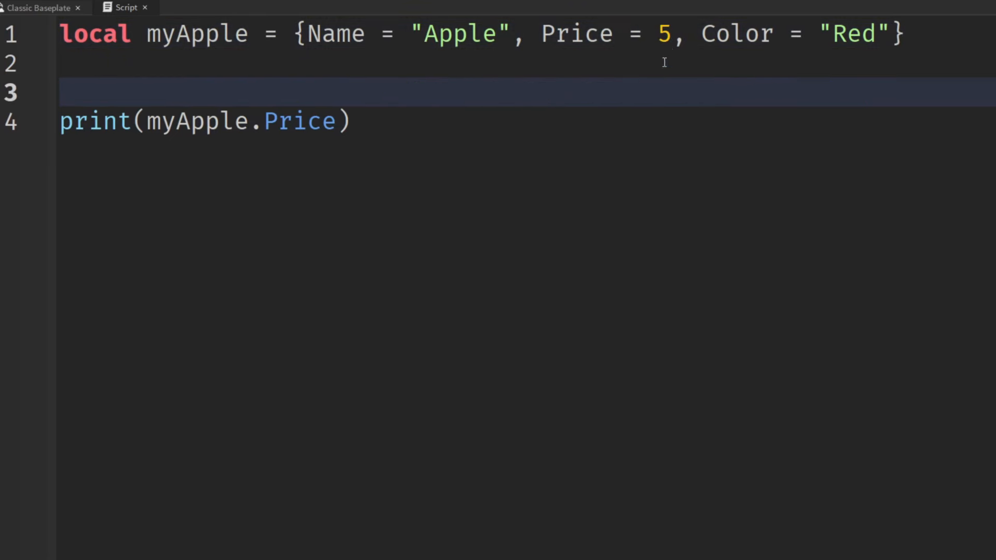
mouse_move(535, 124)
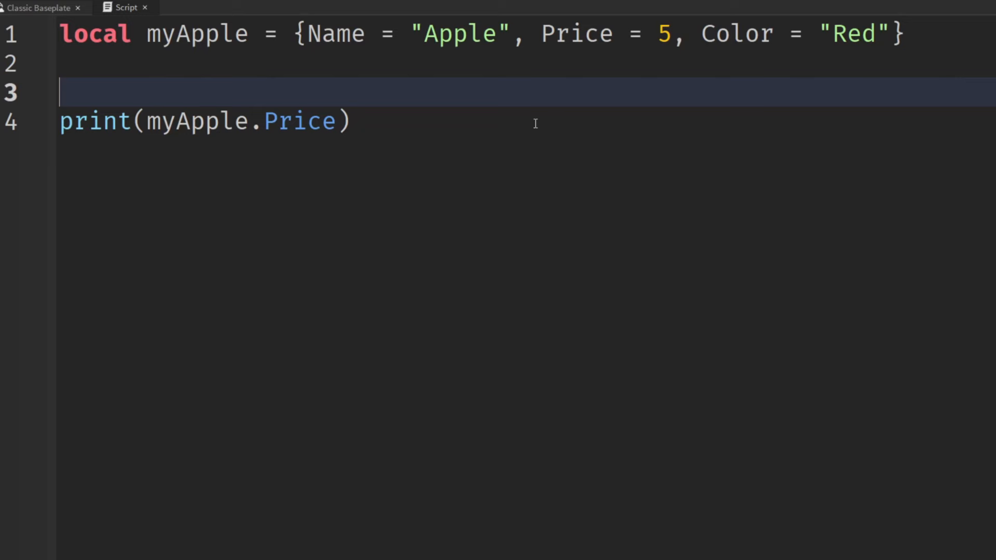
mouse_move(487, 115)
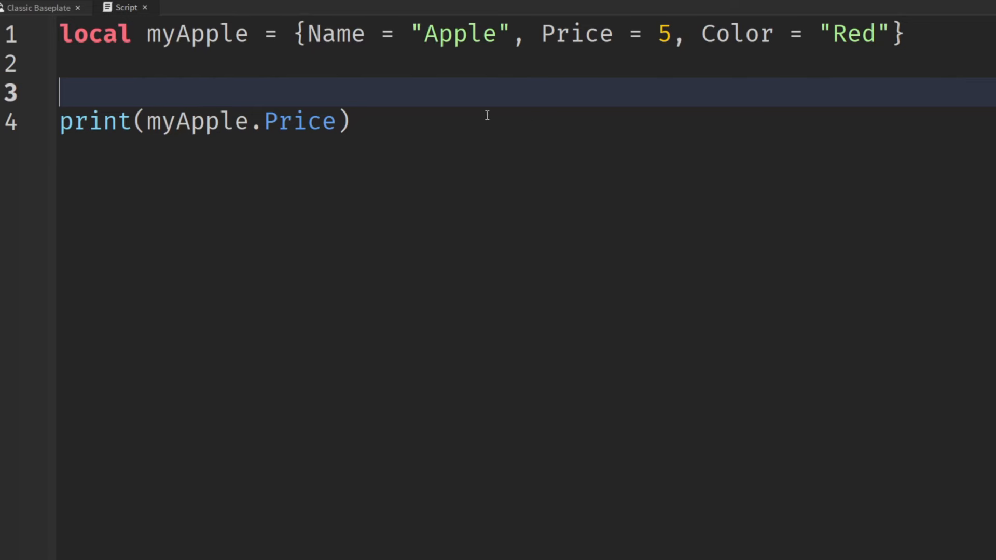
mouse_move(260, 87)
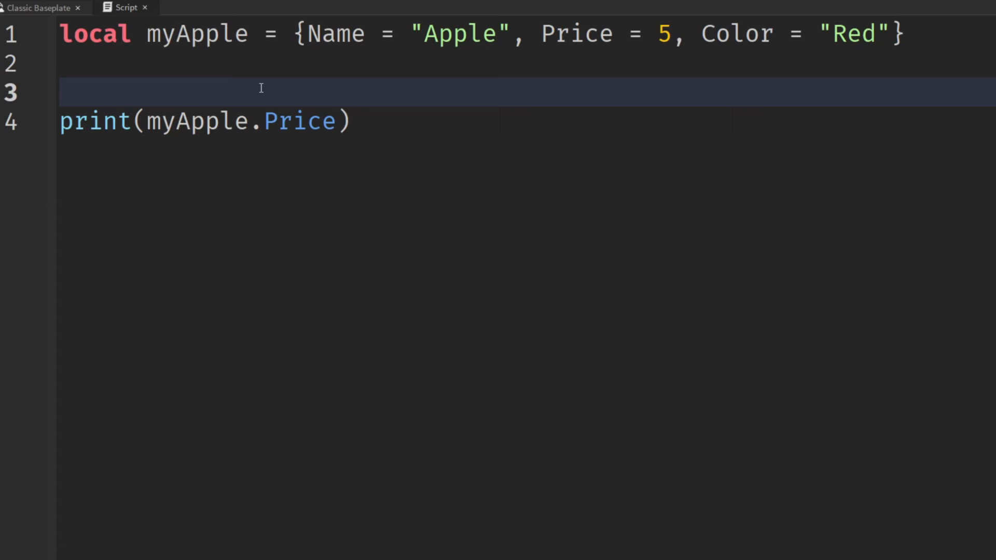
text(workspace.)
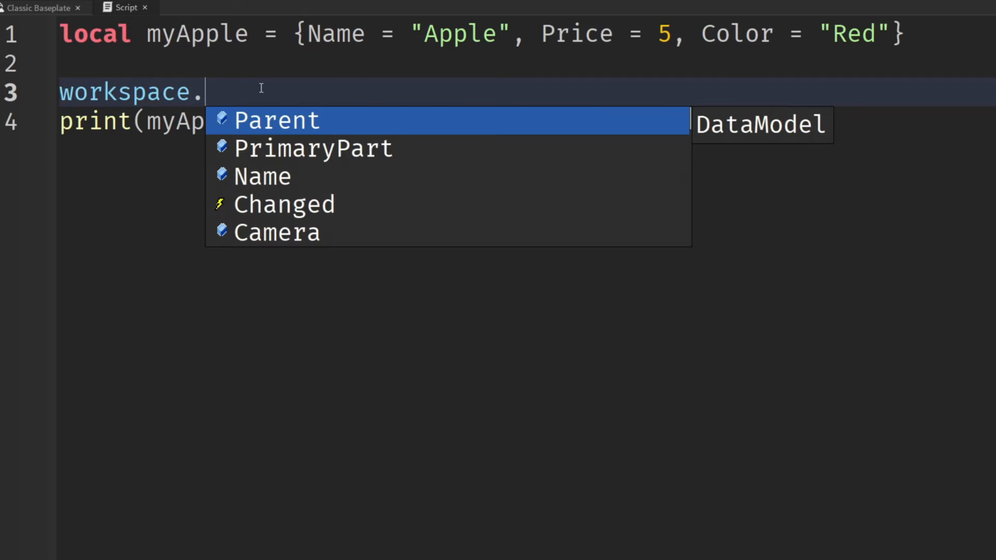
text(Baseplate.)
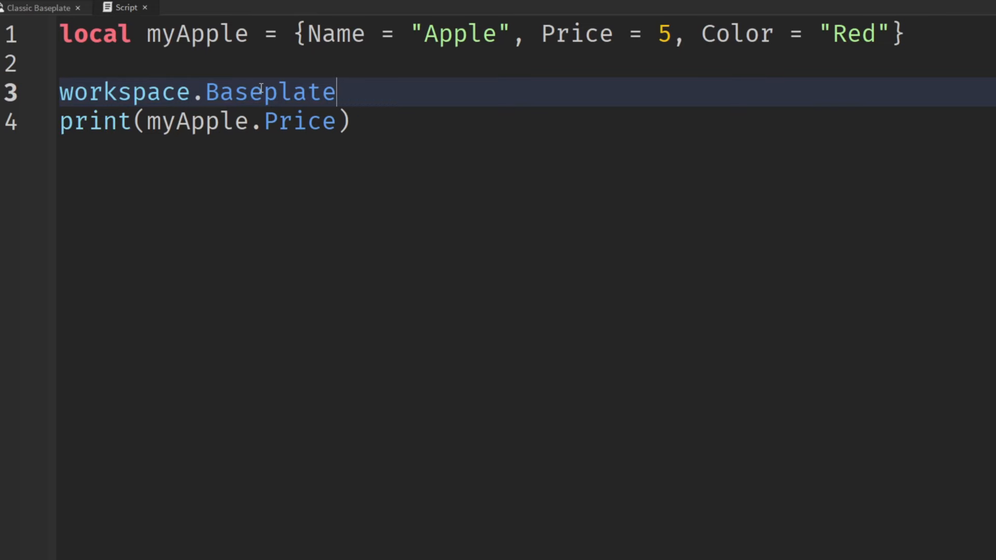
text(:)
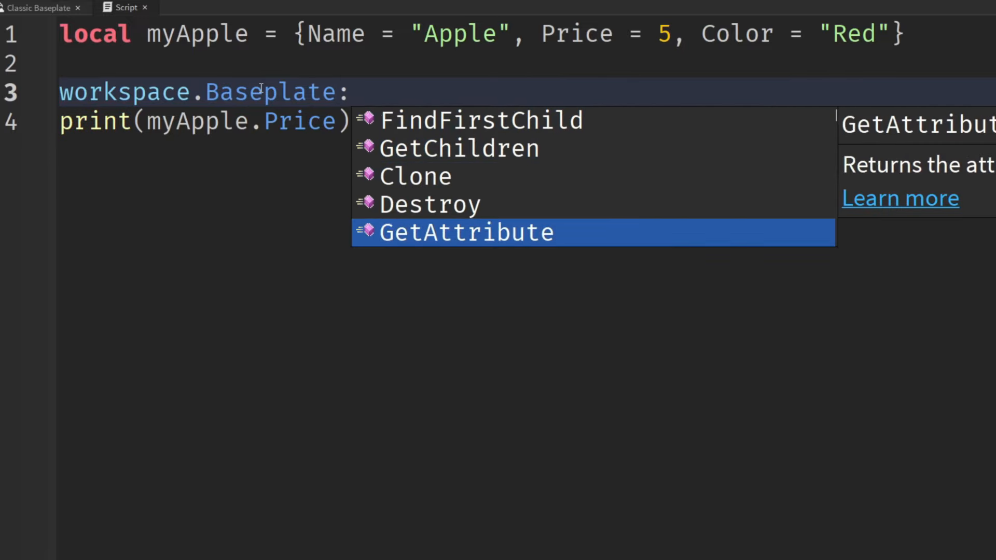
scroll(up, 3)
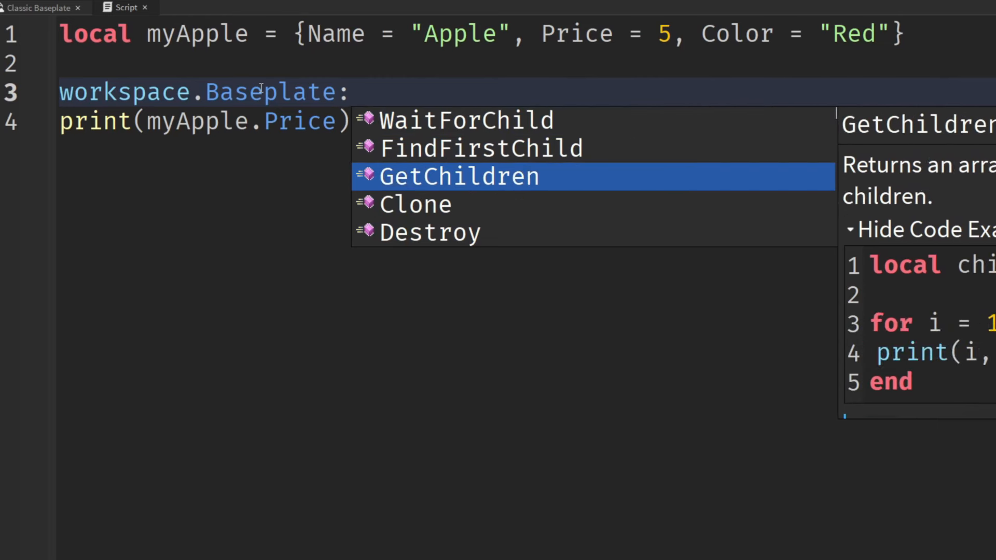
key(Down)
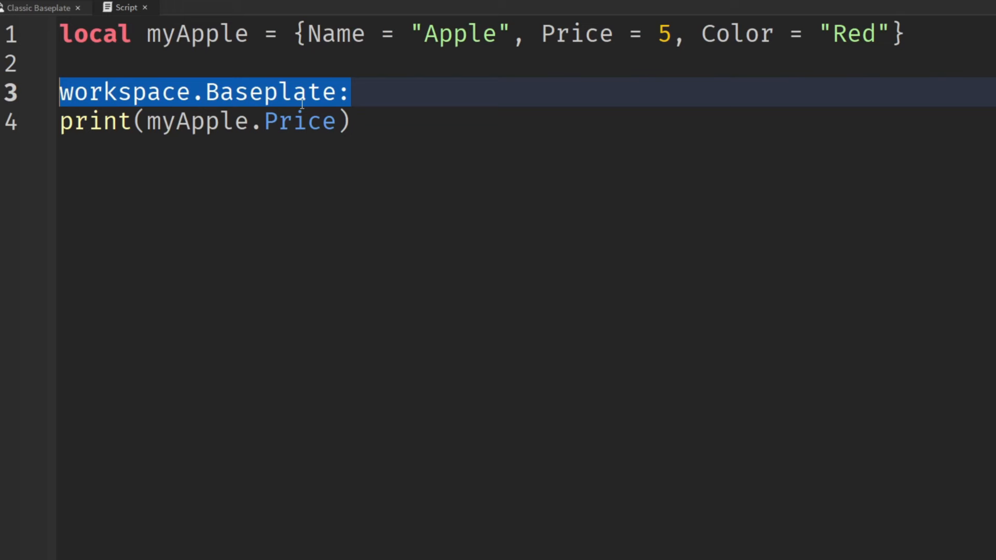
key(Delete)
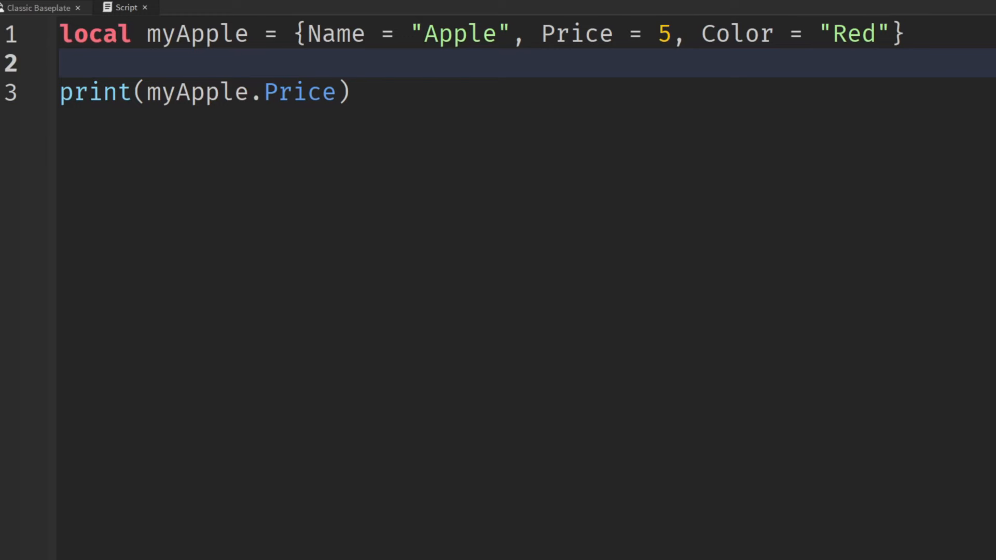
In the Food module, change the return to Food and clear the example Instance.new line.
click(205, 7)
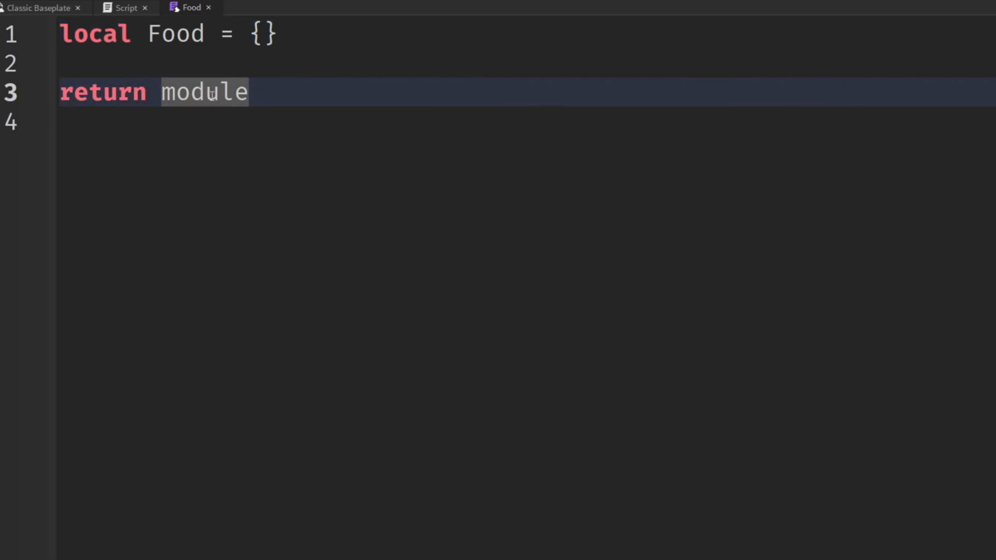
text(Food)
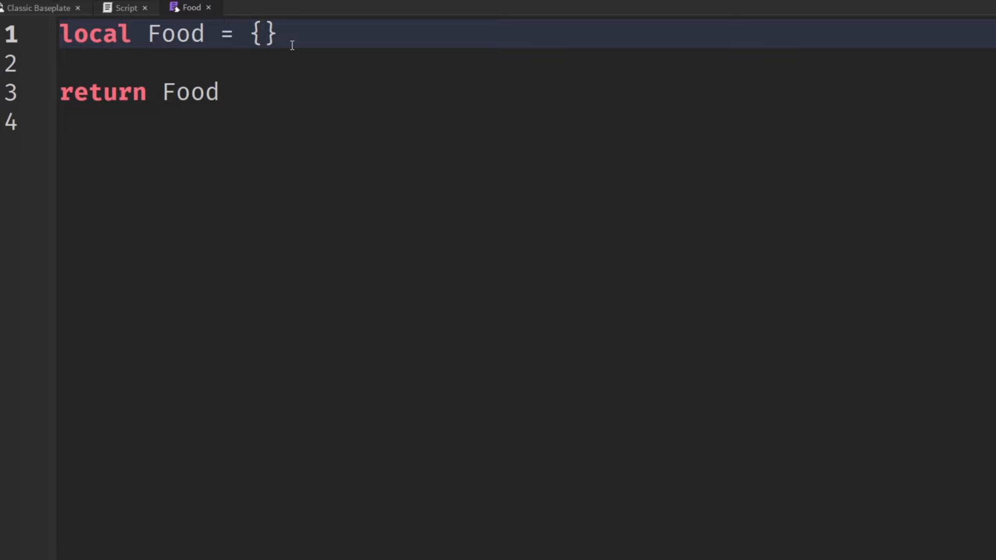
key(Enter)
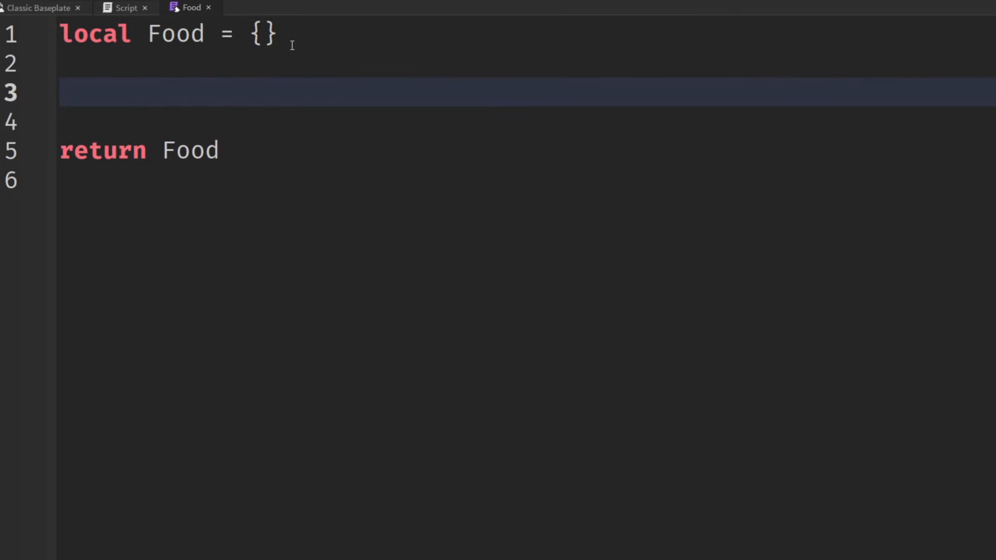
text(Instance.new()
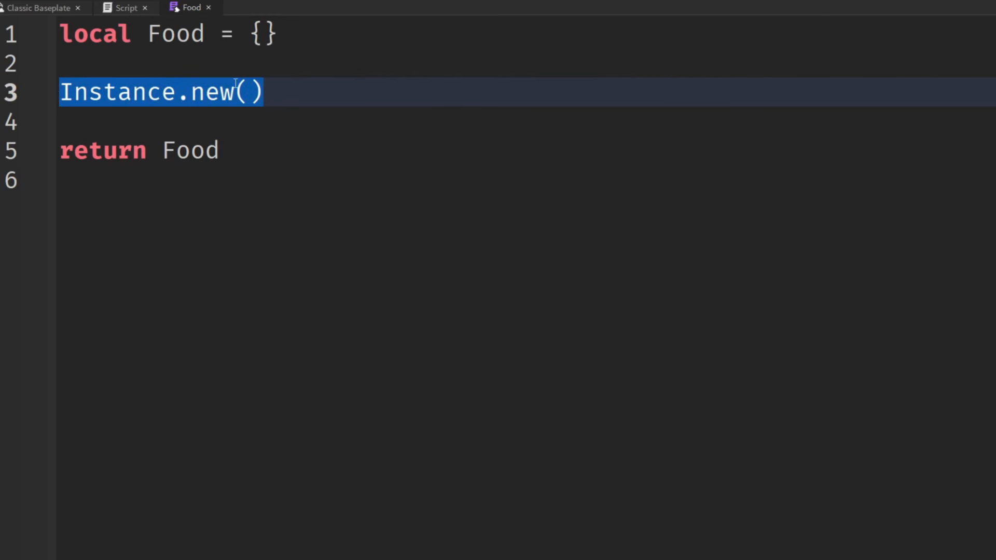
key(Delete)
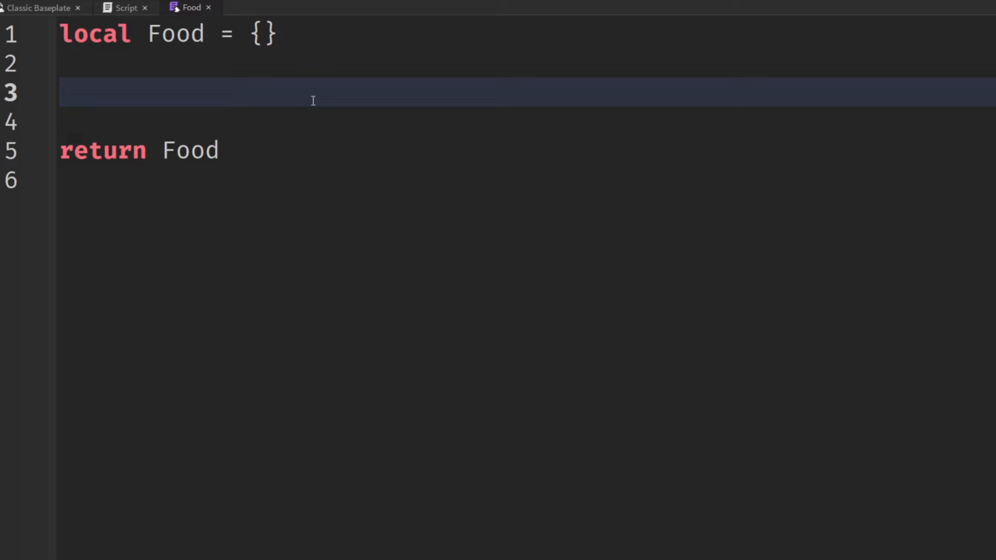
Write an empty function Food.new() ... end constructor in the module.
text(function Food.)
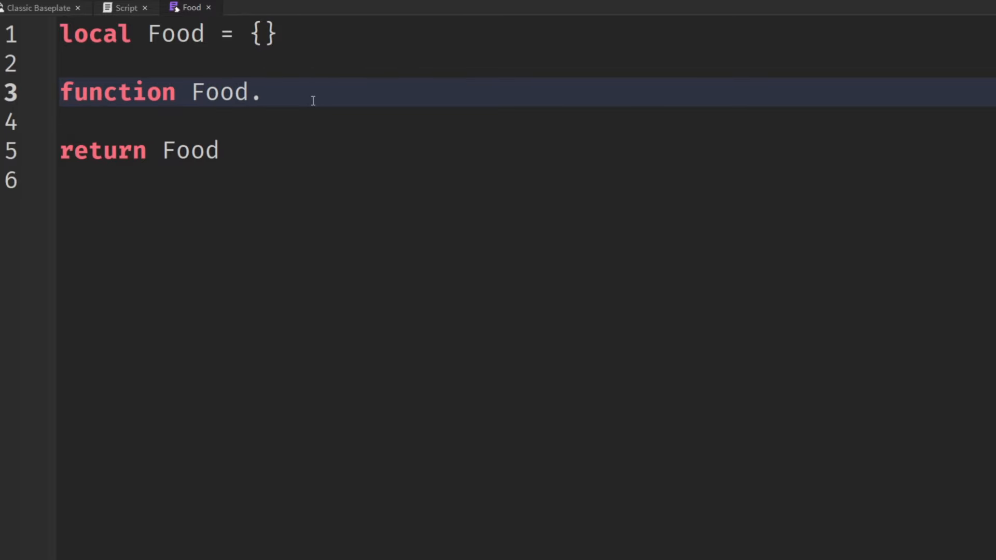
text(new())
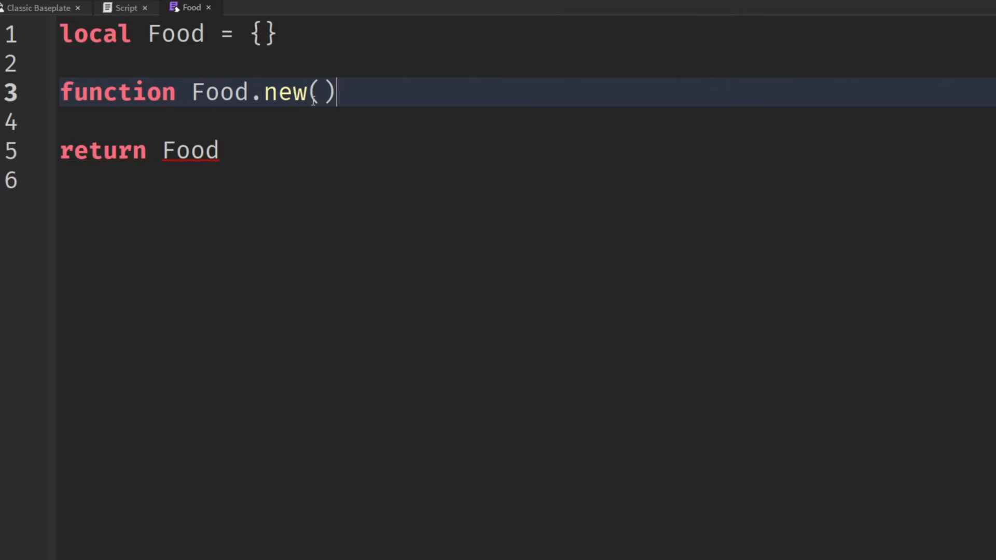
text(I)
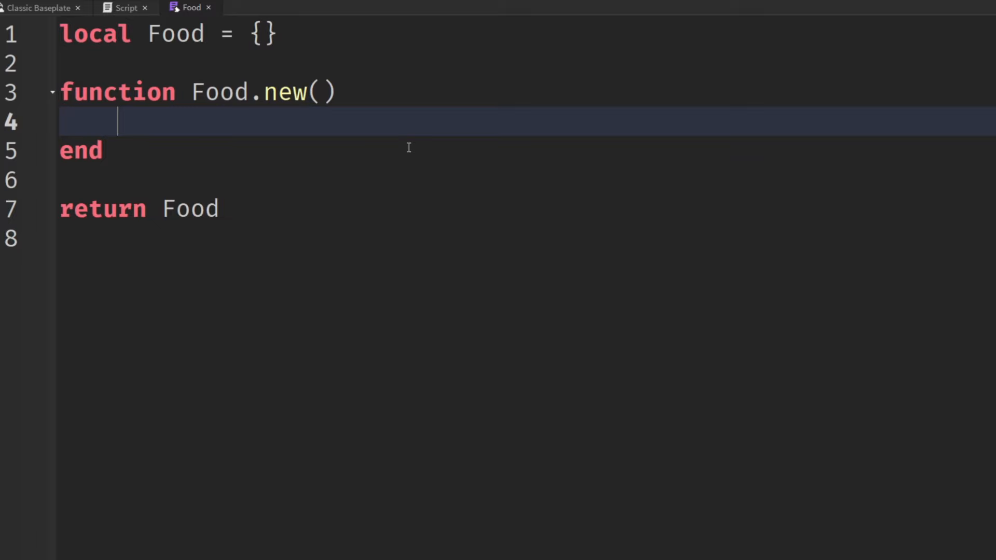
text(Instance.new(")
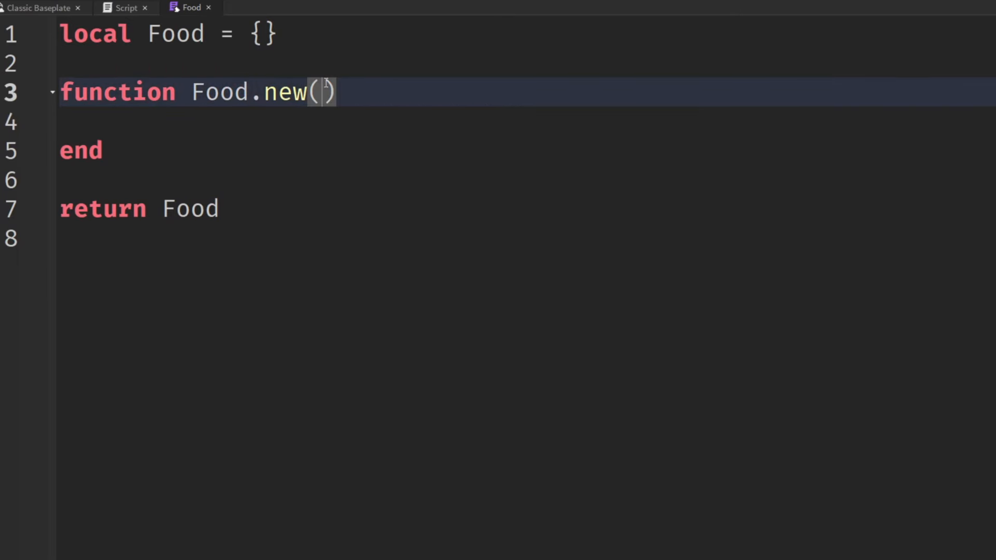
text(new)
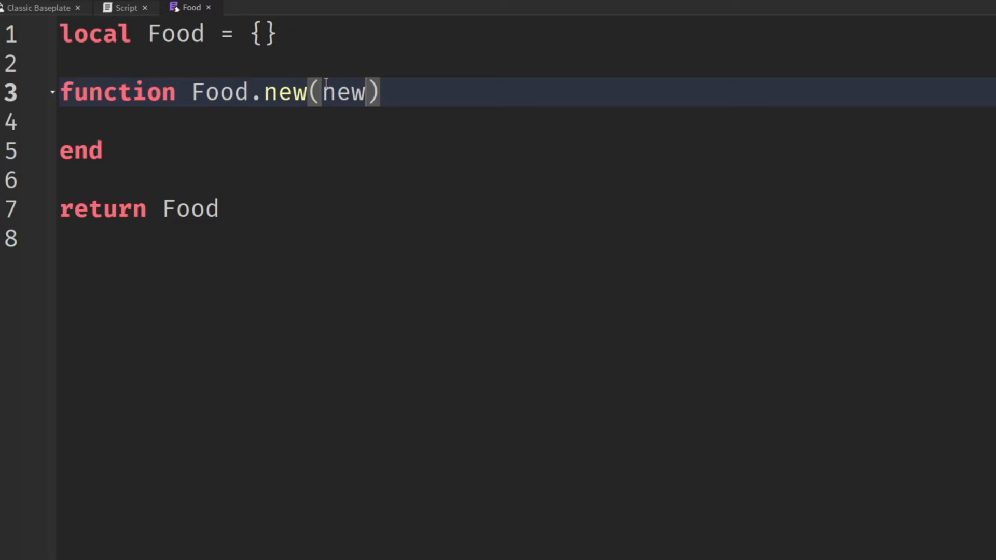
click(125, 7)
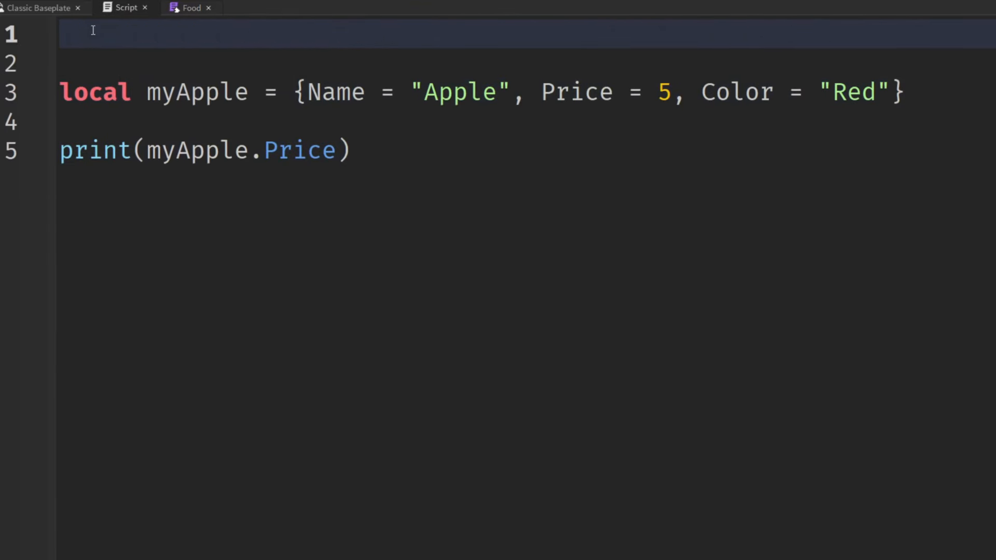
In the main script, add local Food = require(script.Food).
text(local Food)
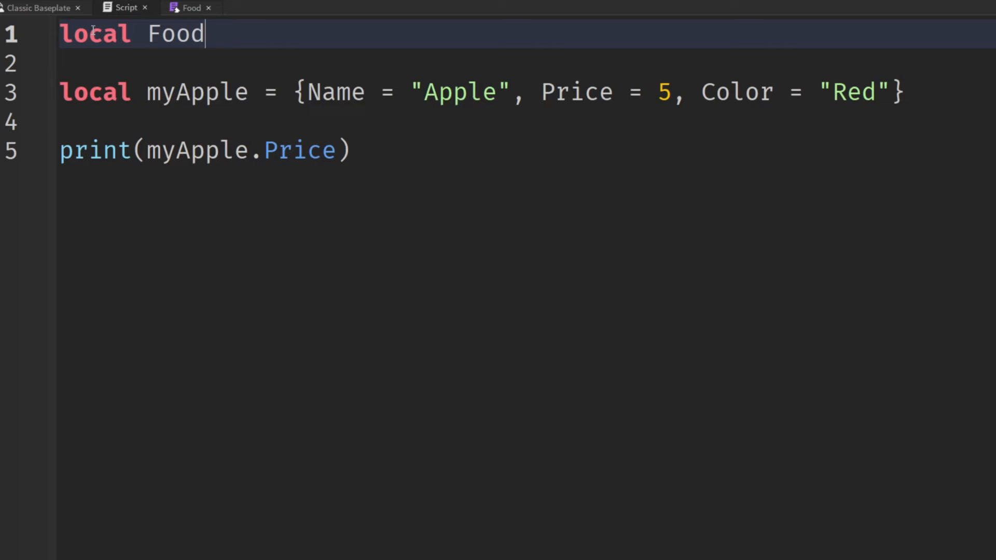
text(= s)
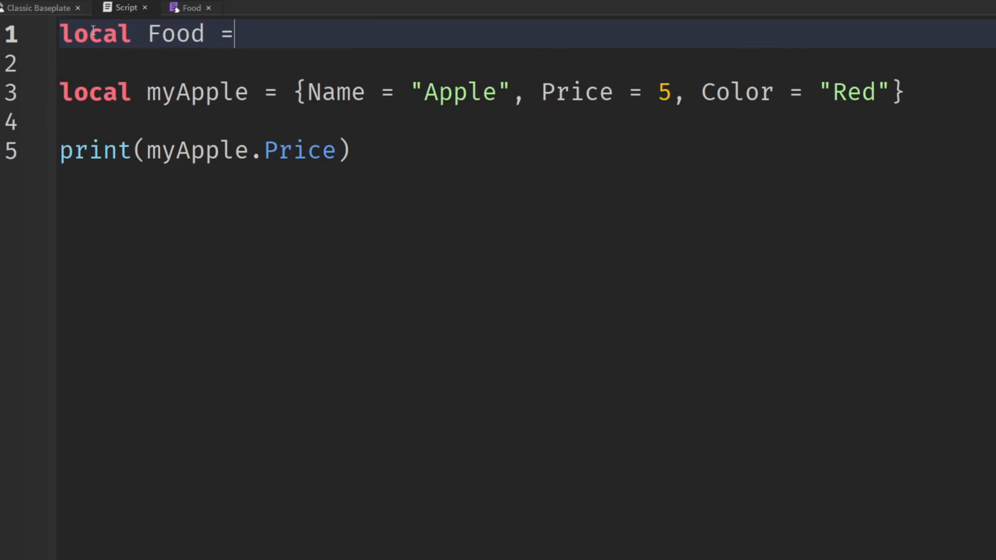
text(require(s)
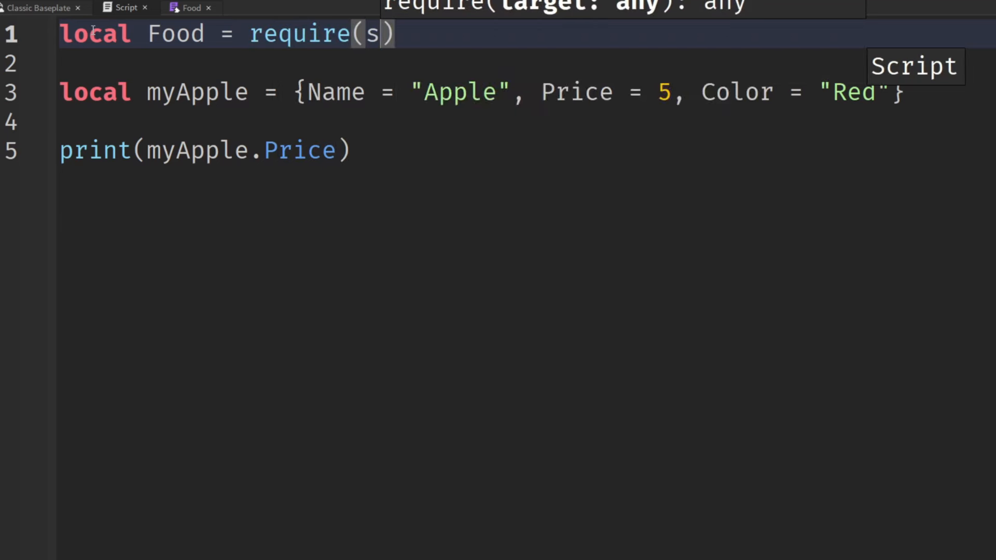
text(cript.Food)
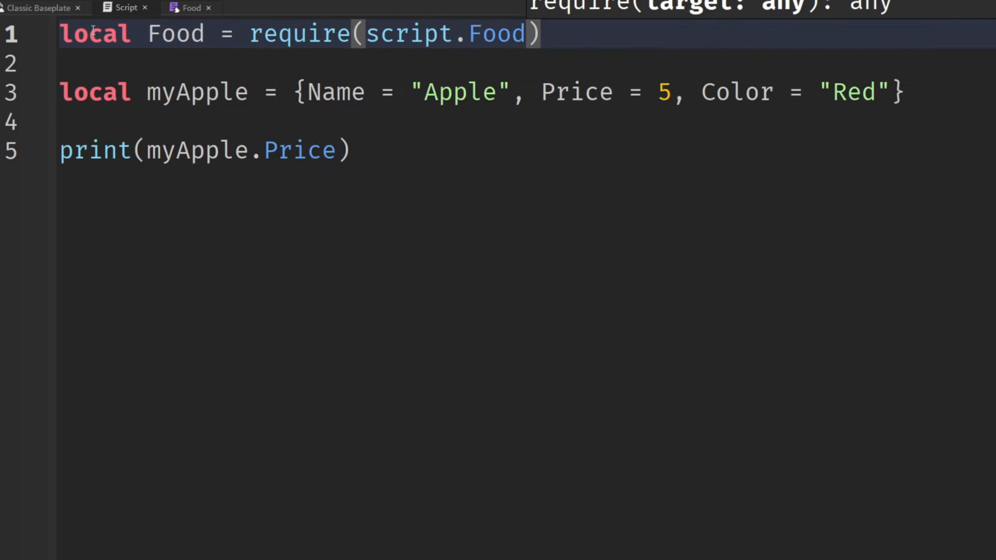
Call Food.new(myApple) in the main script, then select that line.
double_click(174, 33)
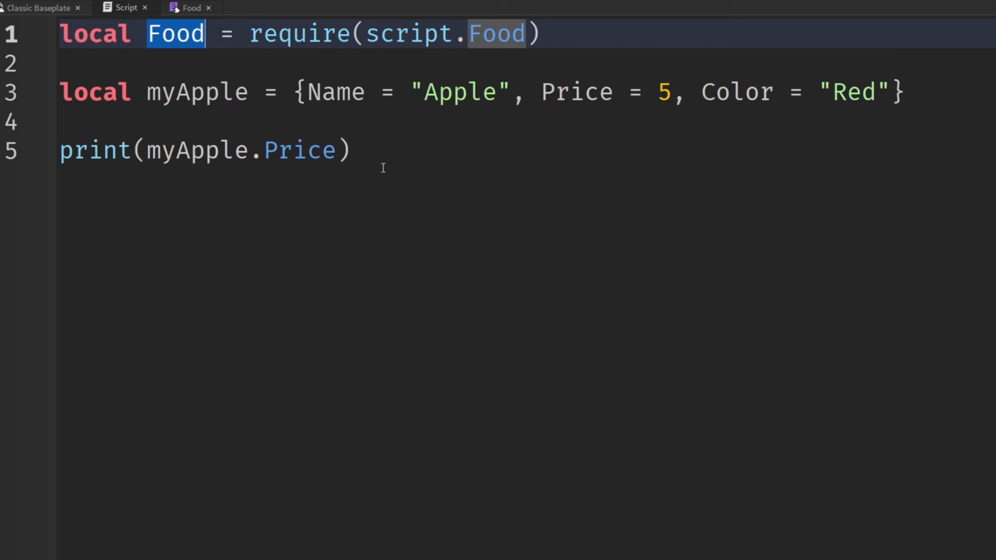
text(Food)
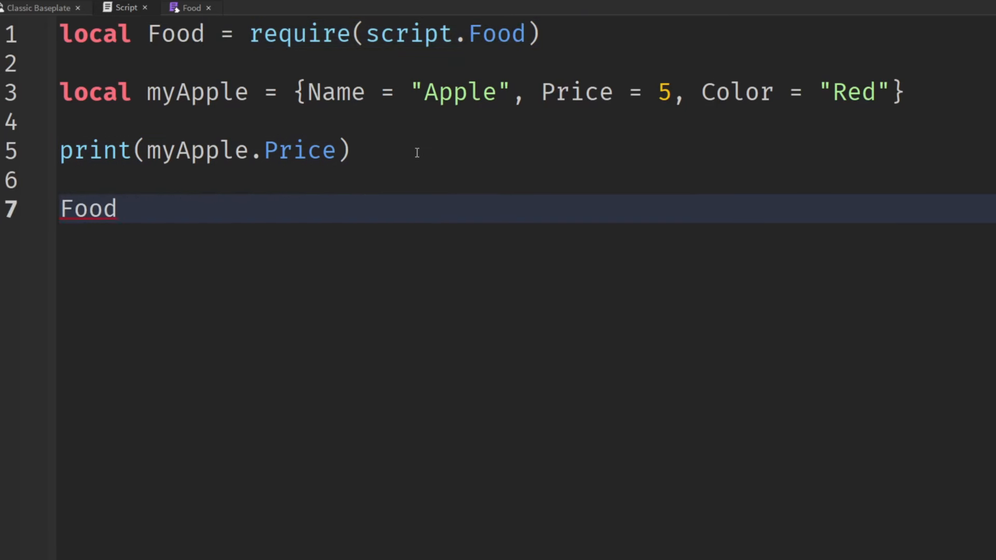
text(.new()
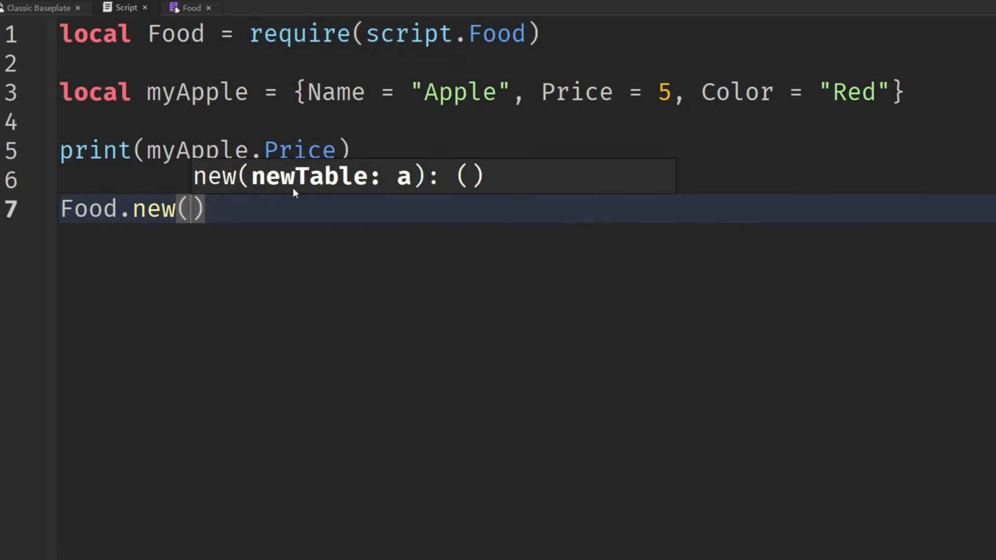
click(197, 92)
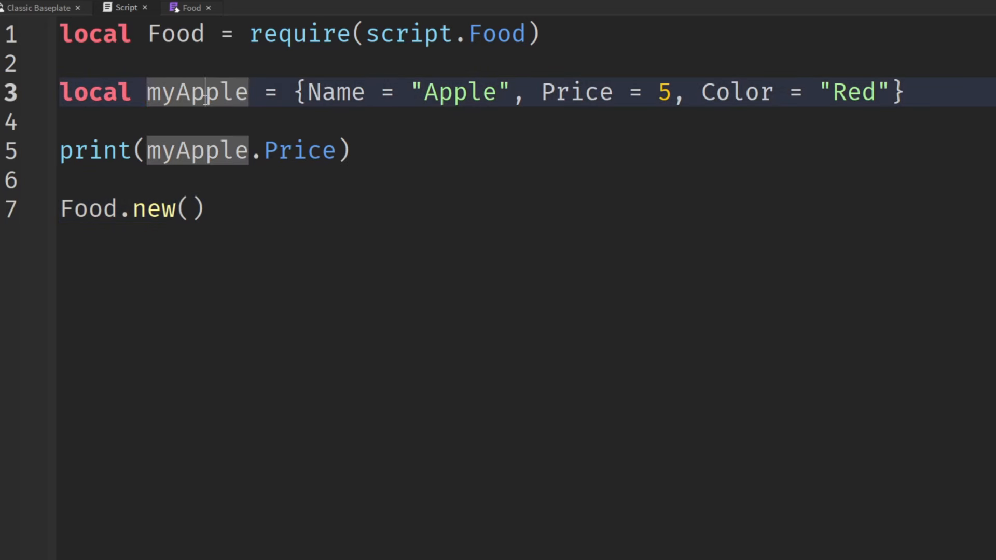
text(myApple)
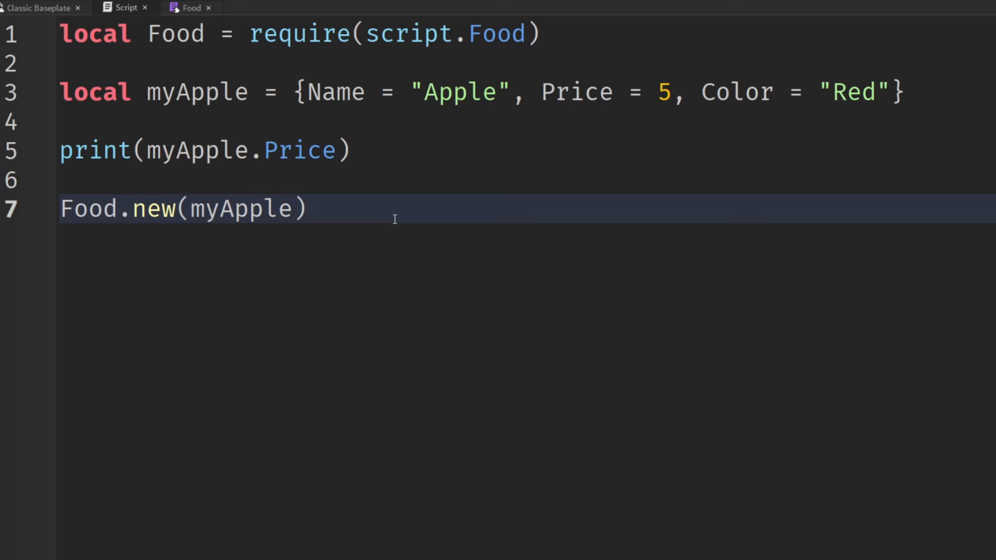
mouse_move(375, 117)
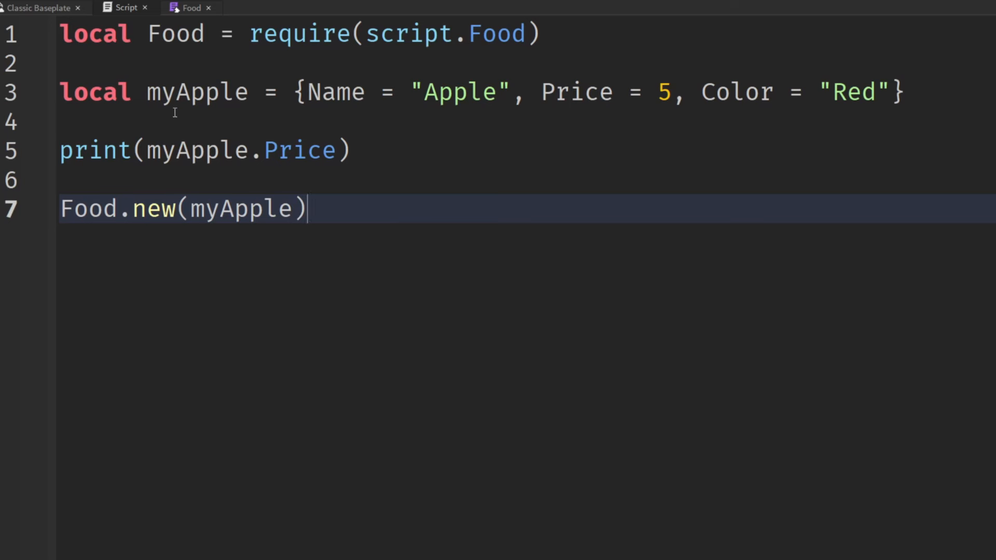
triple_click(185, 209)
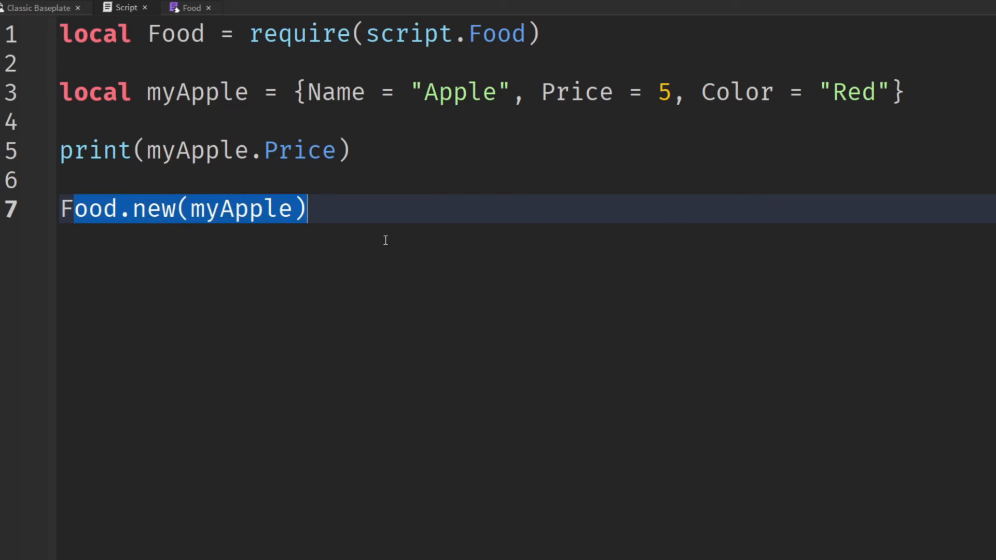
click(191, 7)
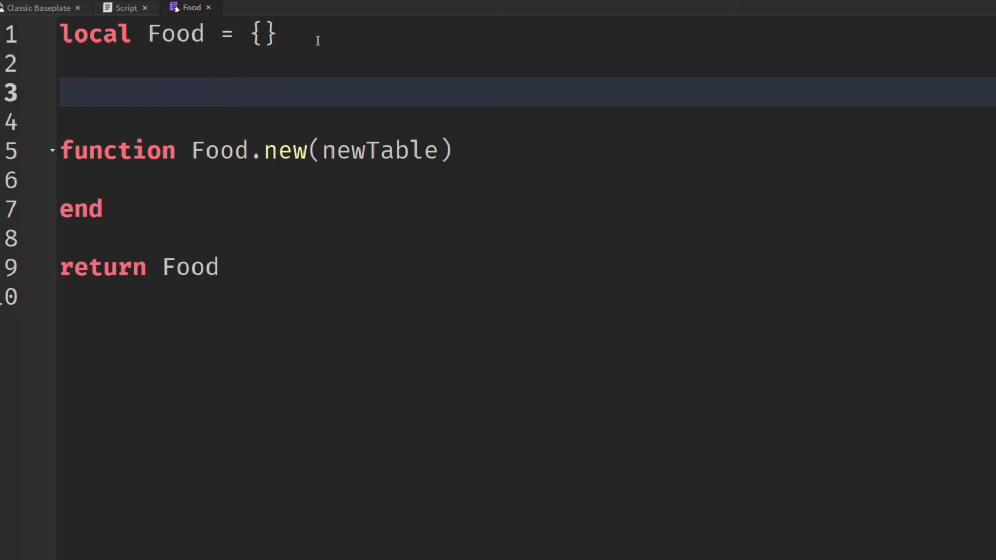
Write local FoodPrototype = {Name "Food", Color "Red", Description "Tasty!", Price 5, Quantity 1} above Food.new(newTable).
text(local Food)
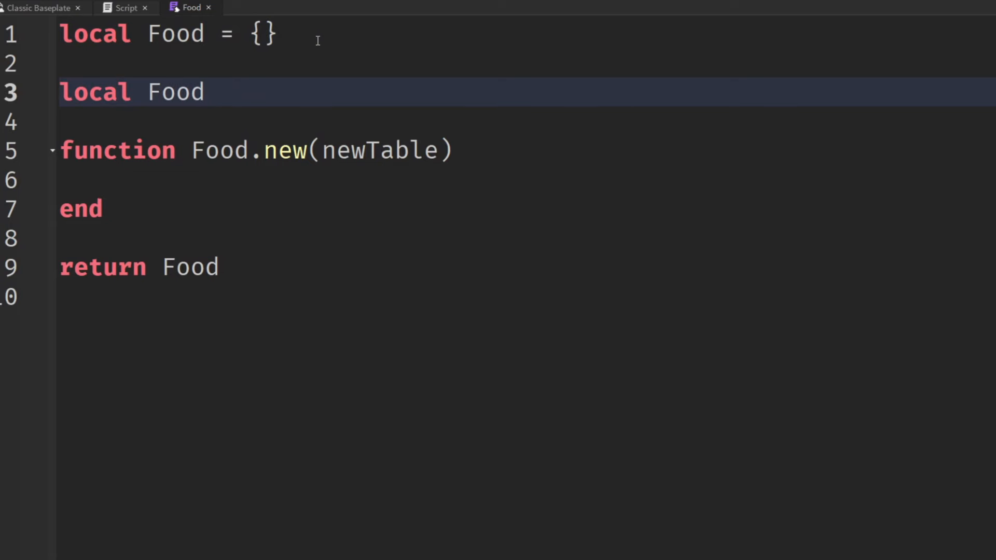
text(Prototype = {)
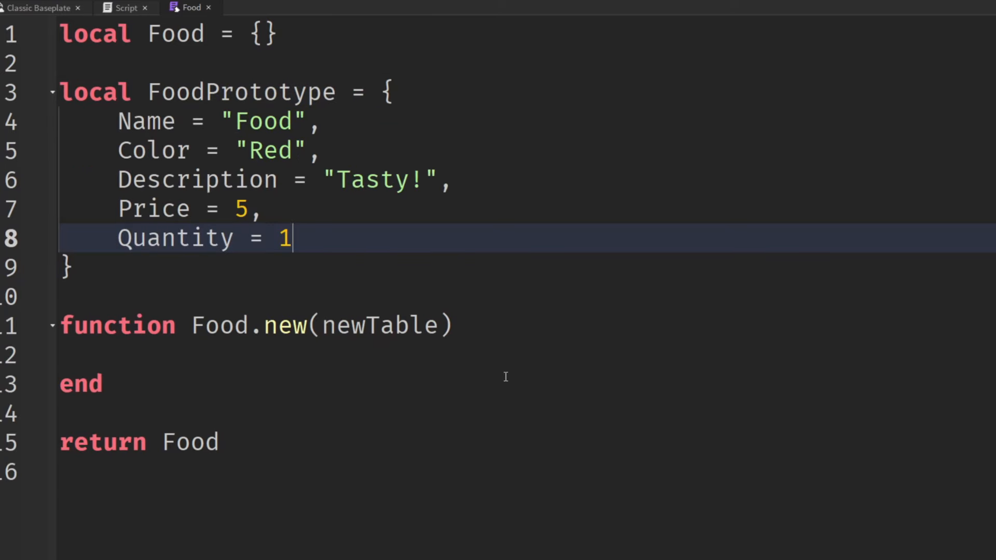
double_click(262, 121)
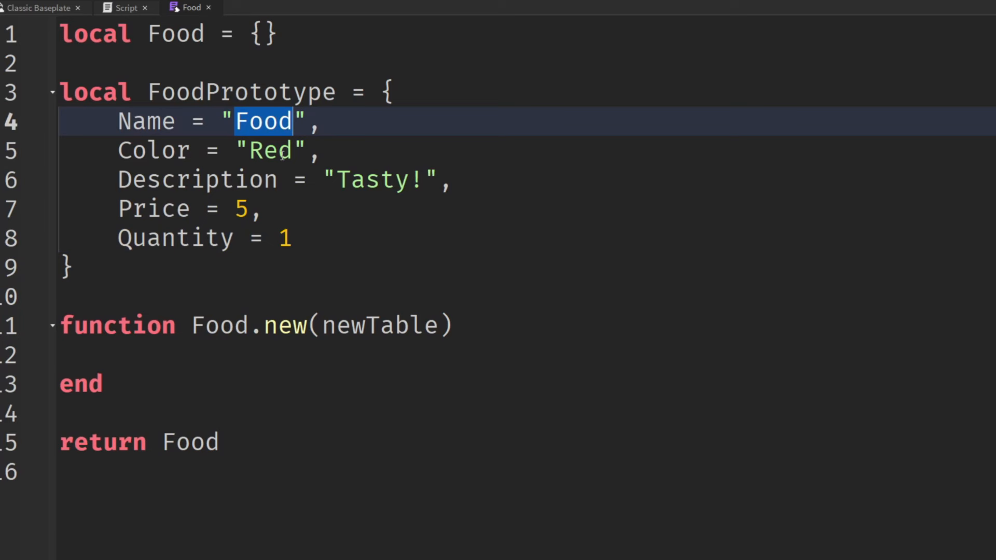
double_click(372, 180)
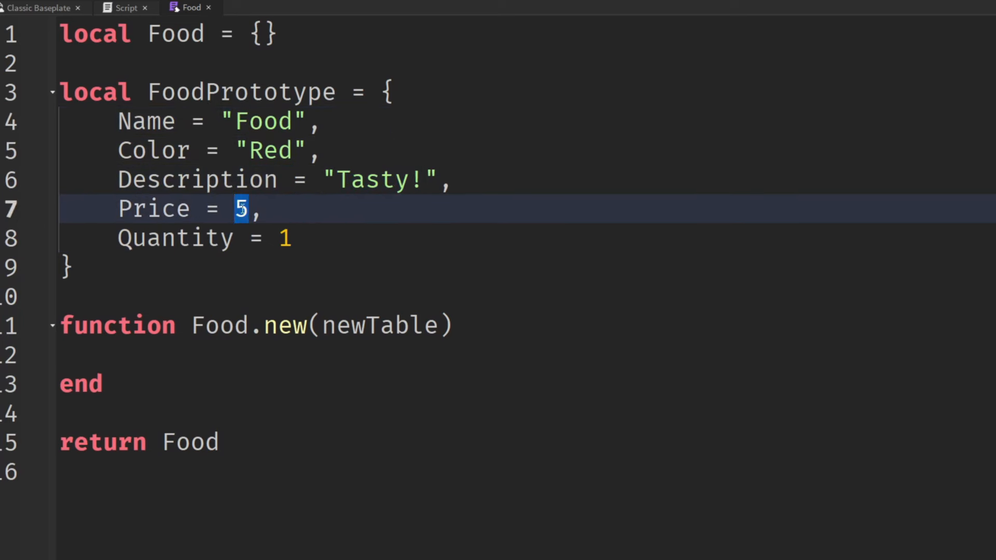
click(355, 239)
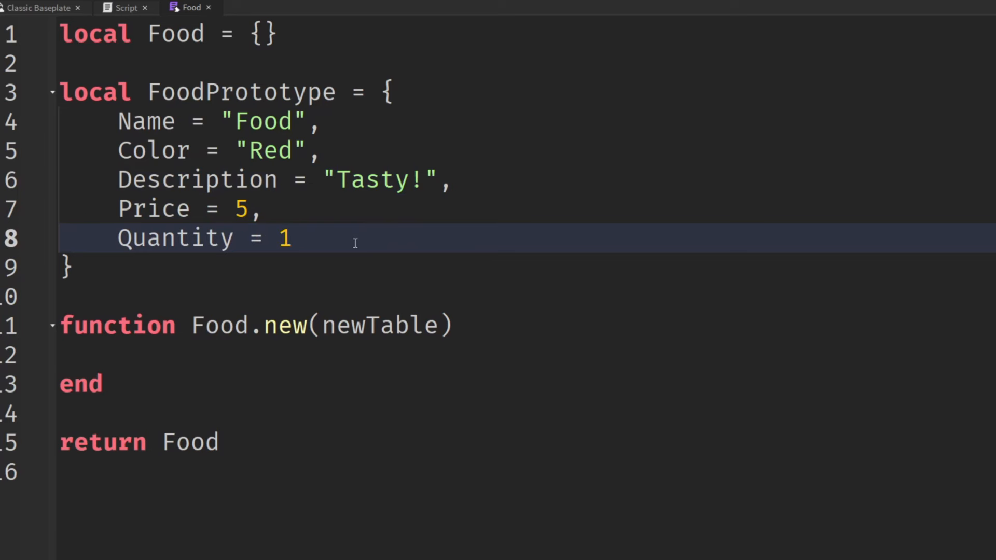
mouse_move(200, 332)
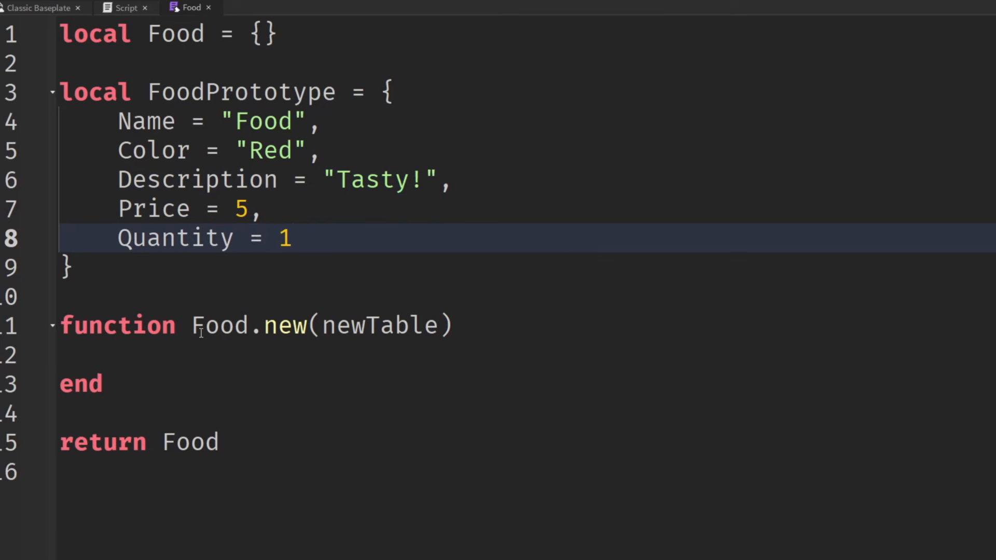
click(105, 384)
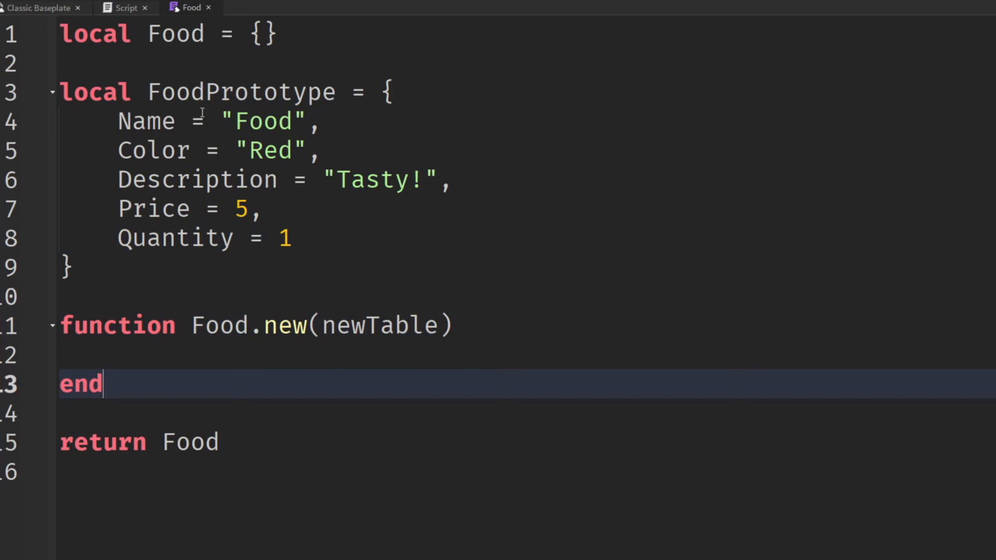
double_click(244, 91)
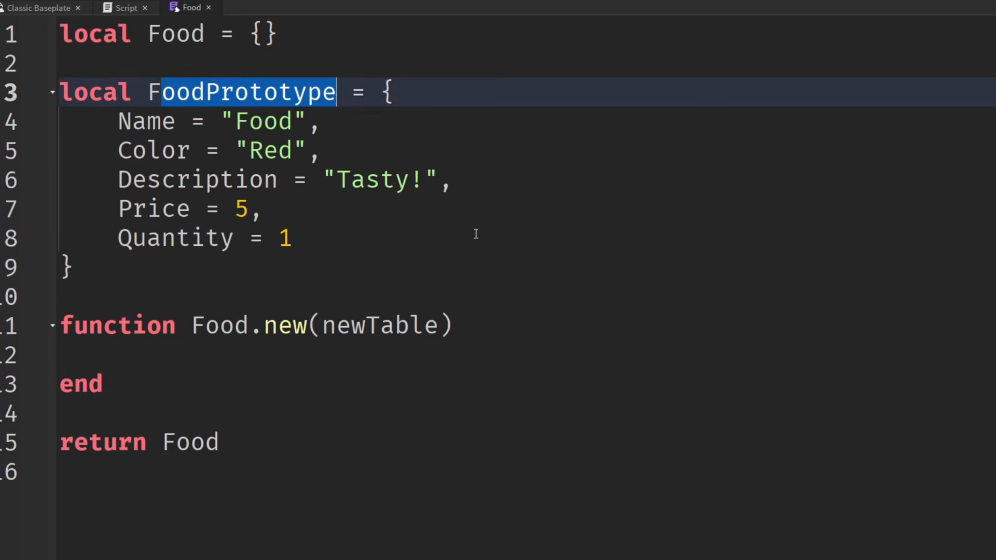
click(292, 239)
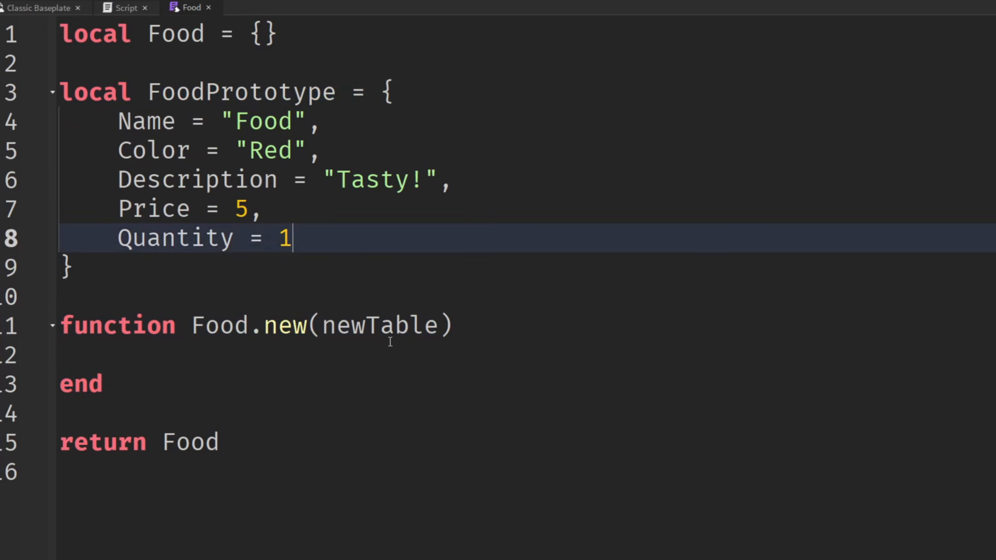
double_click(378, 325)
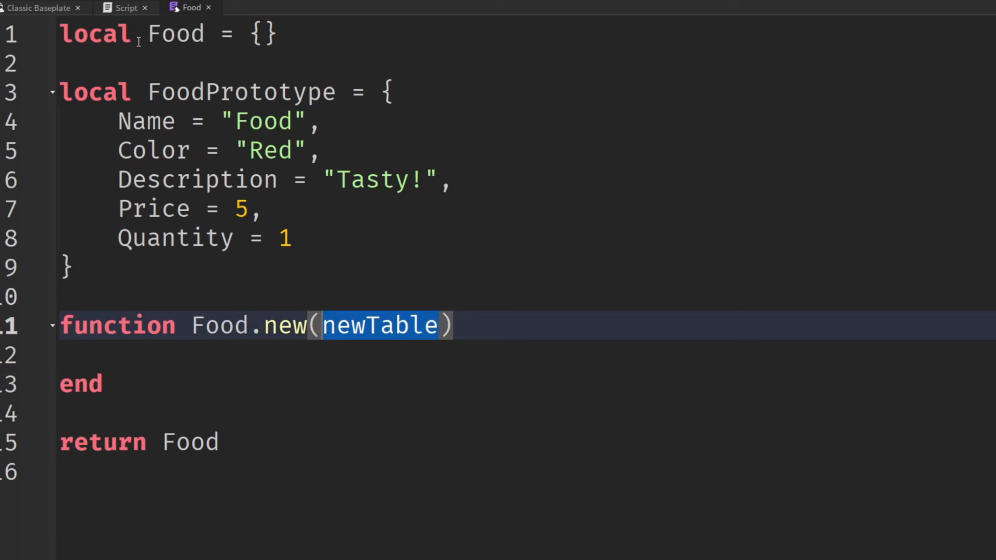
click(126, 7)
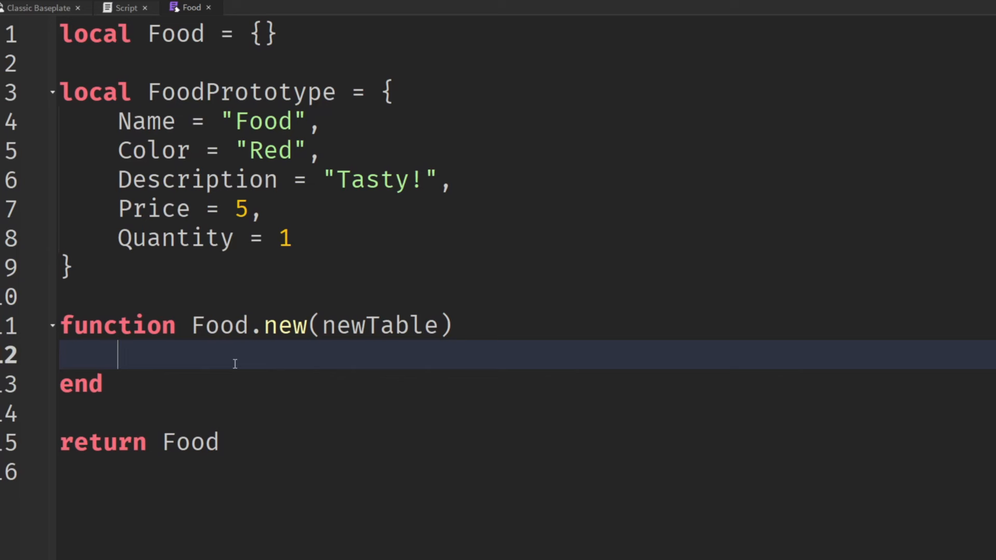
mouse_move(254, 383)
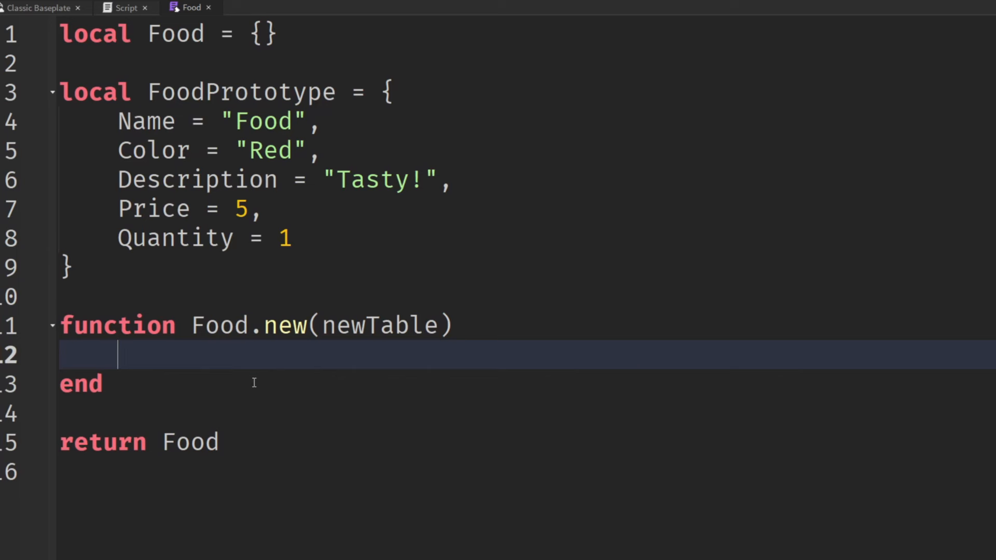
Inside Food.new, write setmetatable(newTable, Food).
text(setmetatable()
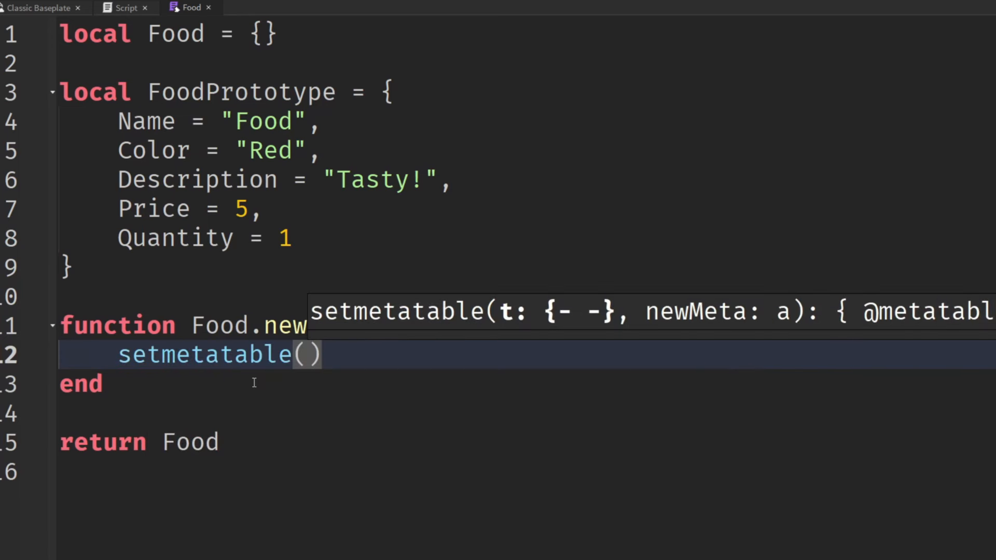
text((newTable))
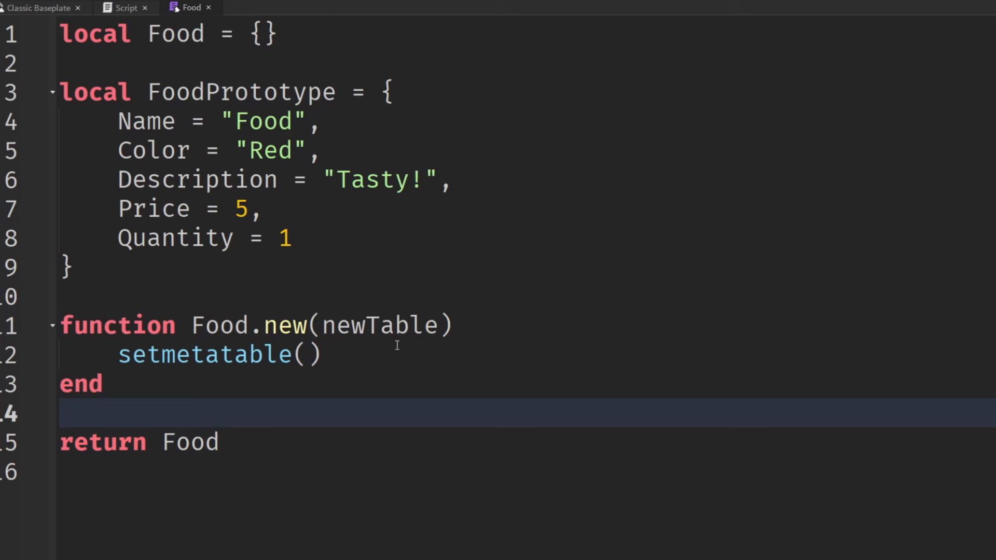
text(newTable,)
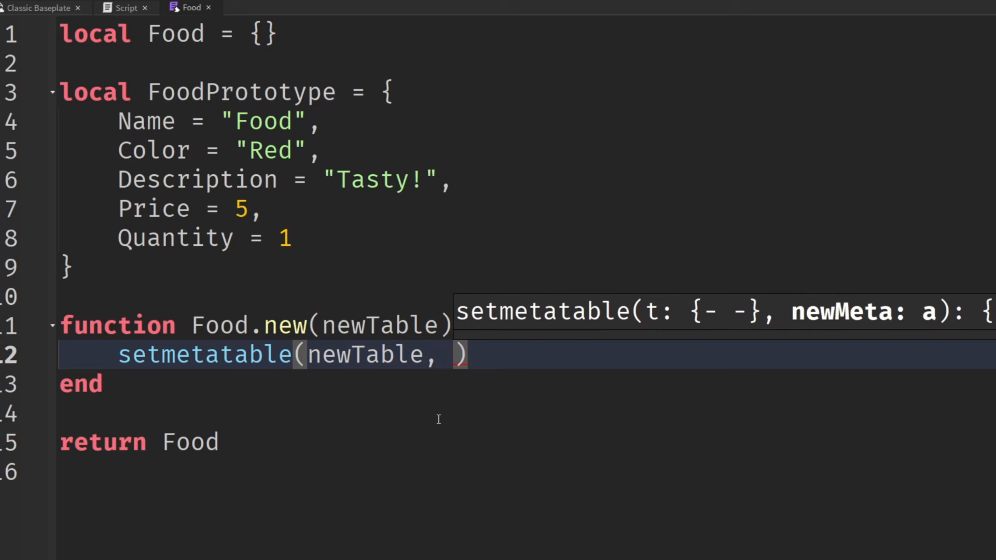
mouse_move(278, 204)
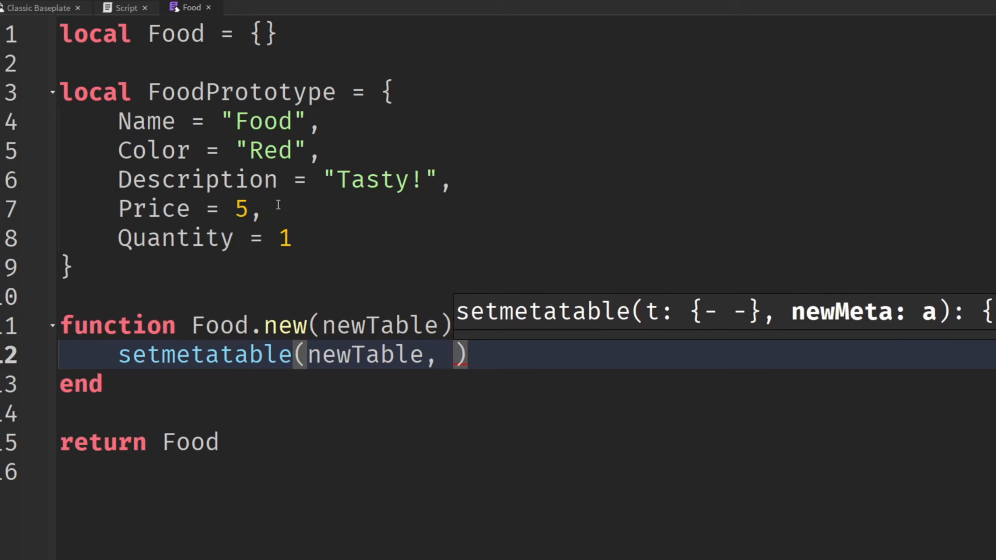
text(Food)
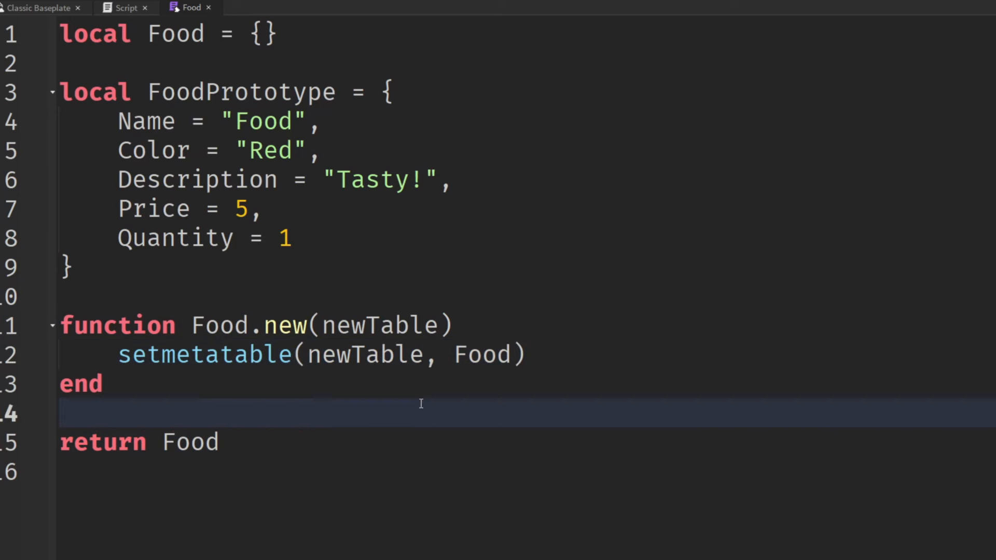
double_click(482, 354)
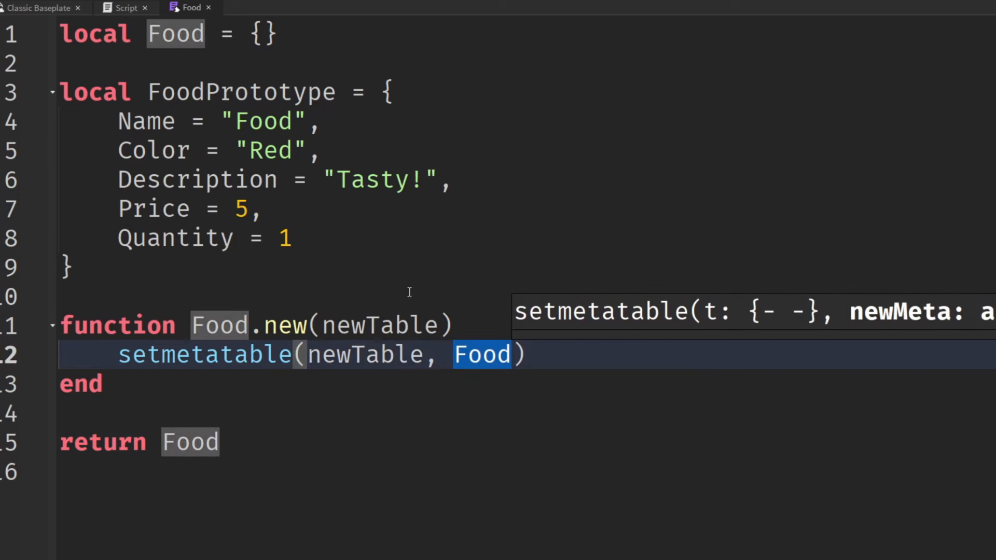
click(175, 33)
text(Food)
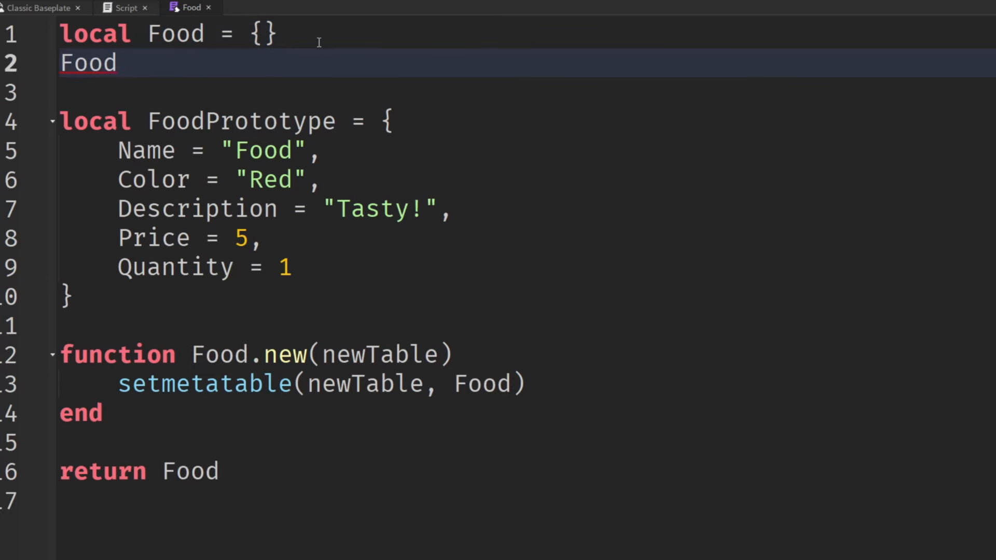
Start a Food.__index = assignment and check the FoodPrototype name.
text(.)
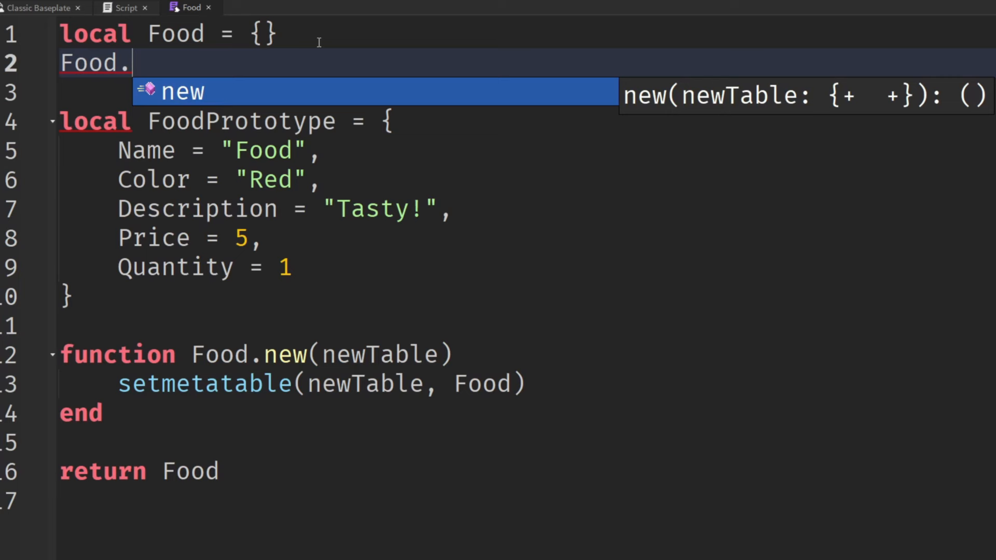
text(__index)
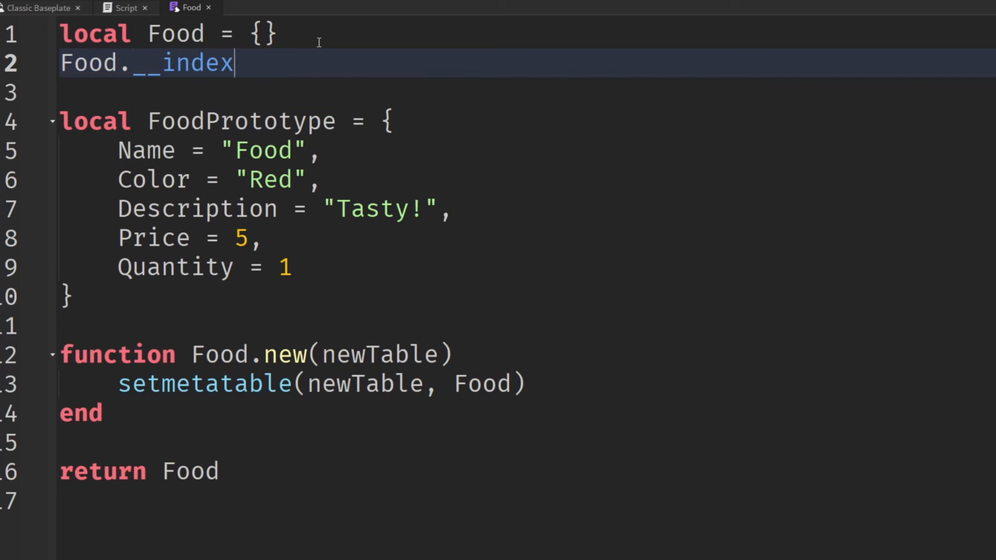
text(=)
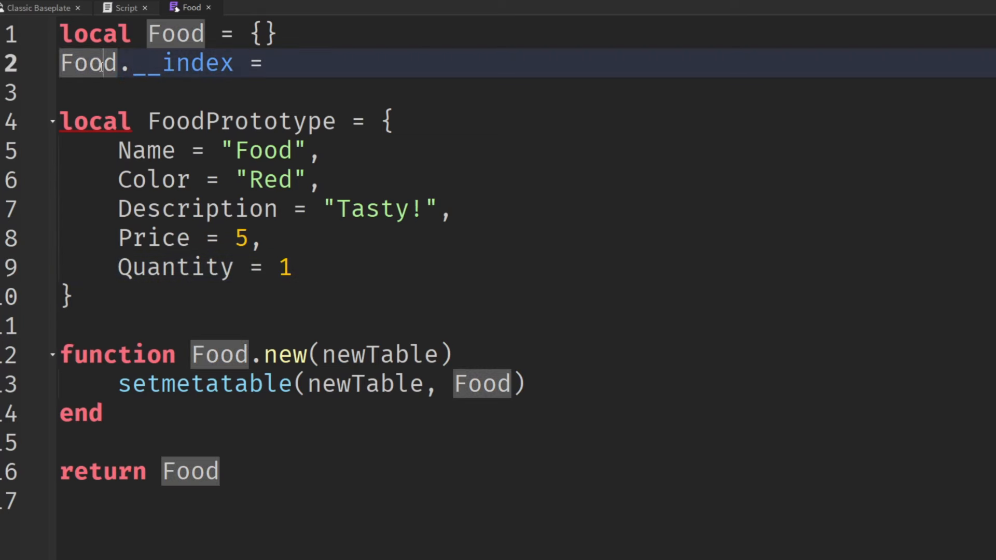
double_click(87, 63)
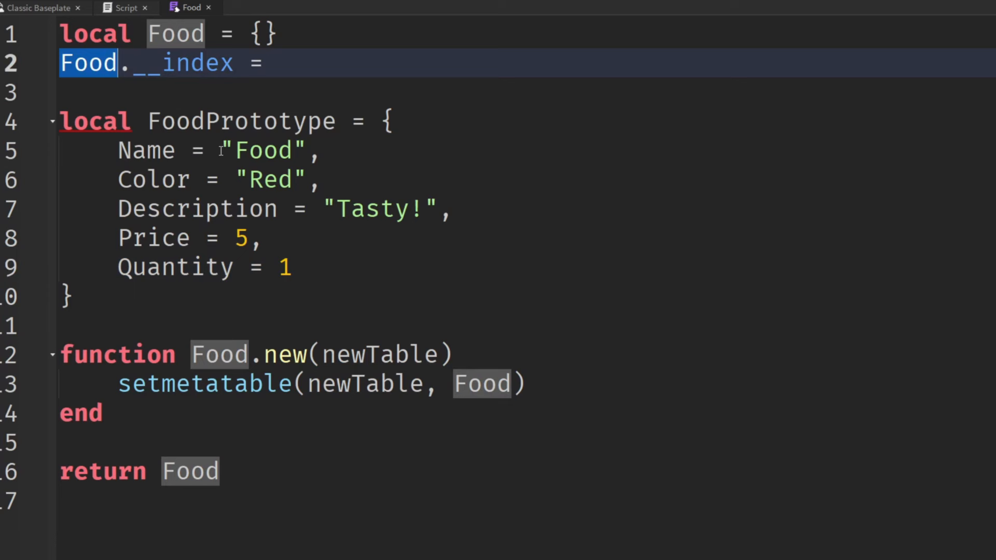
mouse_move(185, 96)
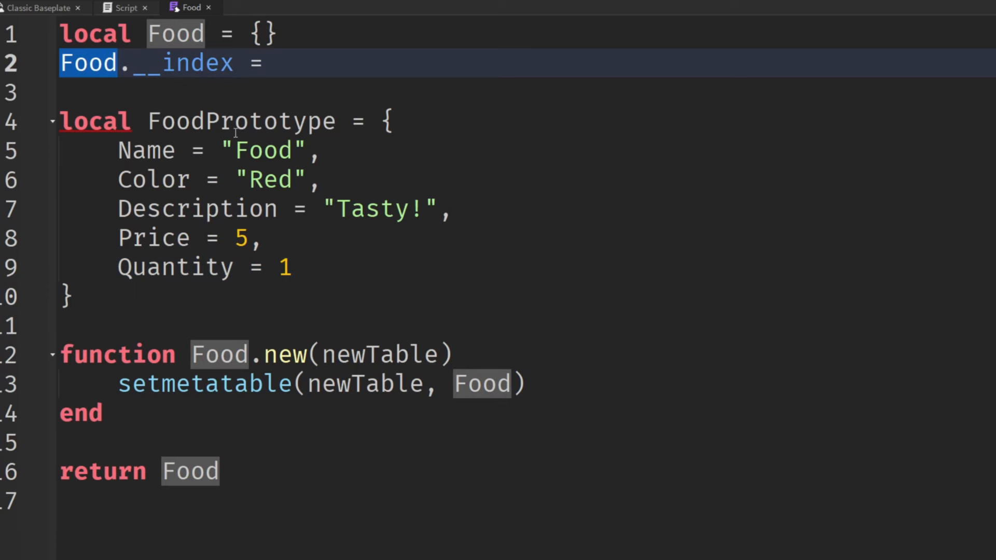
double_click(241, 121)
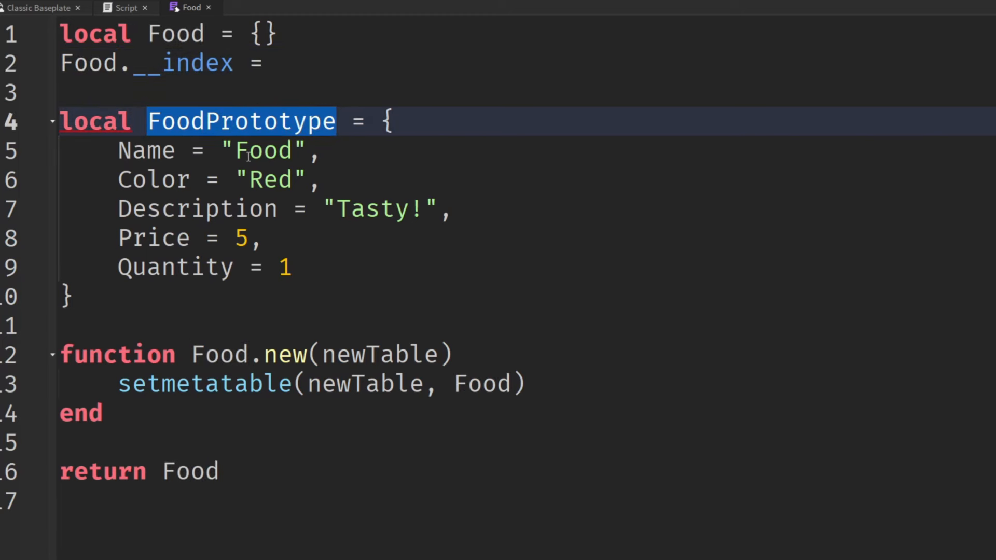
mouse_move(166, 289)
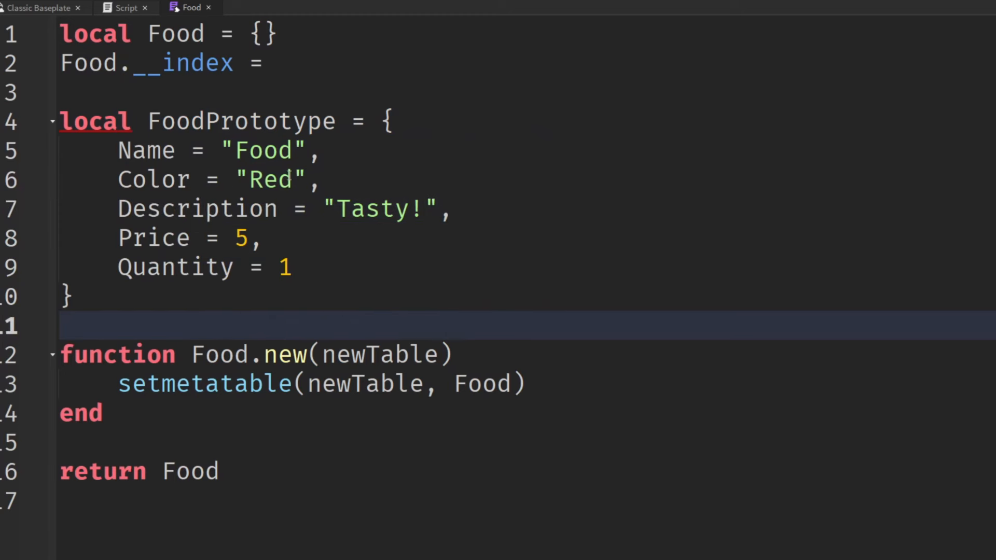
click(287, 63)
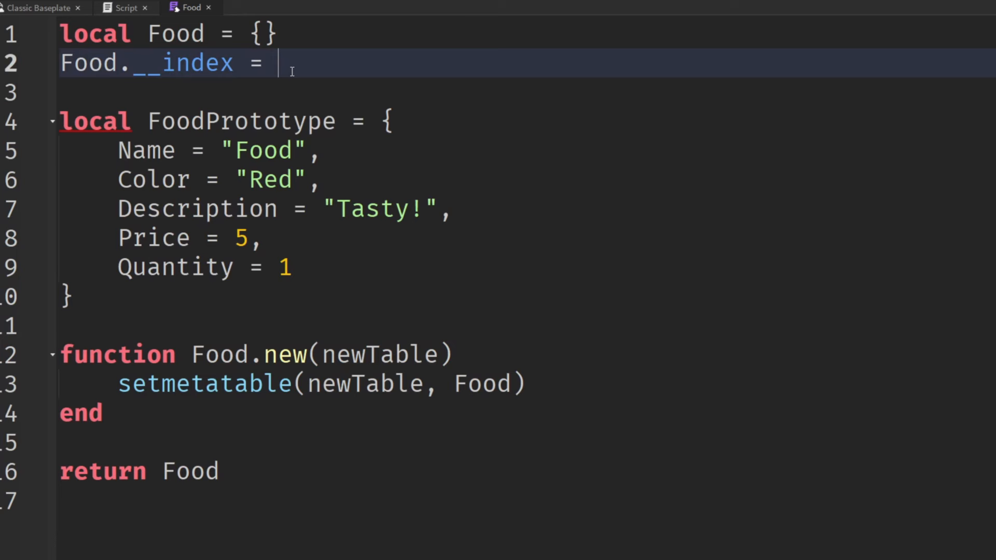
mouse_move(219, 71)
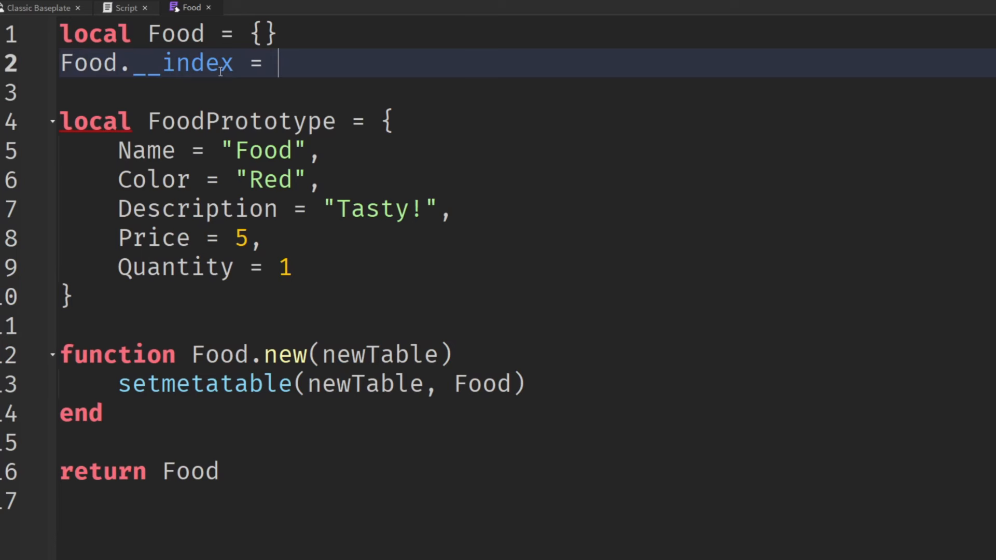
mouse_move(308, 64)
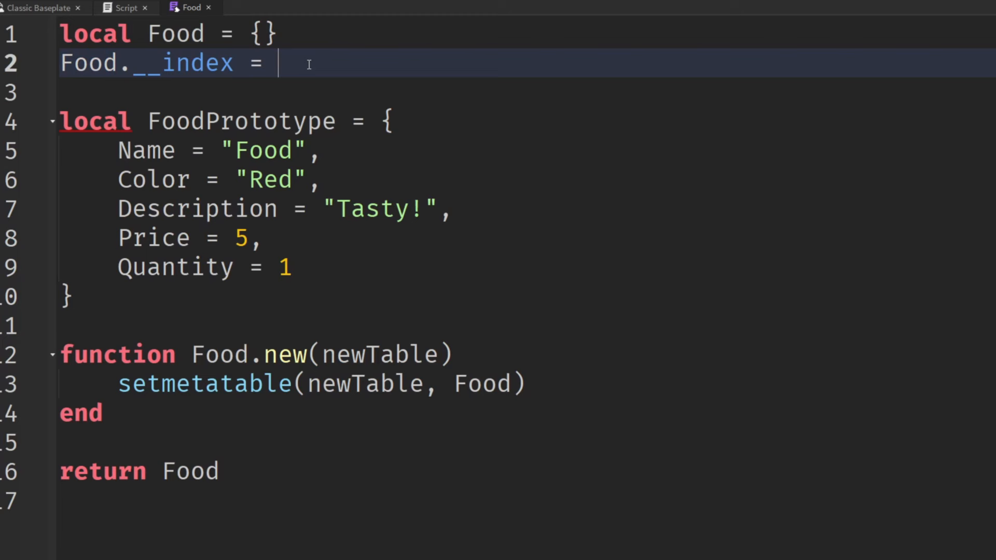
Set Food.__index = FoodPrototype below the defaults and make Food.new return setmetatable(newTable, Food).
text(Food)
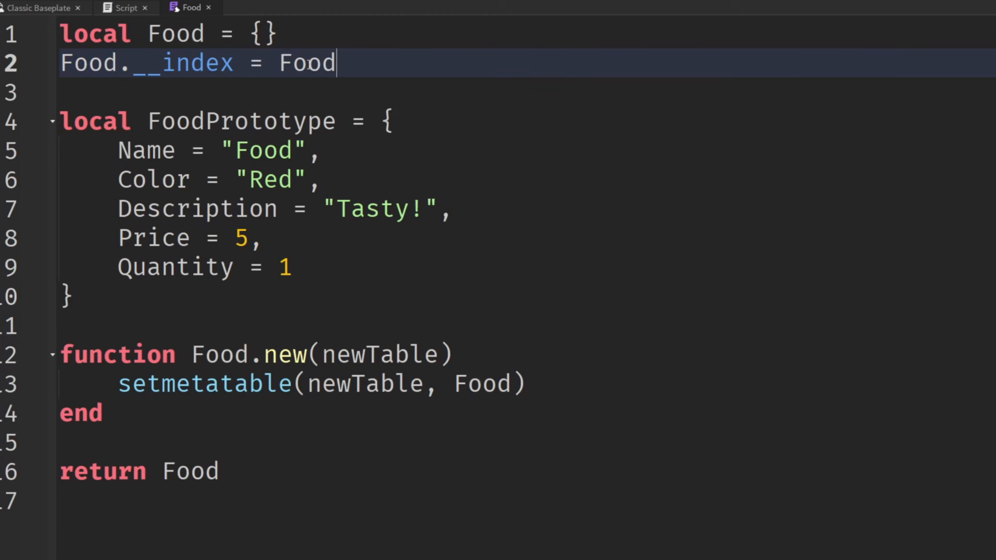
text(P)
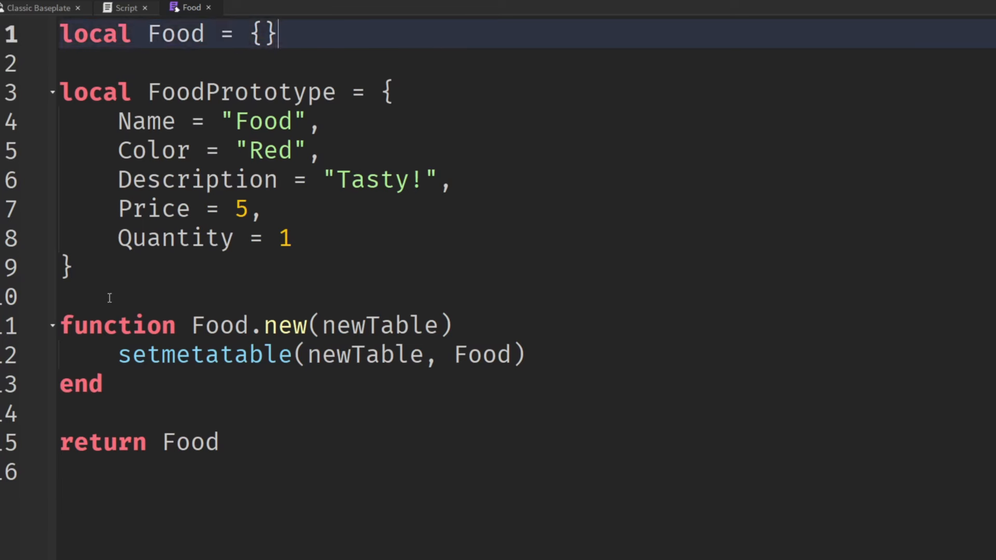
text(Food.__index = FoodP)
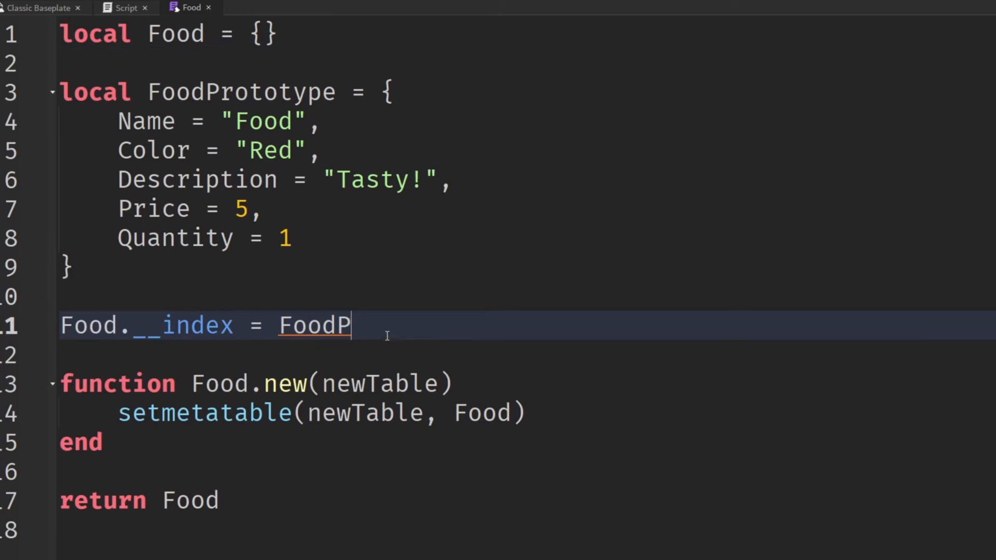
text(rototype)
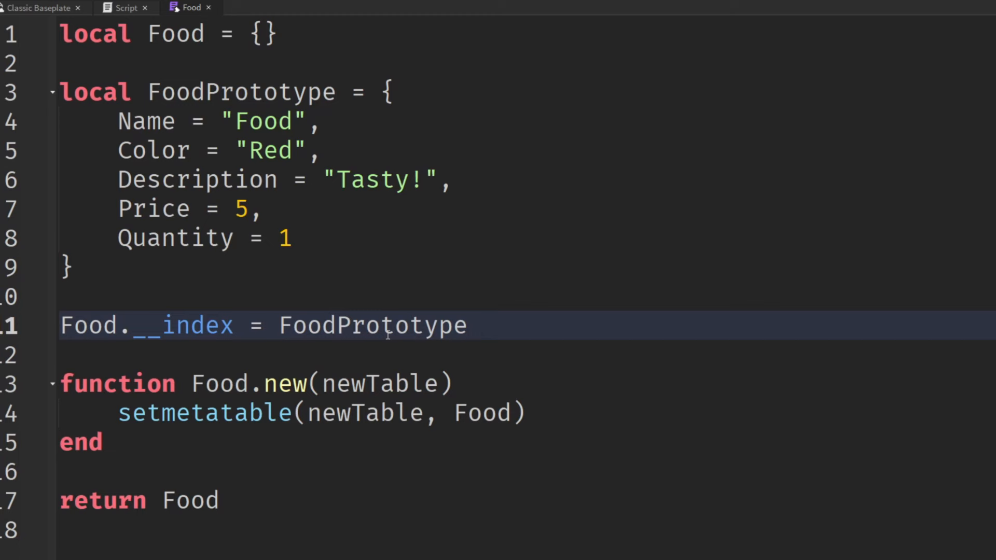
text(return)
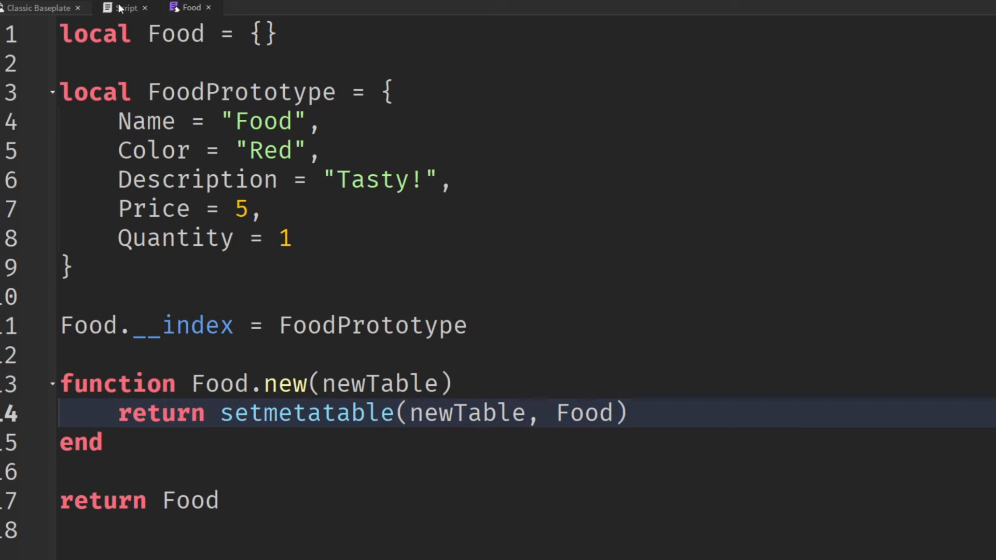
Store Food.new(myApple) in local myFood, print(myFood), and run the game.
click(125, 8)
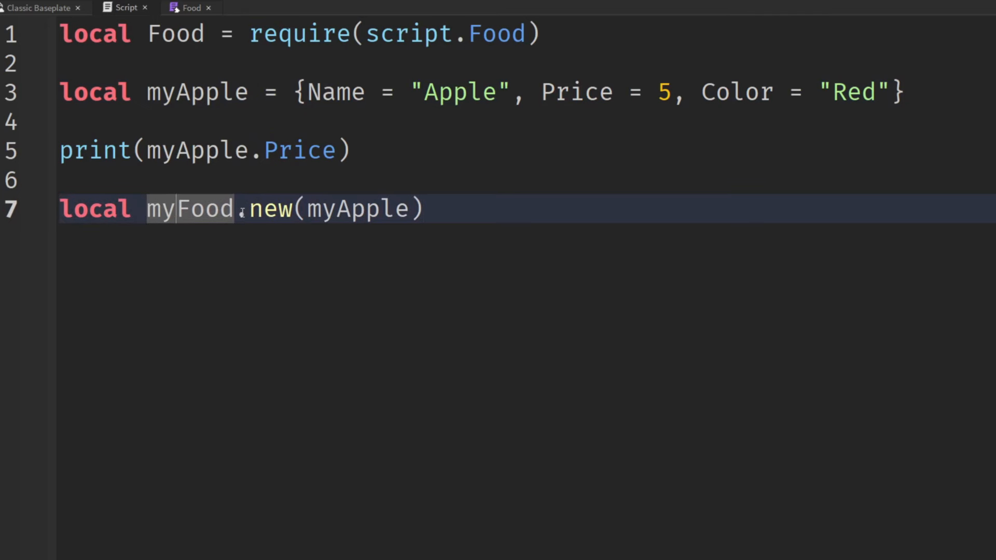
text(= Food)
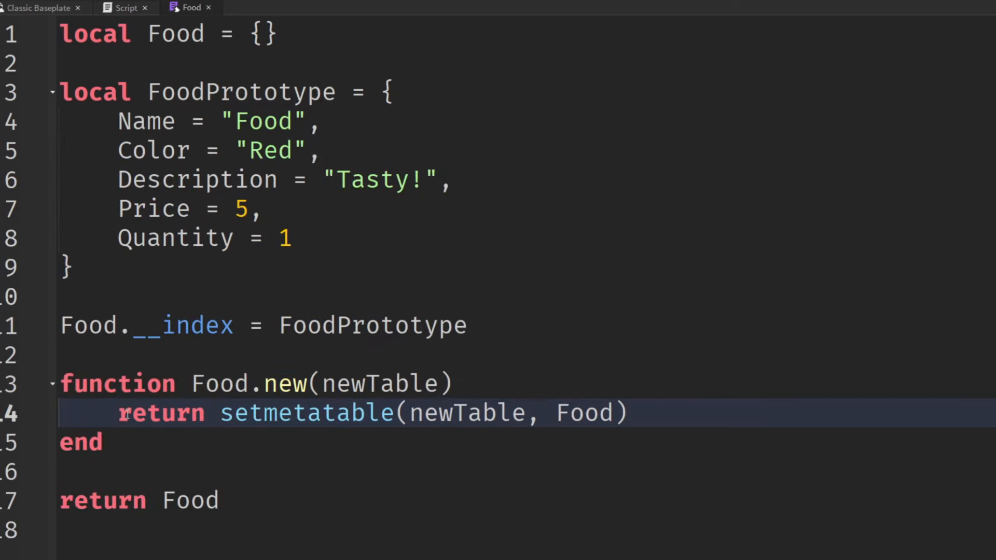
double_click(162, 413)
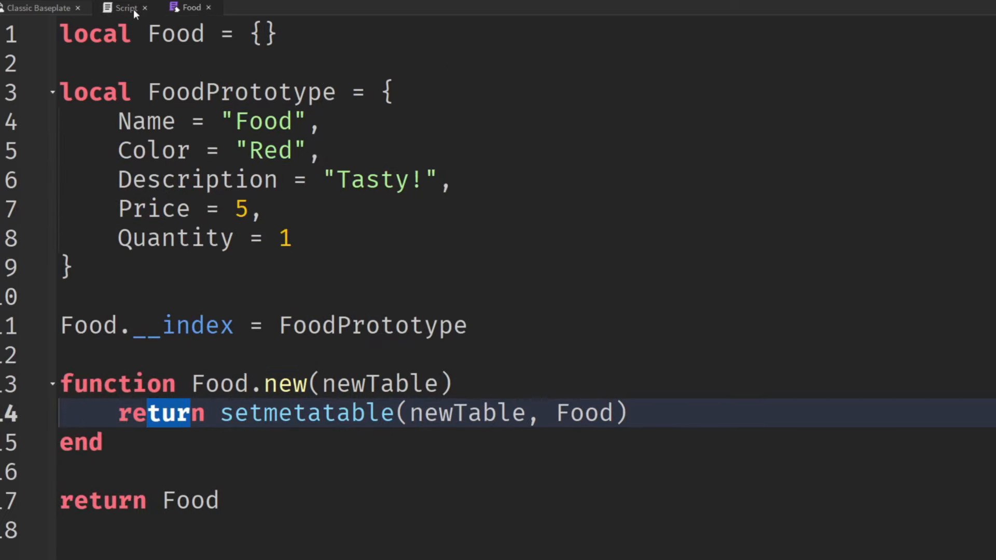
click(126, 7)
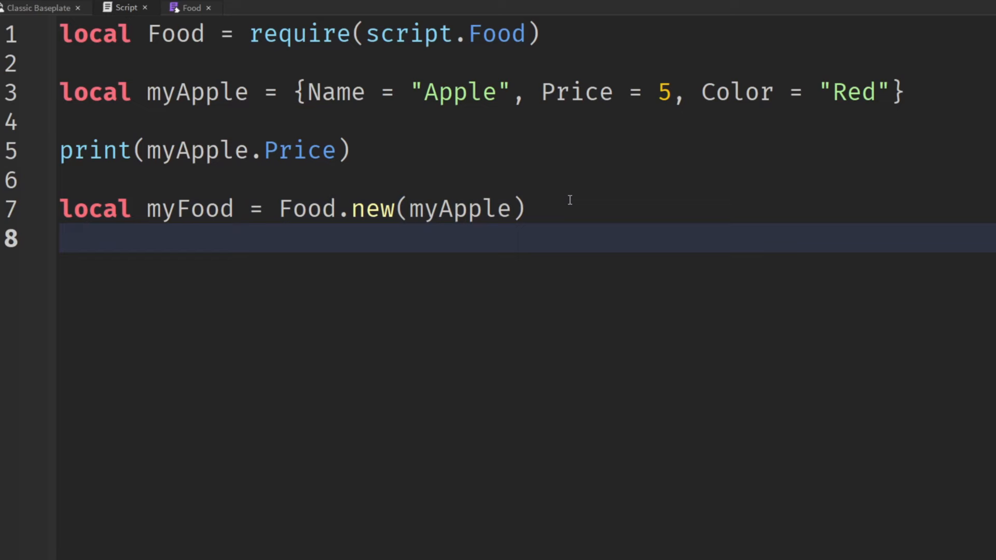
text(print(myFood)
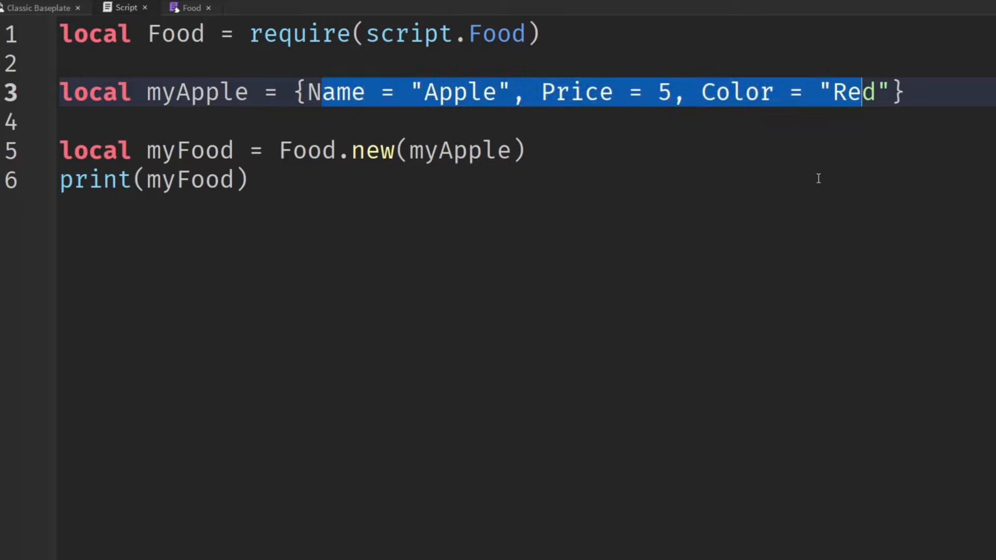
click(250, 180)
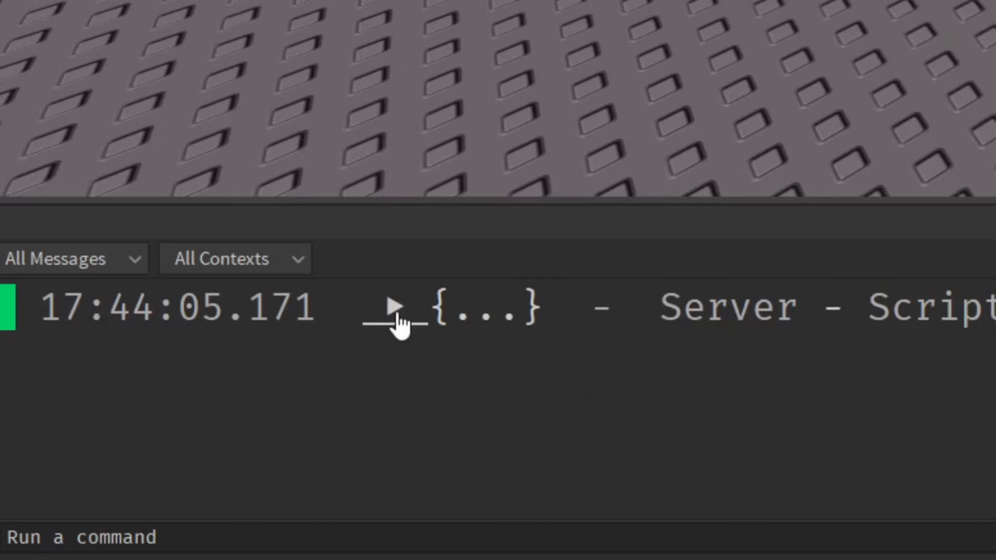
Expand the printed myFood table in Output showing Color "Red", Name "Apple", Price 5.
click(394, 309)
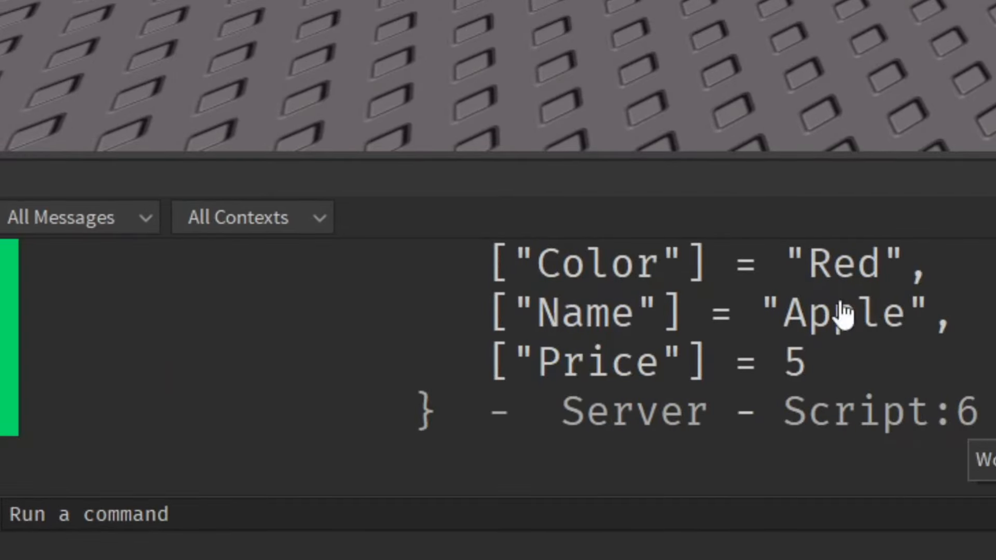
mouse_move(845, 312)
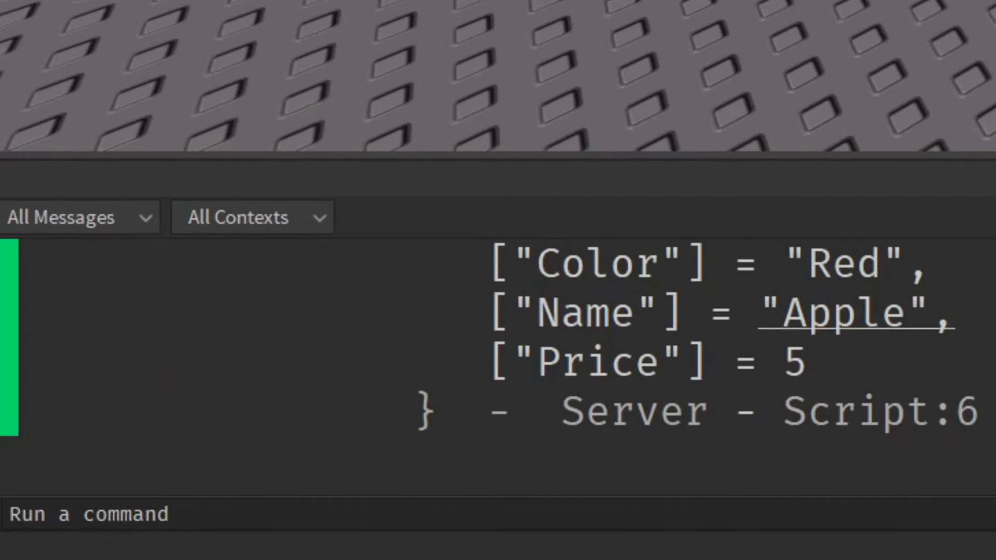
click(190, 7)
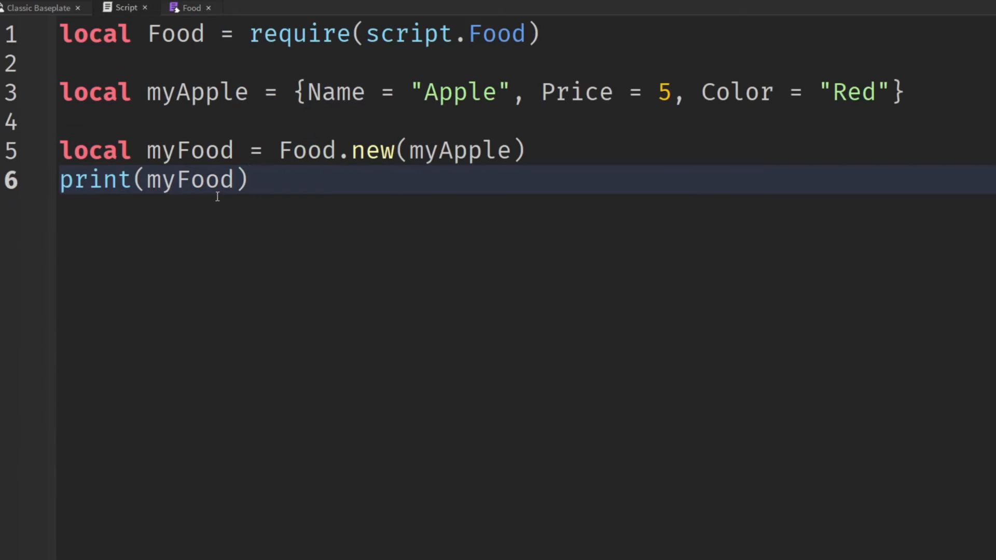
Change the print line to print(myFood.Description) using the Description completion.
text(.D)
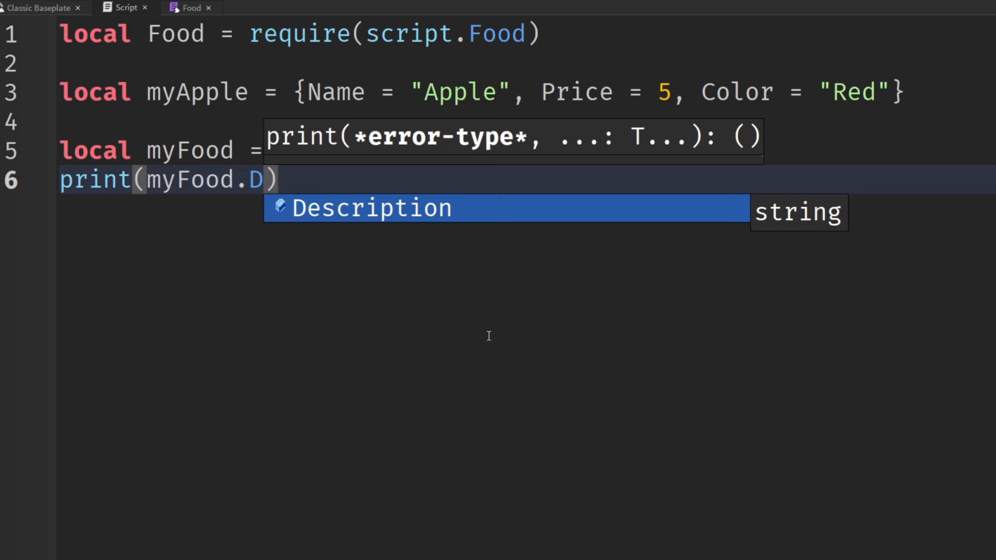
key(Return)
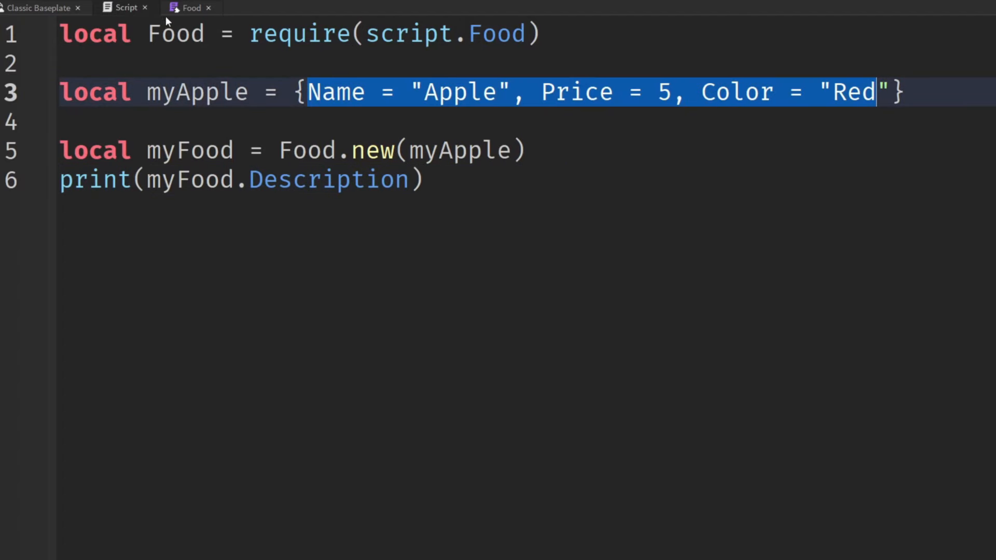
Review the FoodPrototype table in the Food module, then return to the main Script.
click(191, 7)
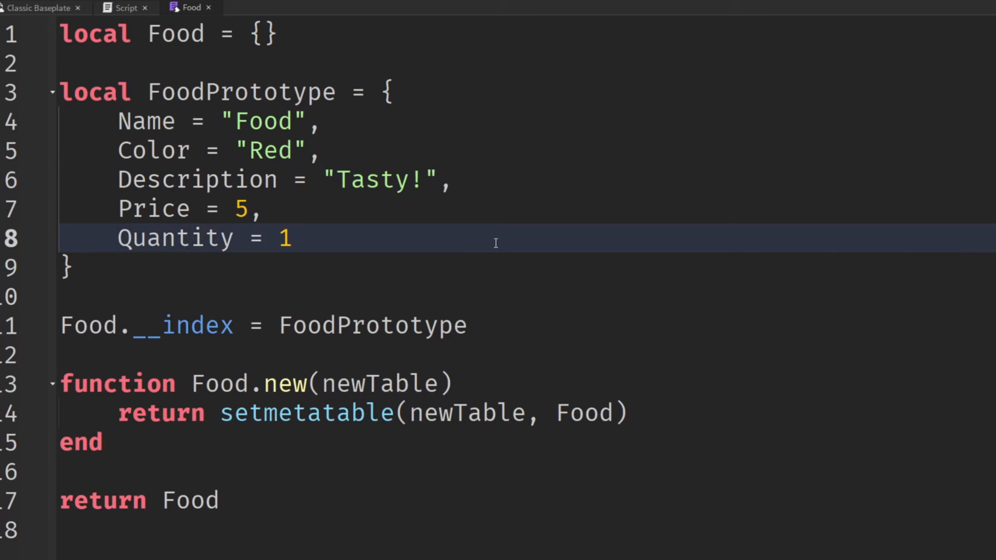
click(293, 238)
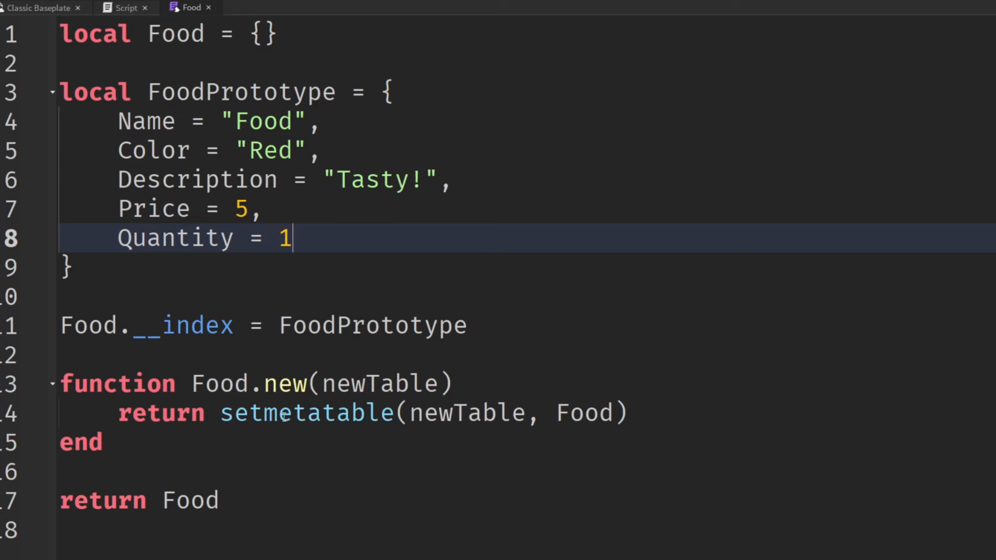
mouse_move(325, 295)
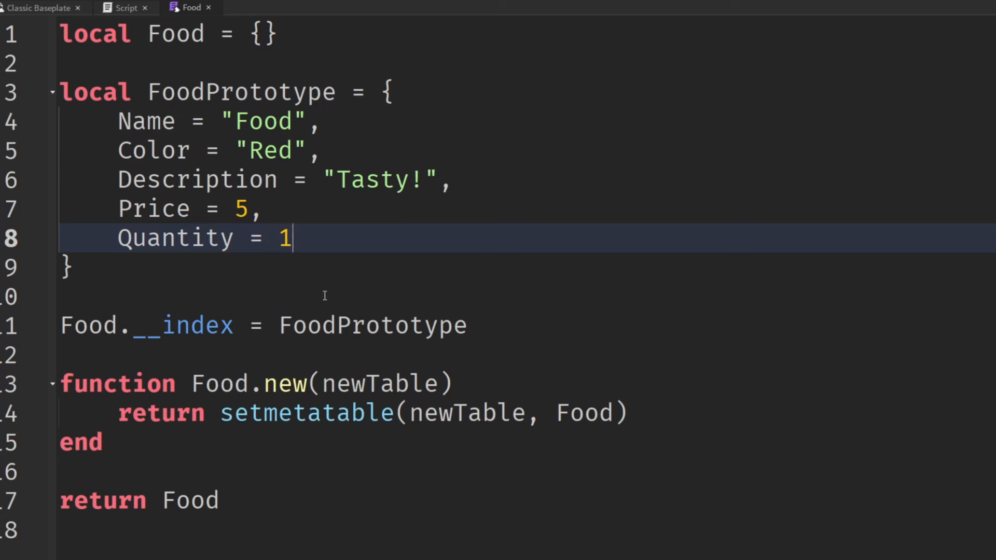
double_click(239, 92)
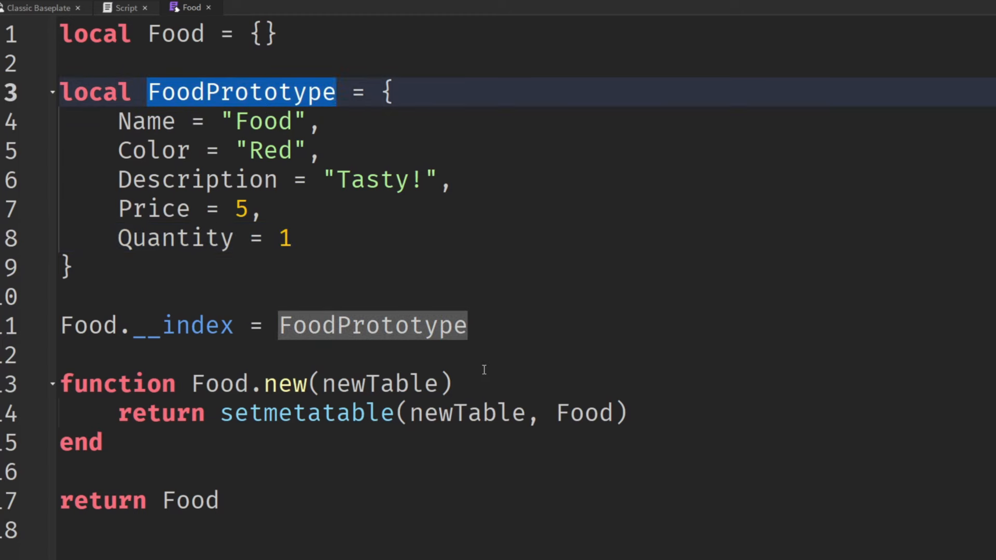
click(126, 7)
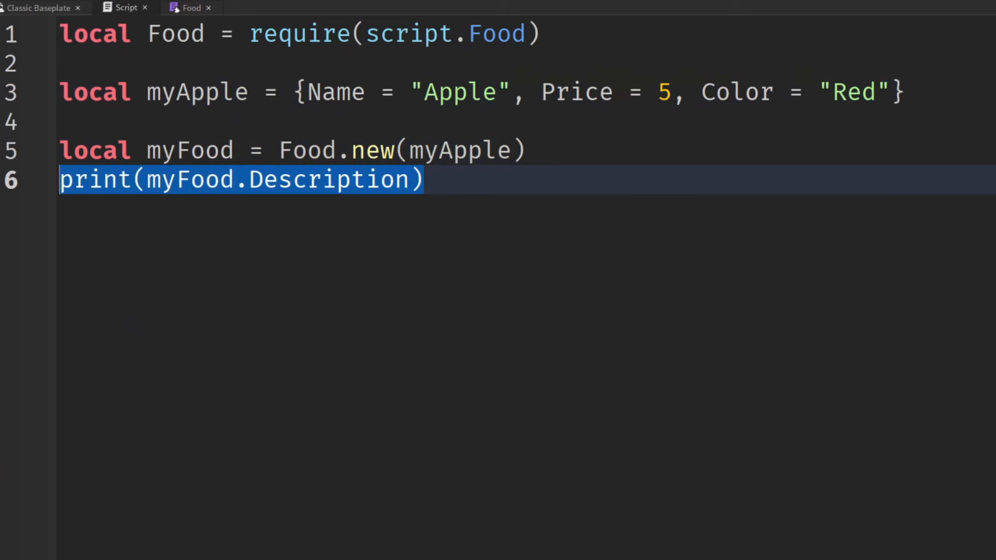
Declare local myOtherFood = Food.new({}) built from an empty table.
text(local my)
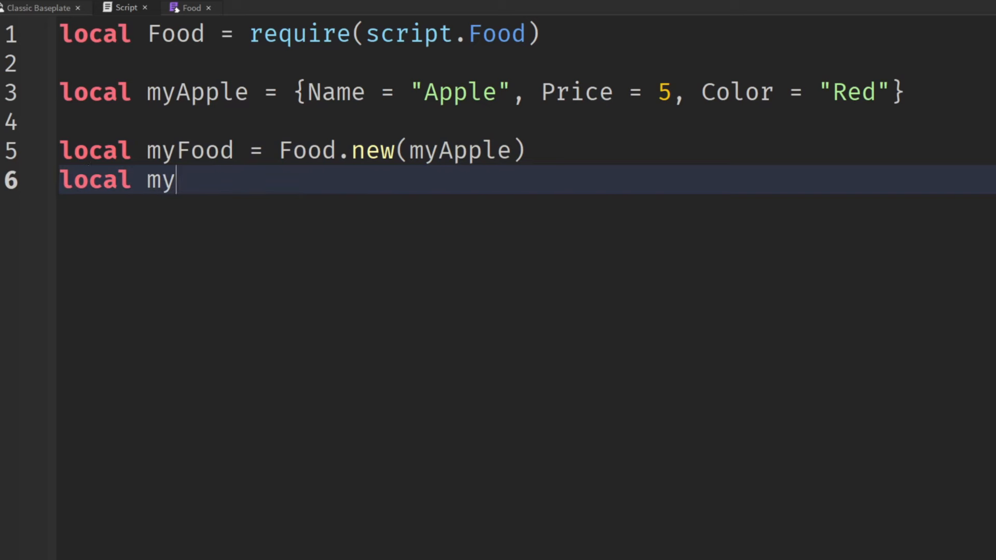
text(OtherFood =)
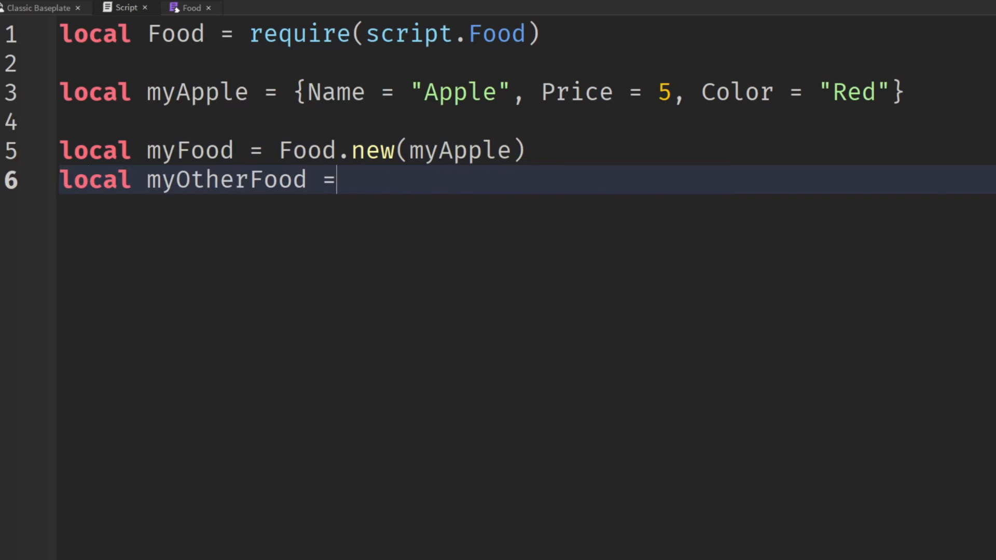
text(Food)
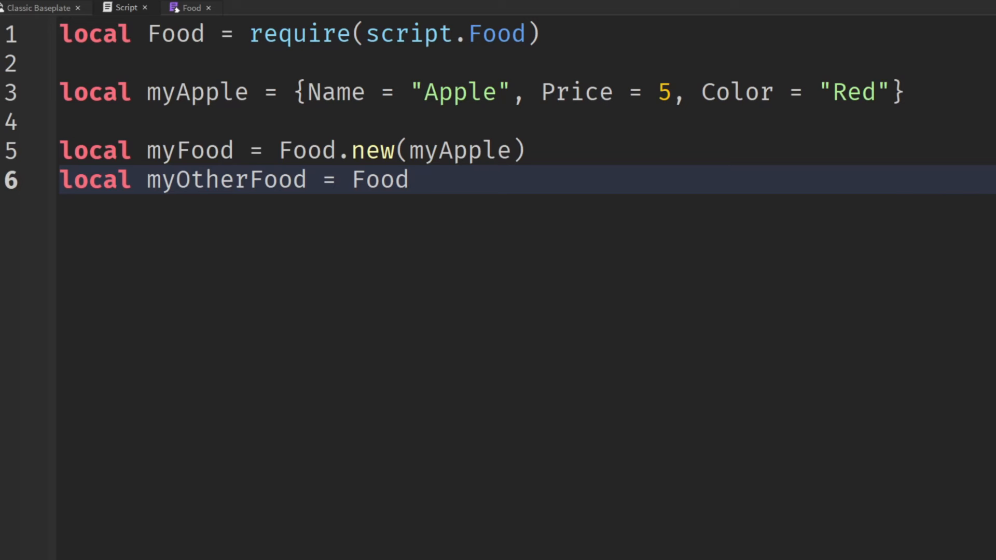
text(.new()
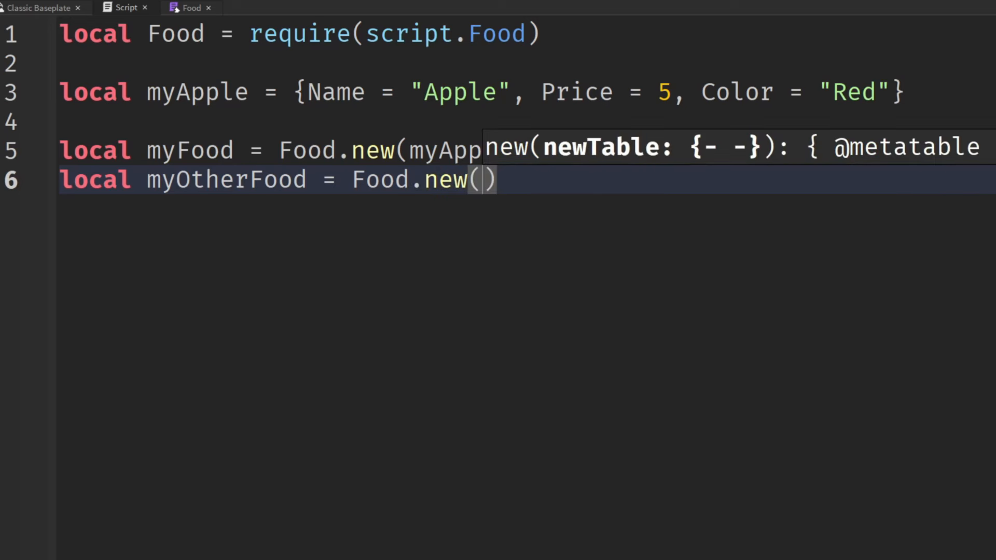
text({})
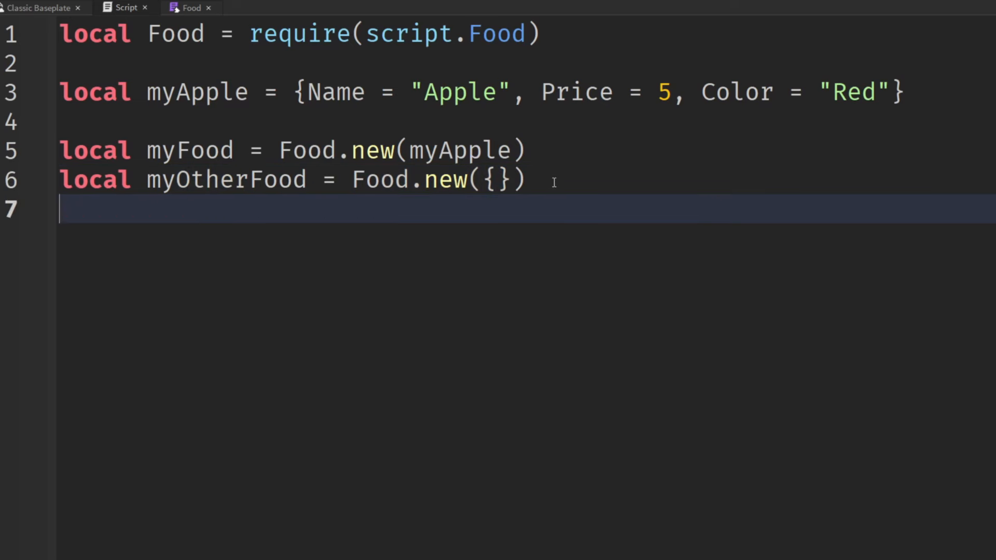
Print myOtherFood.Name and myOtherFood.Price so the run outputs the defaults Food 5.
text(print(myOtherFood)
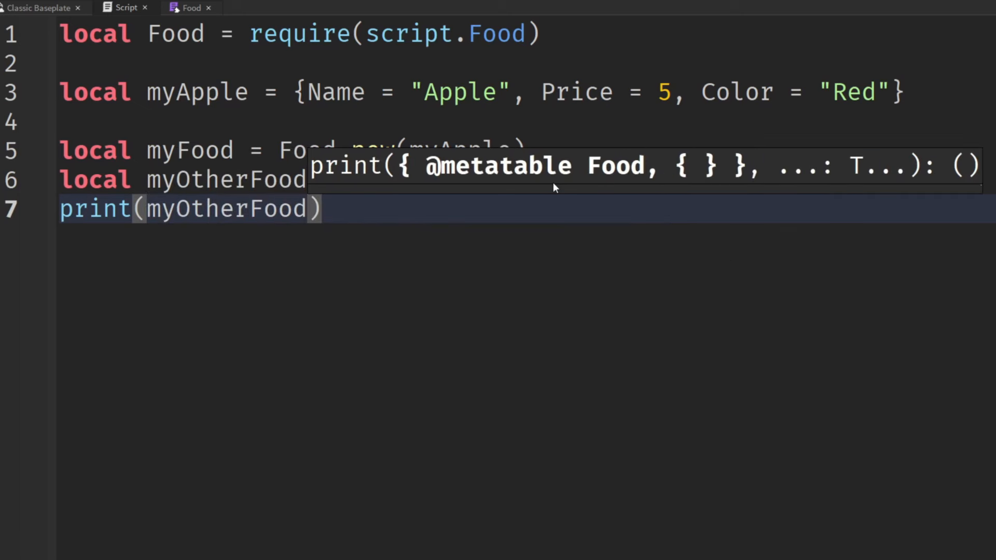
text(.Name,)
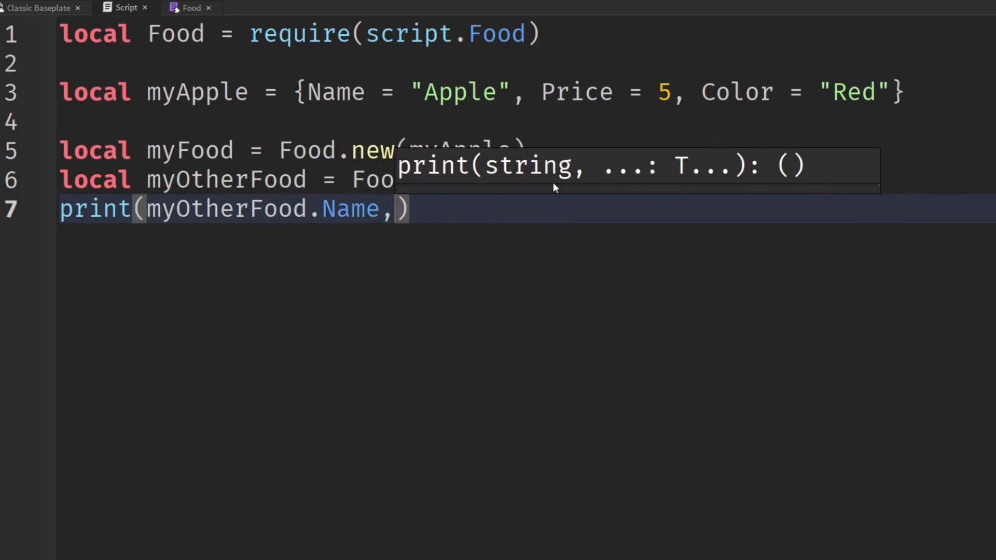
text(my)
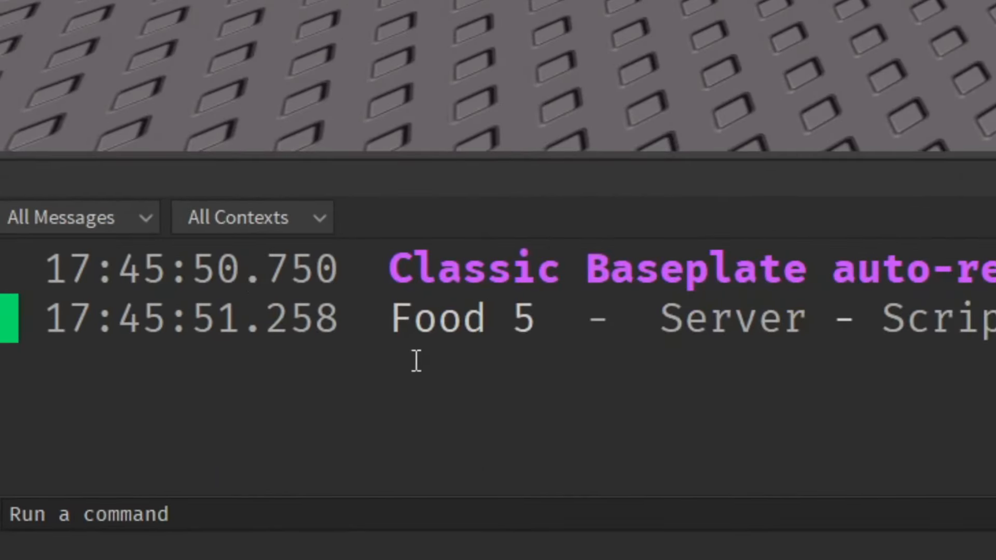
mouse_move(416, 362)
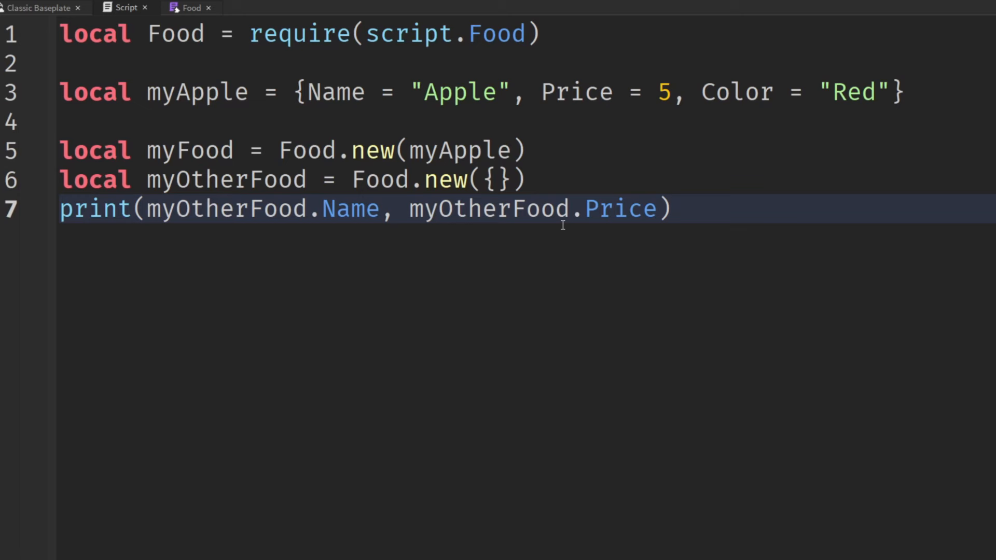
mouse_move(722, 209)
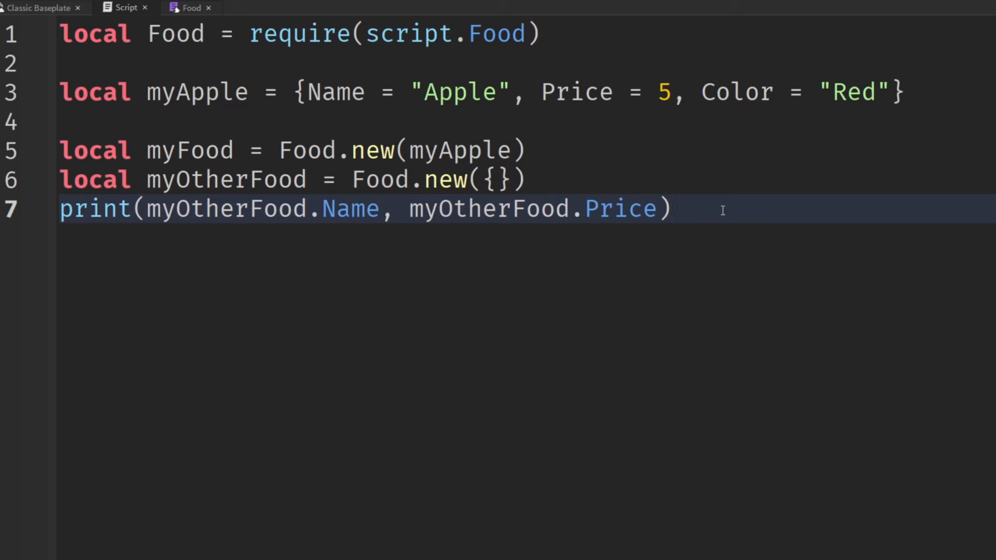
Add a myFood:Eat() call after the print line in the main Script.
text(workspace.B)
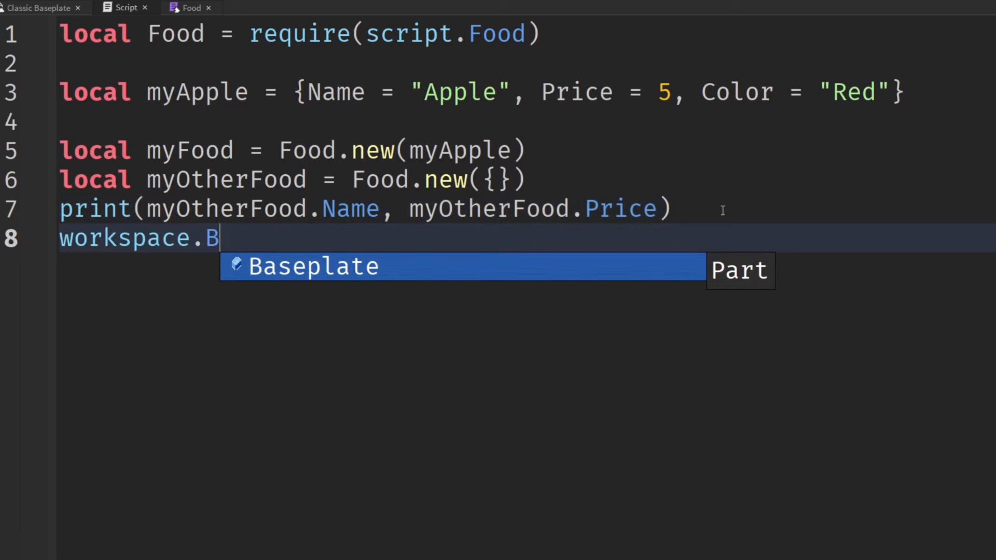
text(aseplate:D)
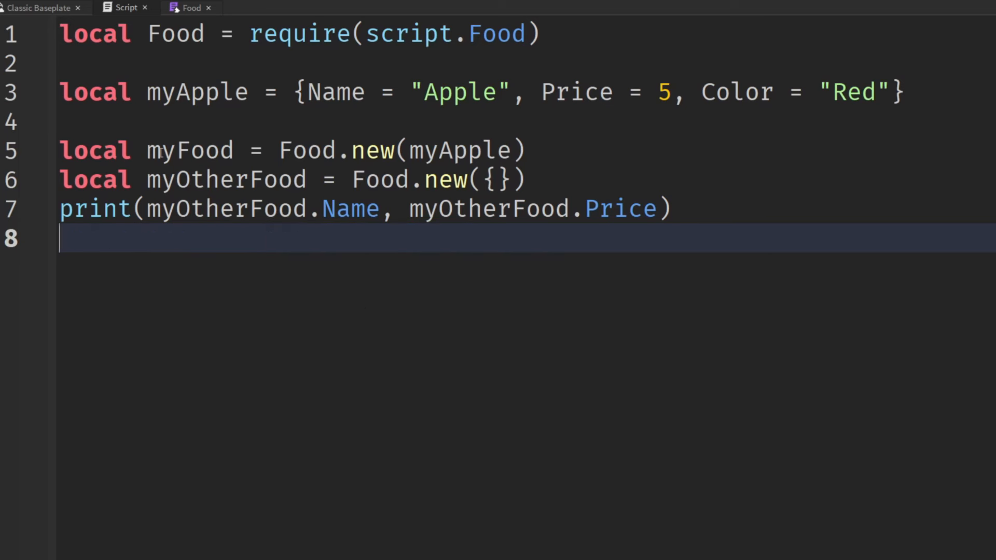
text(myFood)
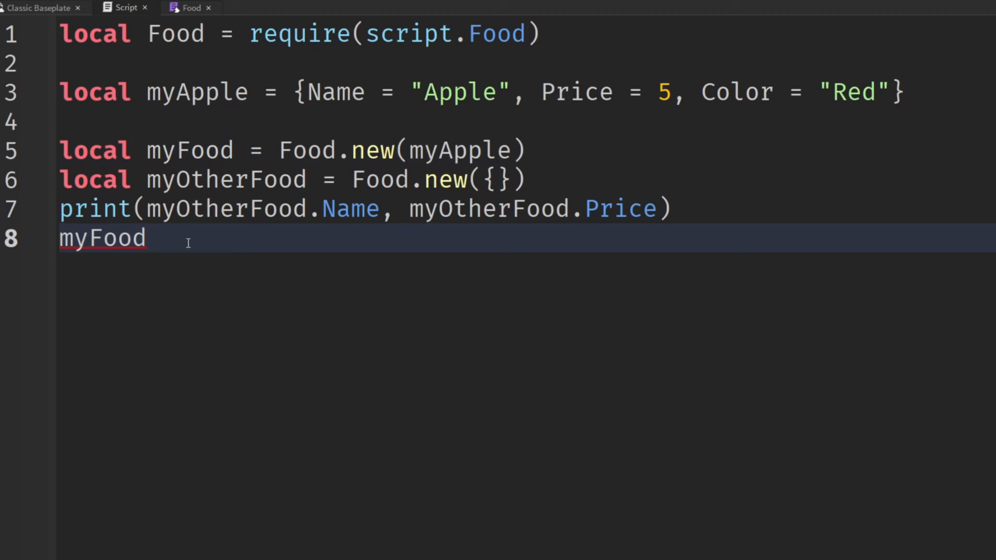
text(:Eat)
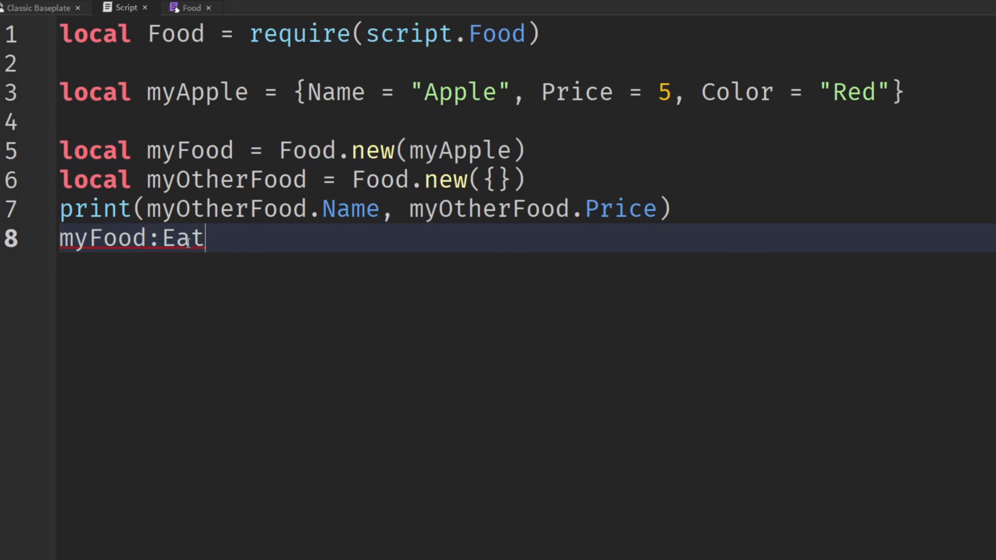
text(())
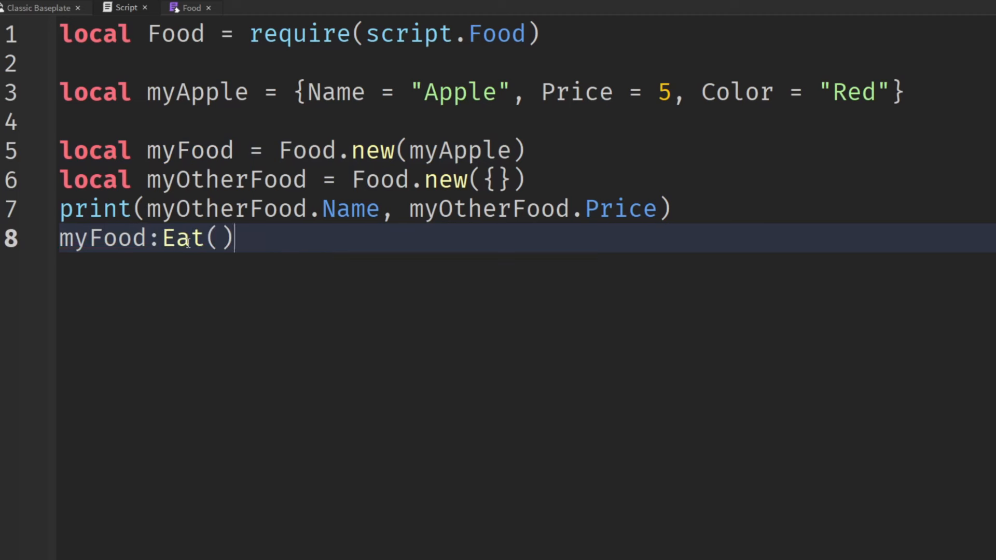
mouse_move(269, 248)
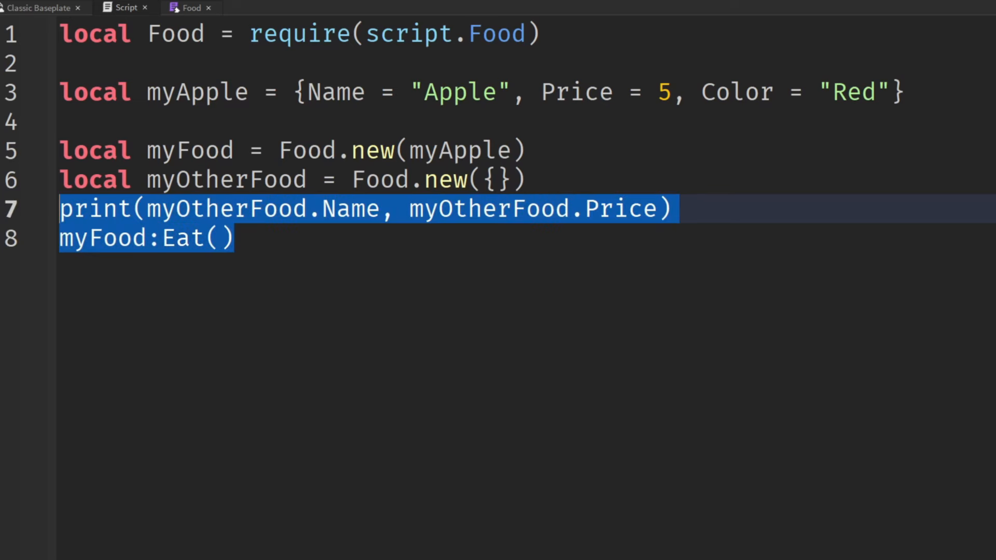
click(189, 7)
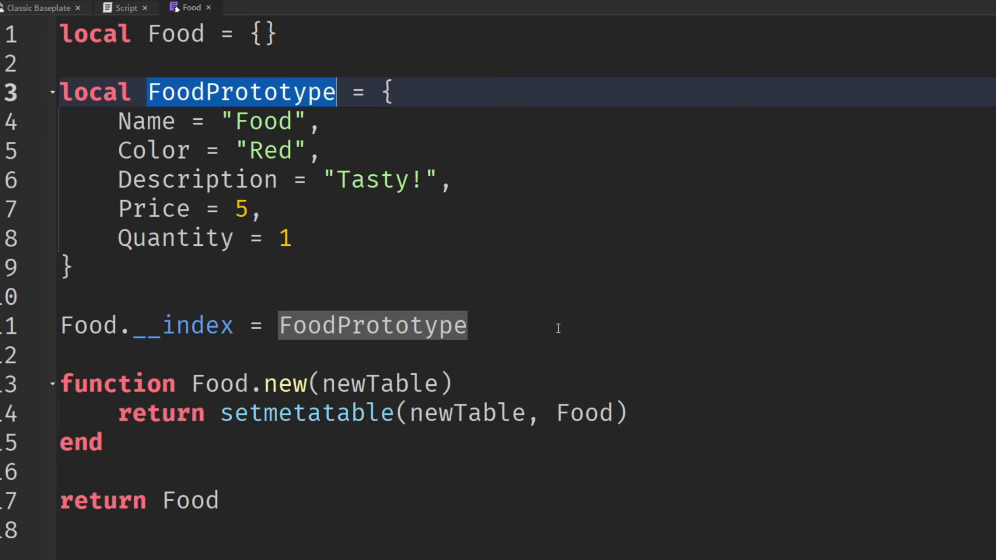
Define an empty function Food:Eat() above the module's return statement.
text(fu)
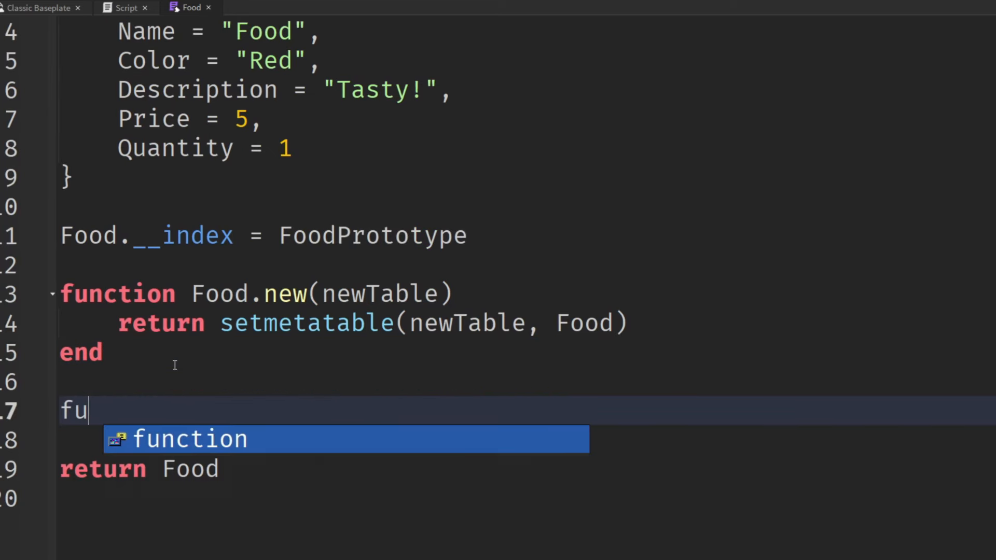
text(nction Food:)
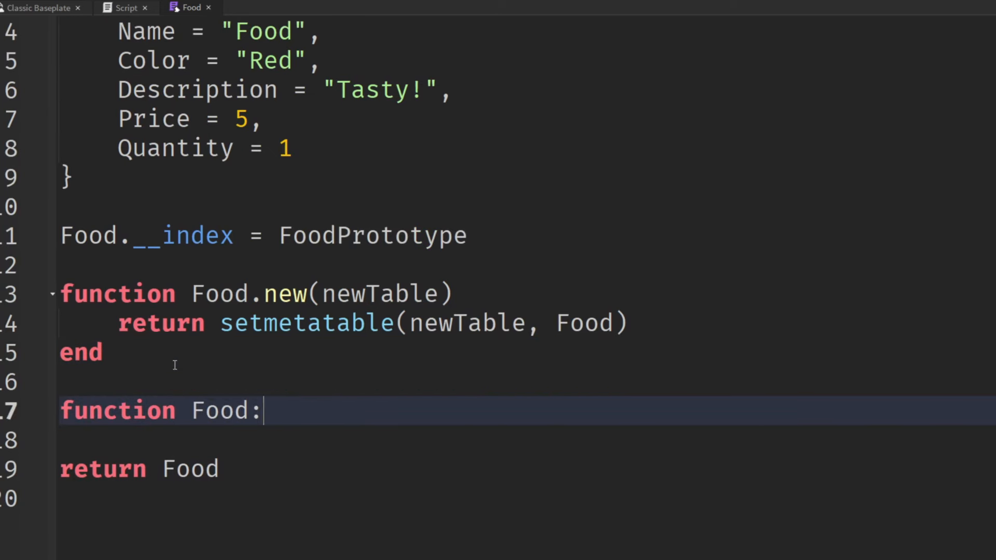
text(Eat()
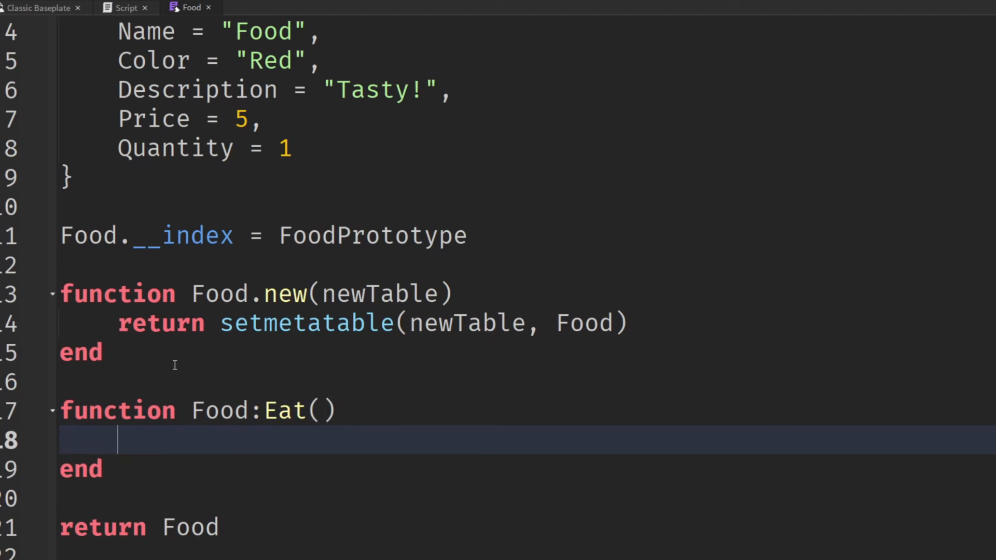
scroll(up, 3)
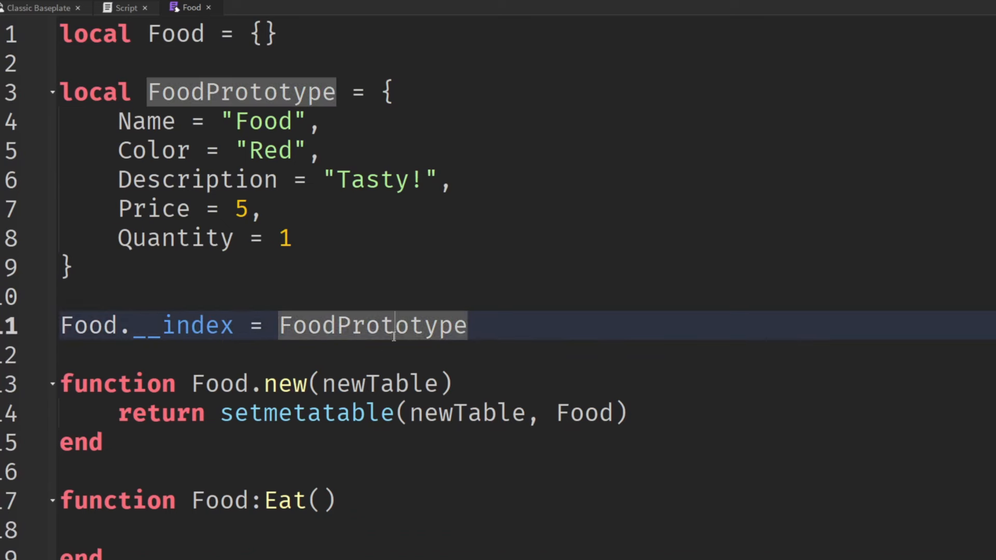
Replace FoodPrototype with Food in the Food.__index assignment on line 11.
click(467, 324)
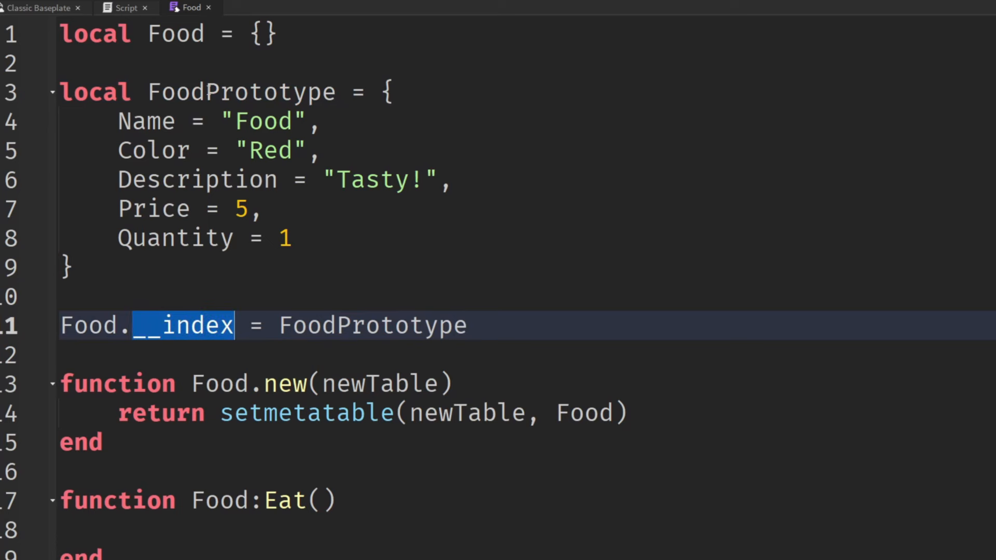
double_click(176, 33)
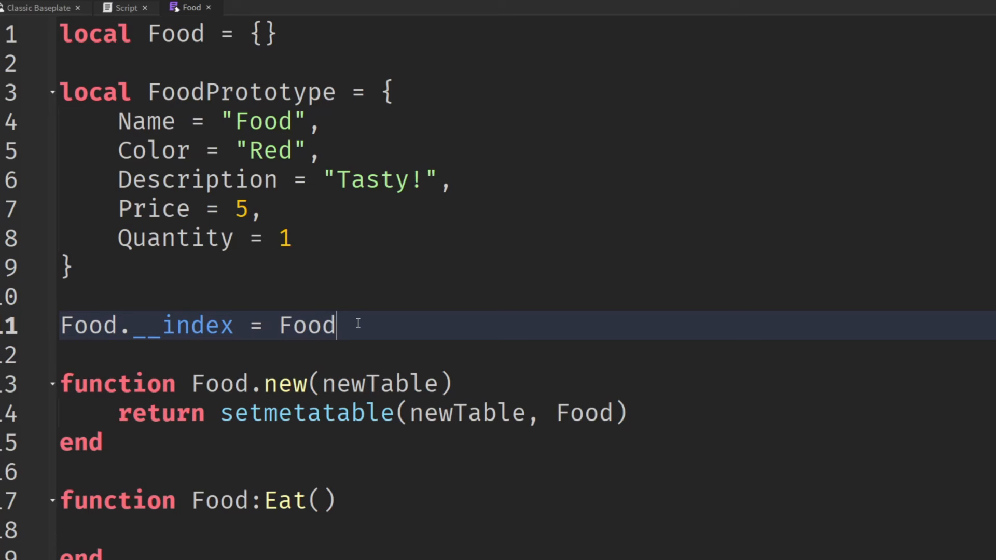
mouse_move(226, 119)
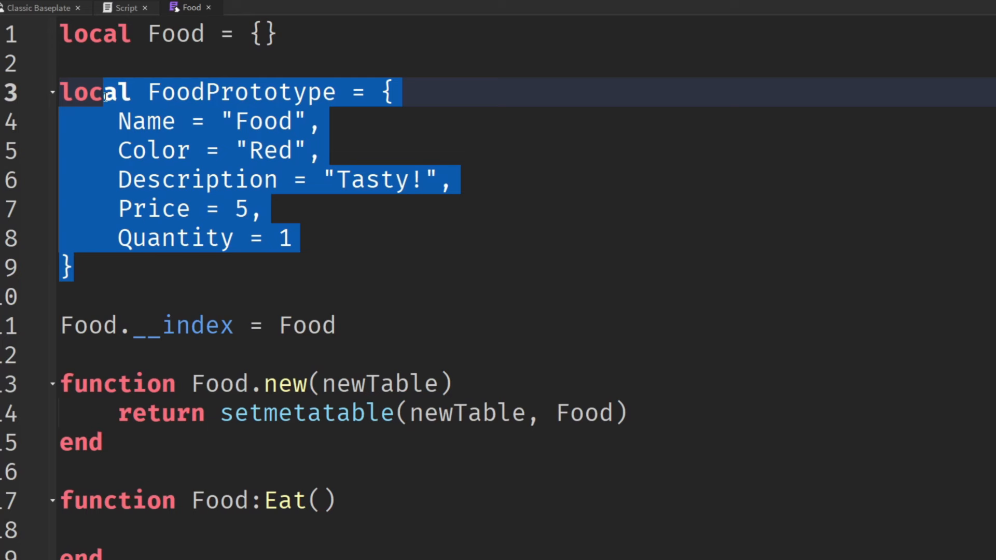
click(254, 383)
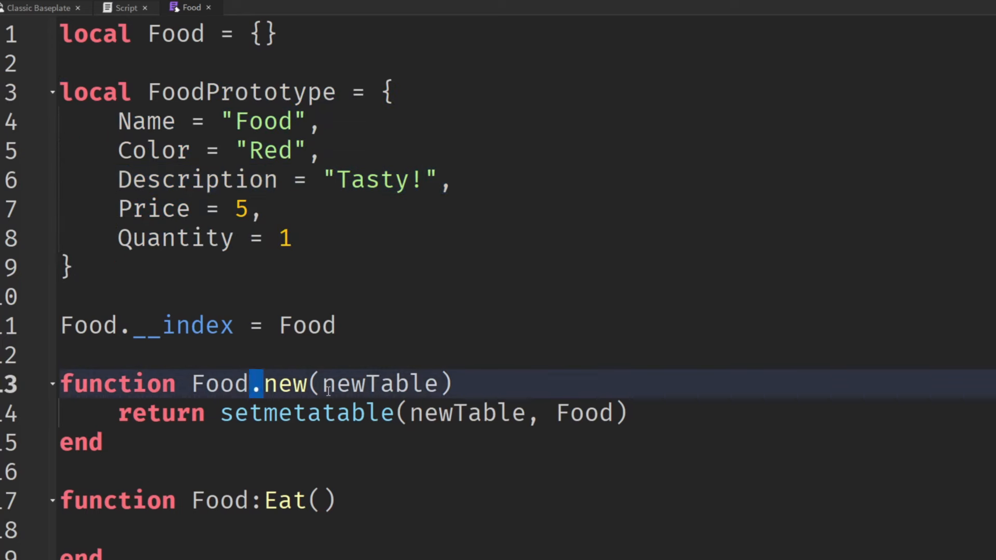
Store setmetatable(newTable or {}, Food) in a local newFood instead of returning it.
double_click(378, 383)
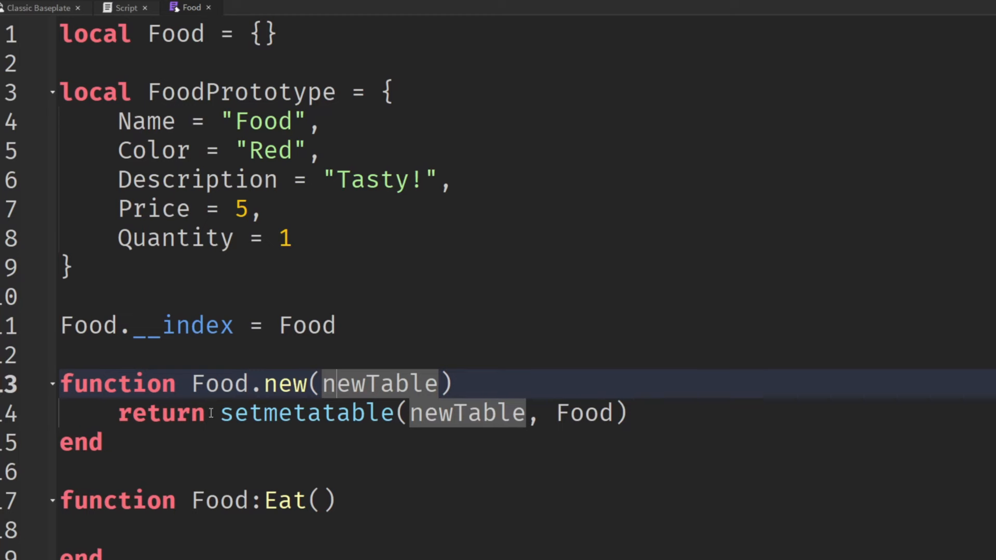
text(local newFood =)
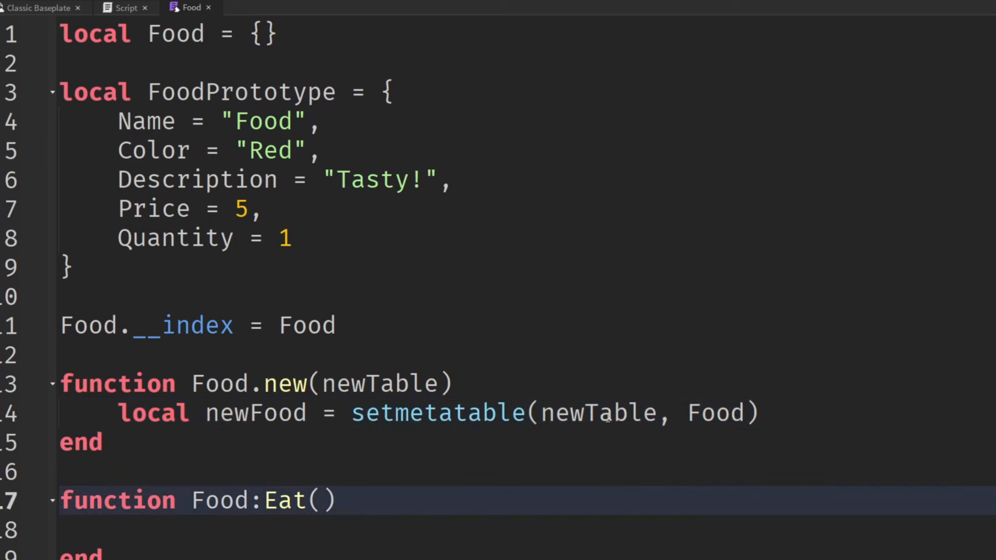
click(445, 413)
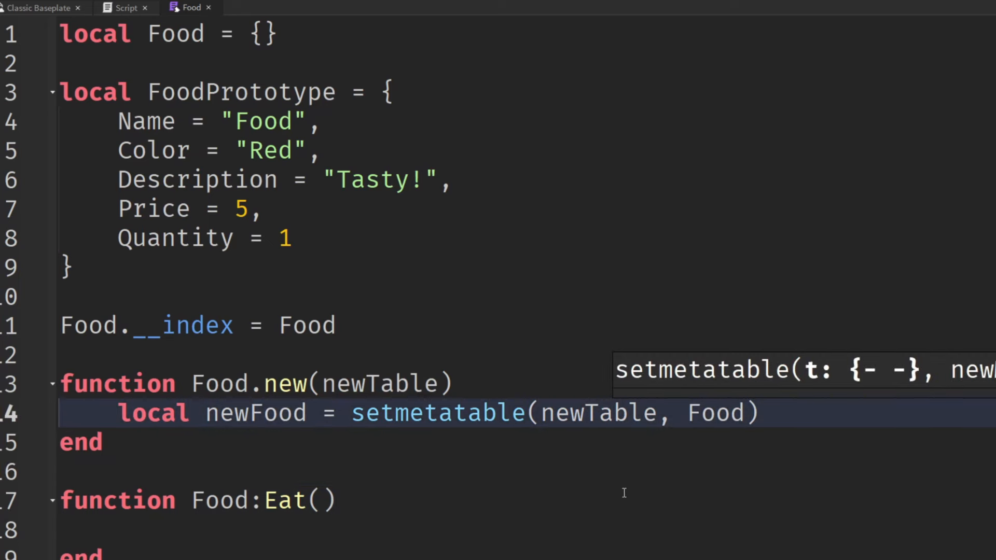
scroll(down, 3)
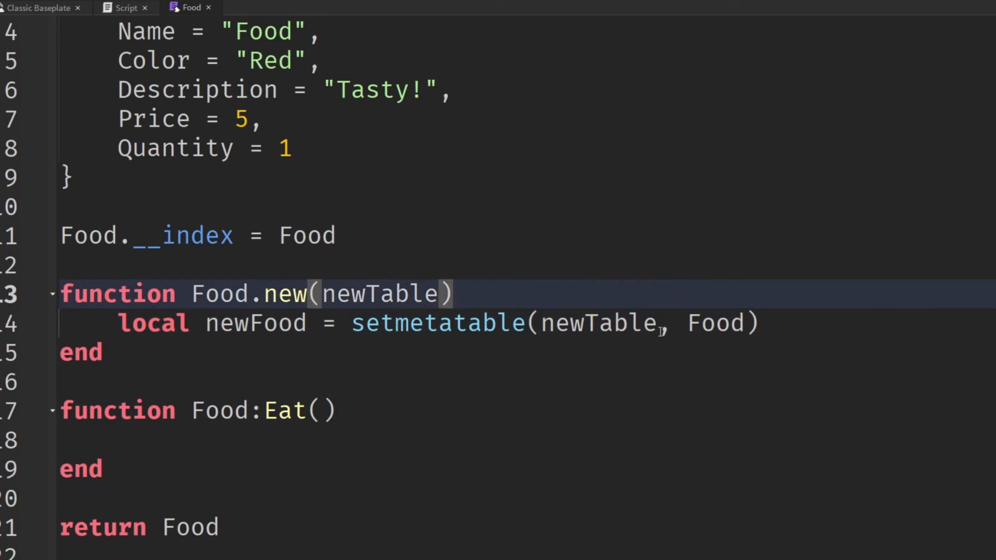
text(or {)
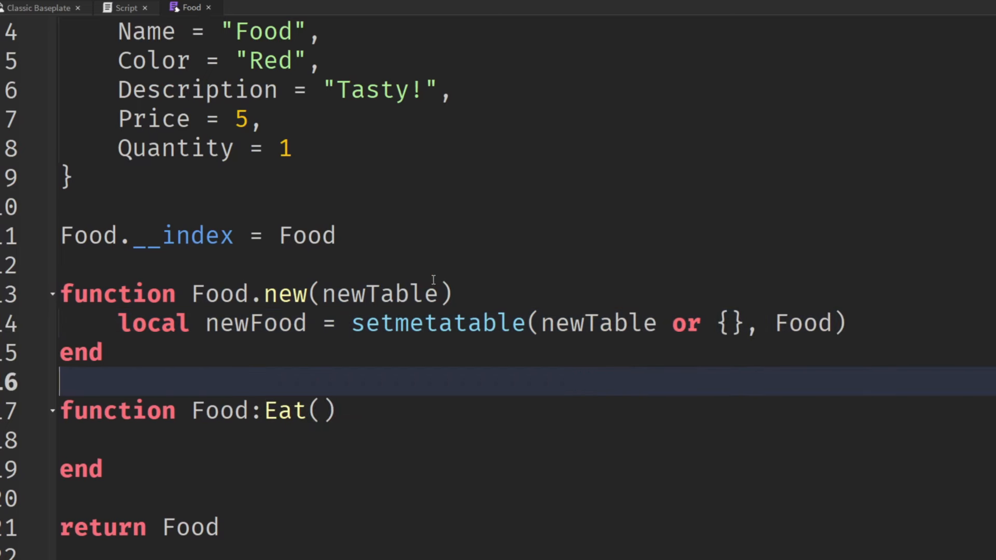
double_click(254, 323)
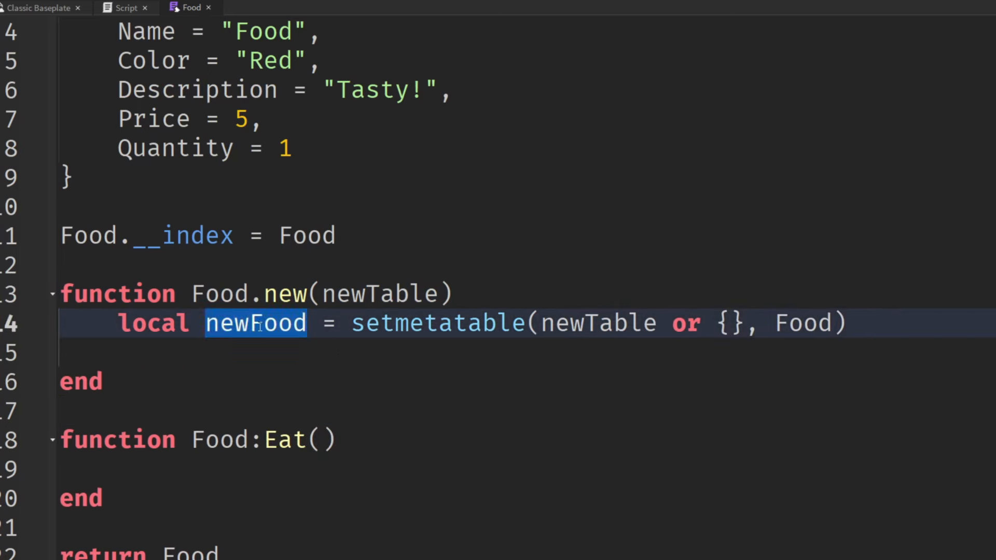
text(newFood =)
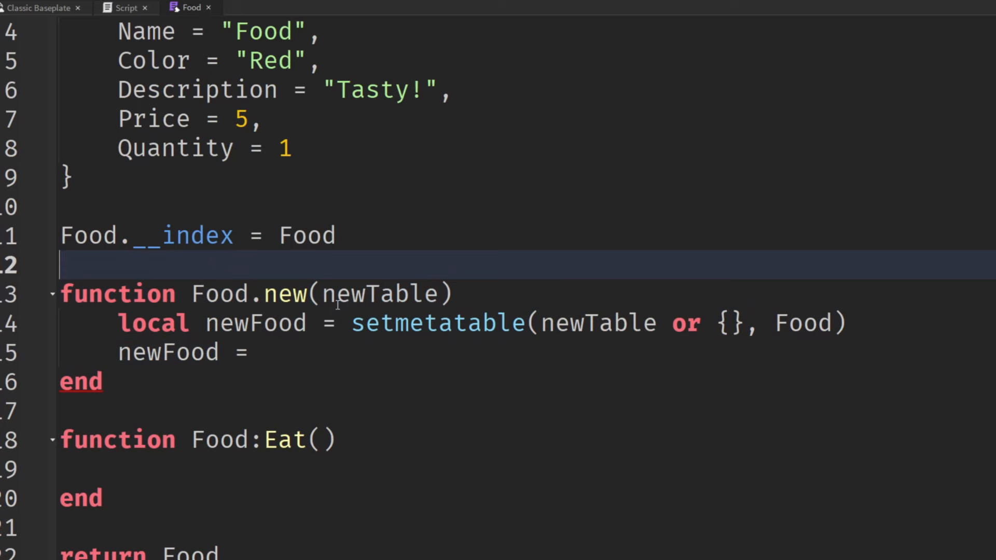
Assign the fallback newFood.Name = newFood.Name or "Some Food" and the other defaults.
click(272, 353)
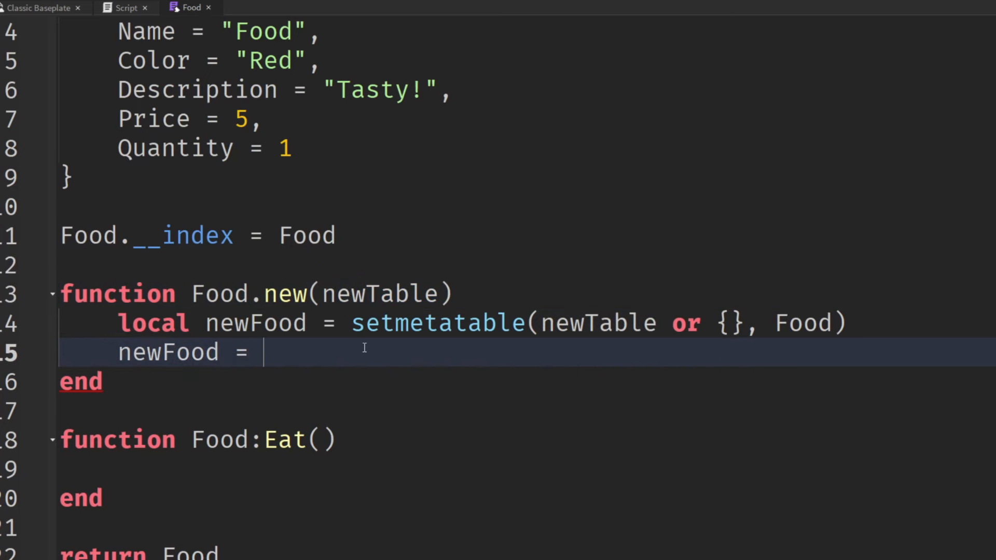
text(newFood.Nam)
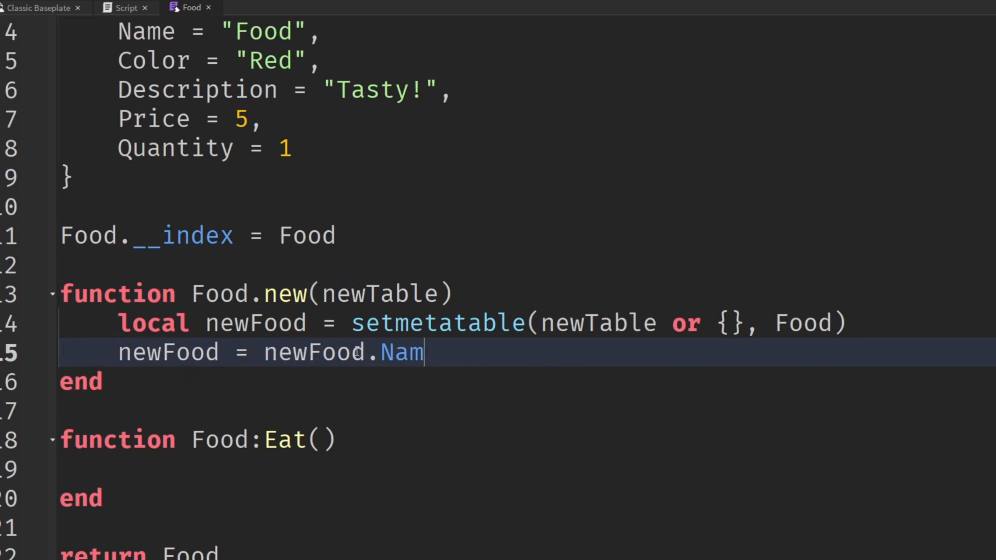
text(e or "")
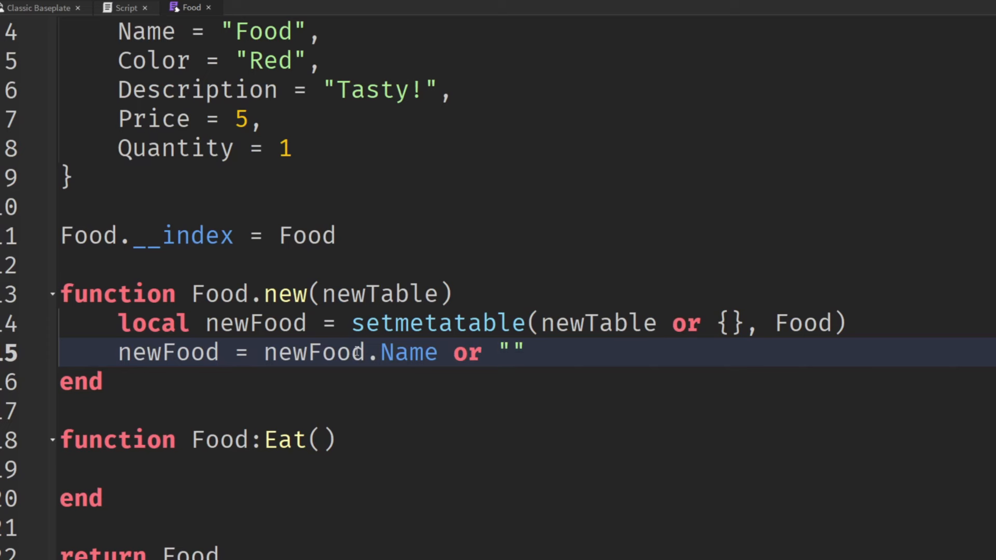
text(Some F)
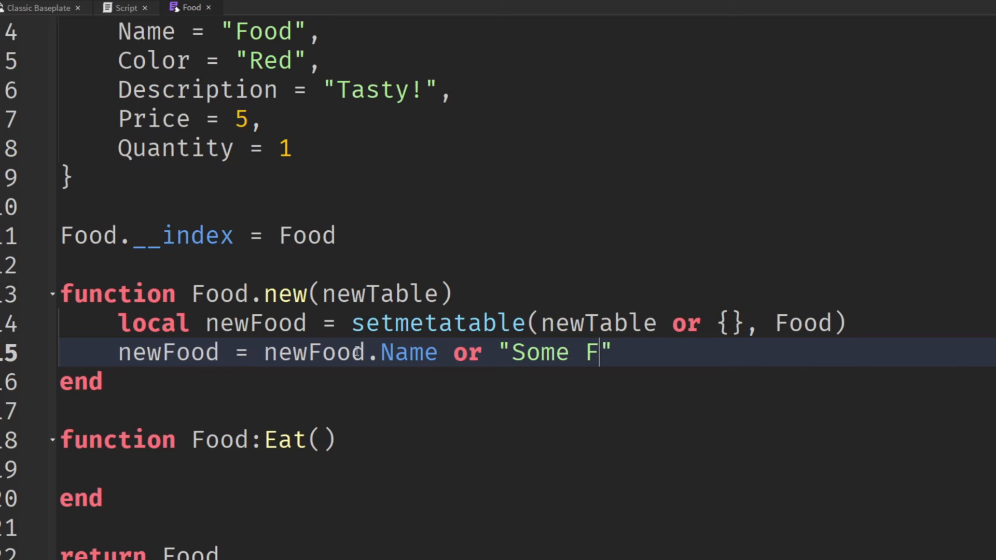
text(ood)
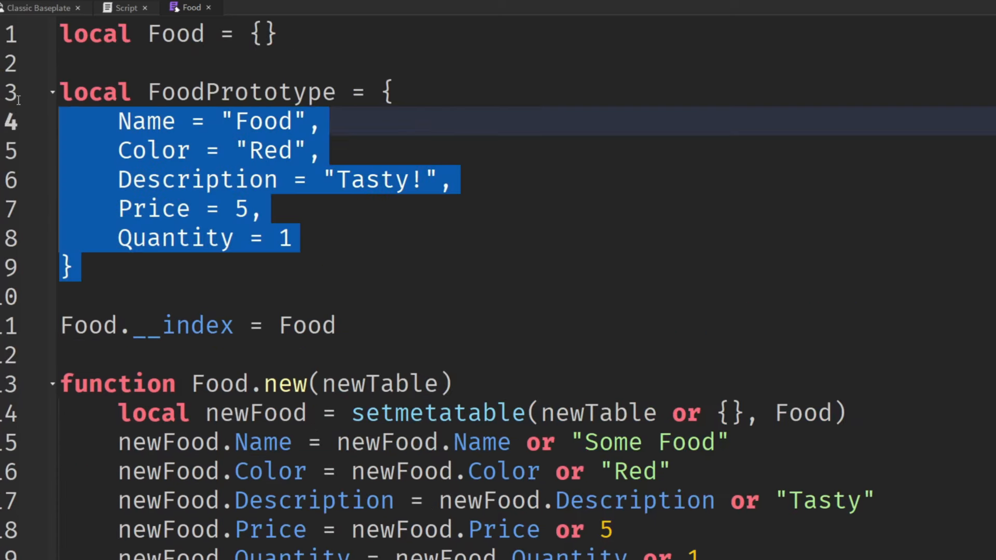
Delete the FoodPrototype table and make Food.new return newFood, then go to the Script.
key(Delete)
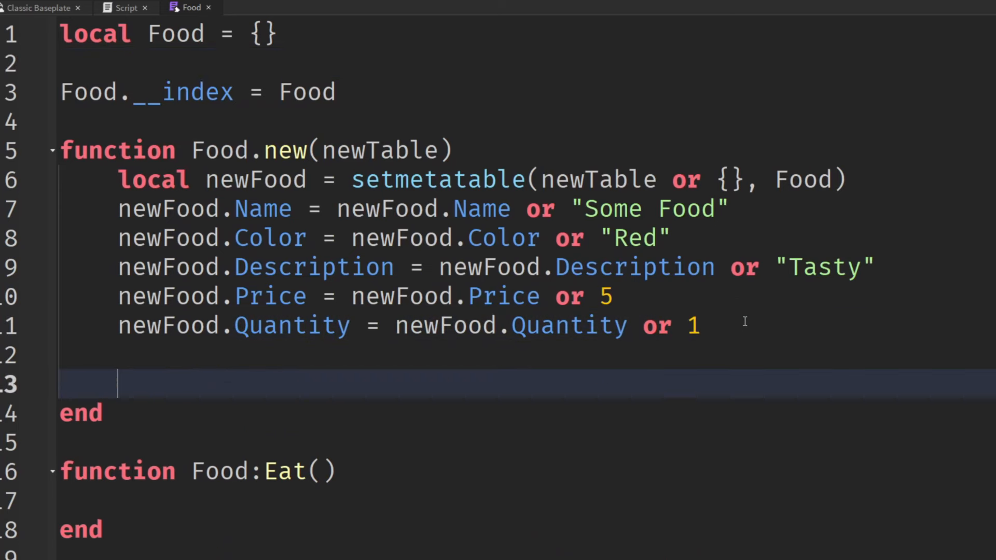
text(return newFood)
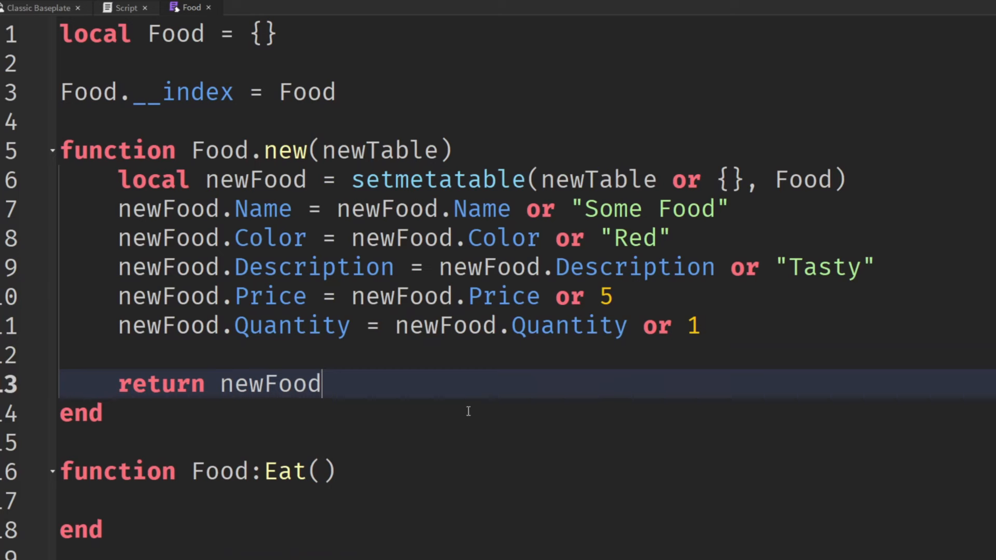
click(125, 7)
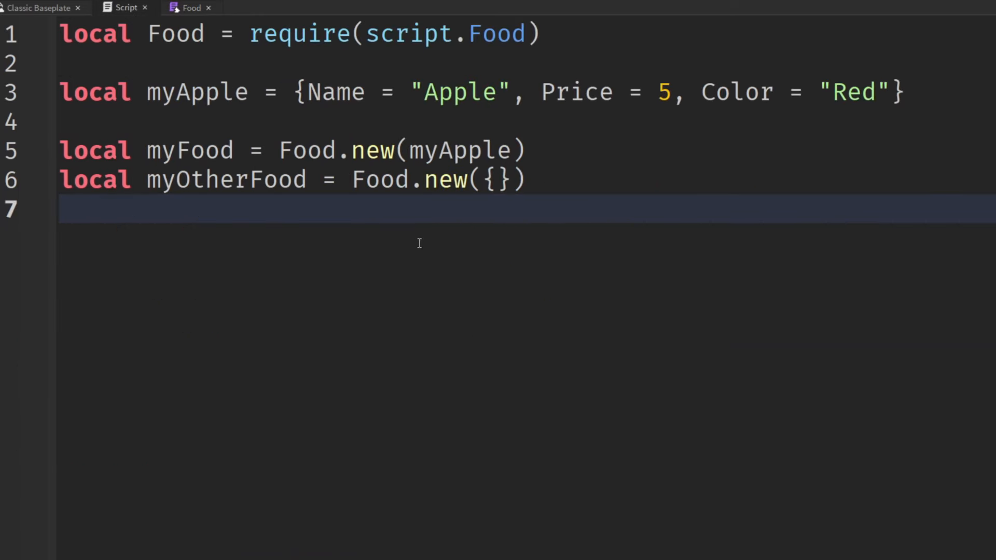
mouse_move(259, 232)
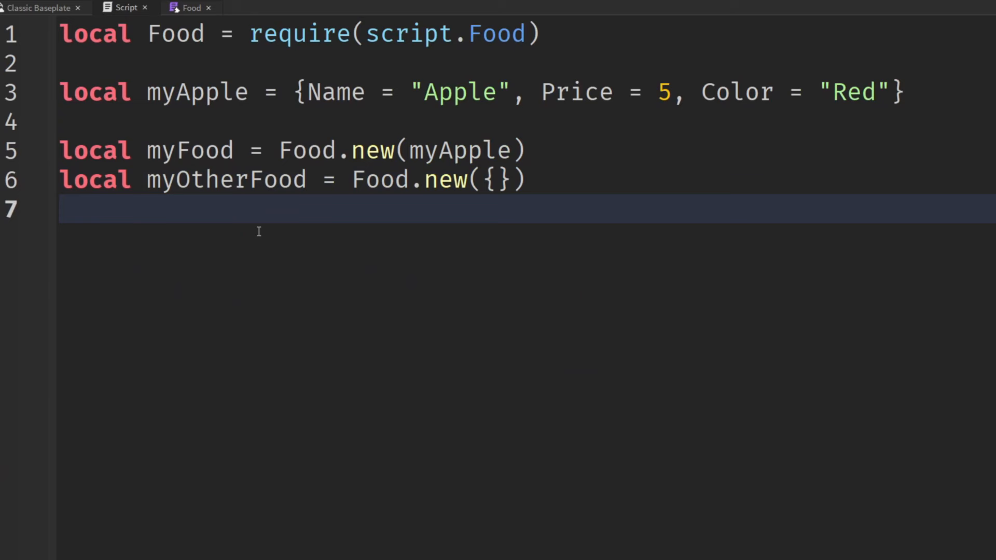
Print myOtherFood, run the game to see its table in Output, and reopen the Food module.
text(print(my)
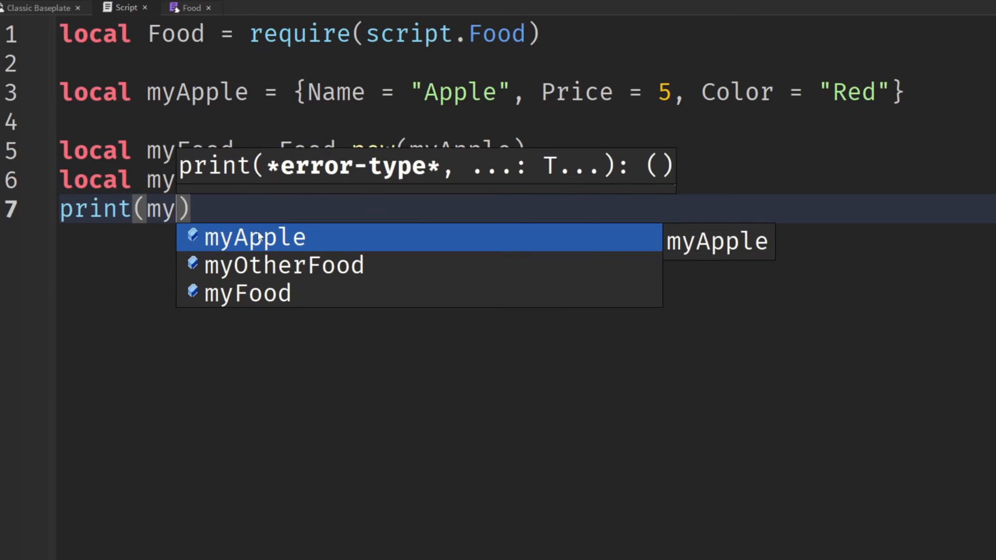
click(283, 265)
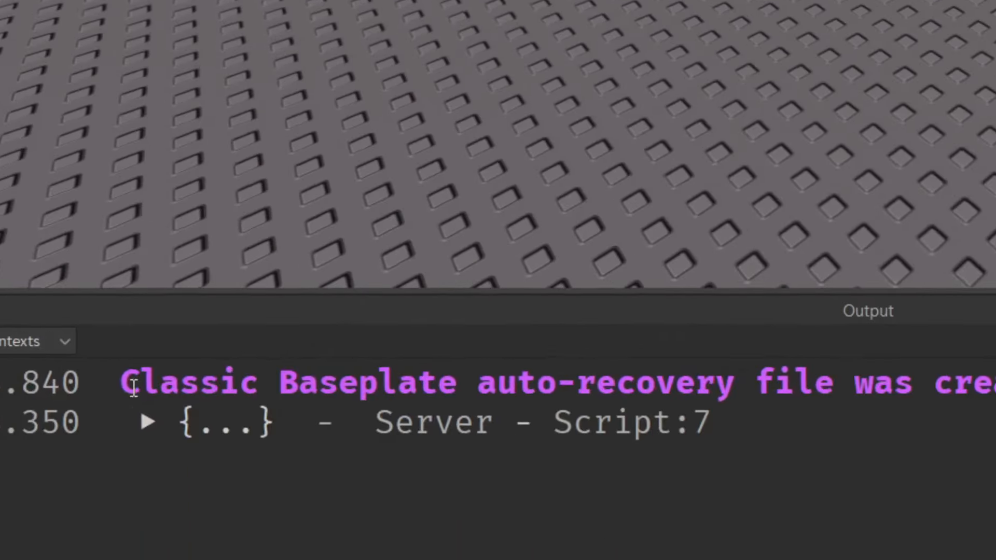
click(146, 421)
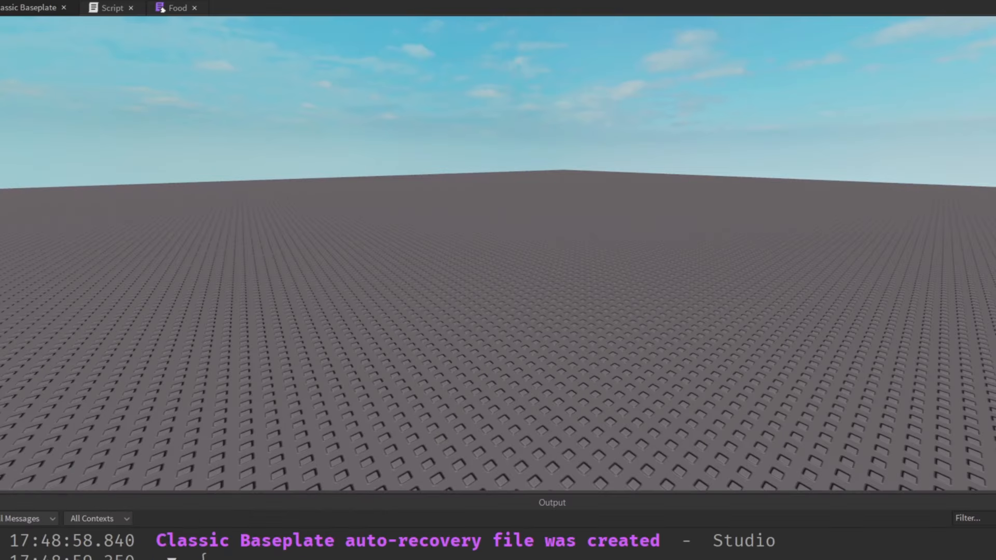
click(184, 7)
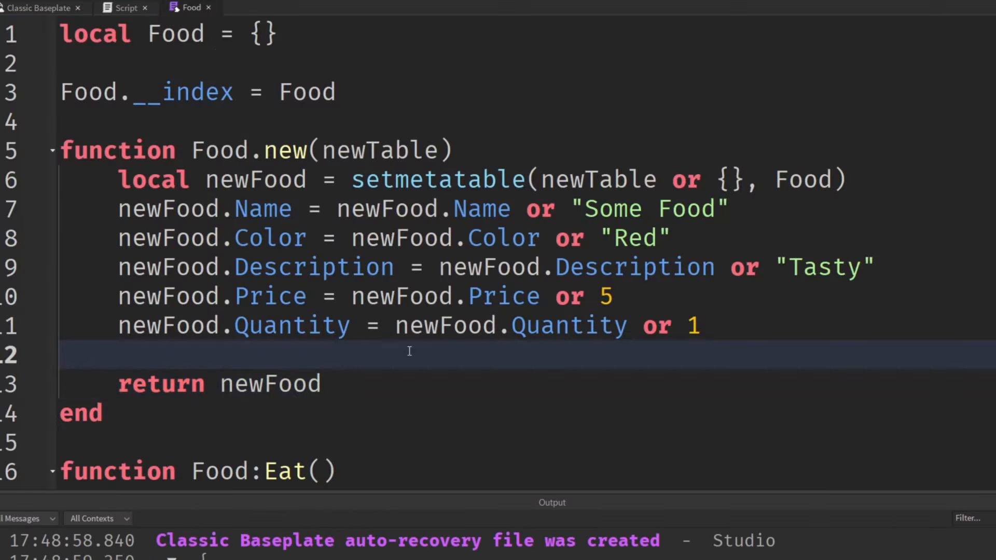
Make Food:Eat() subtract 1 with self.Quantity -= 1.
scroll(down, 3)
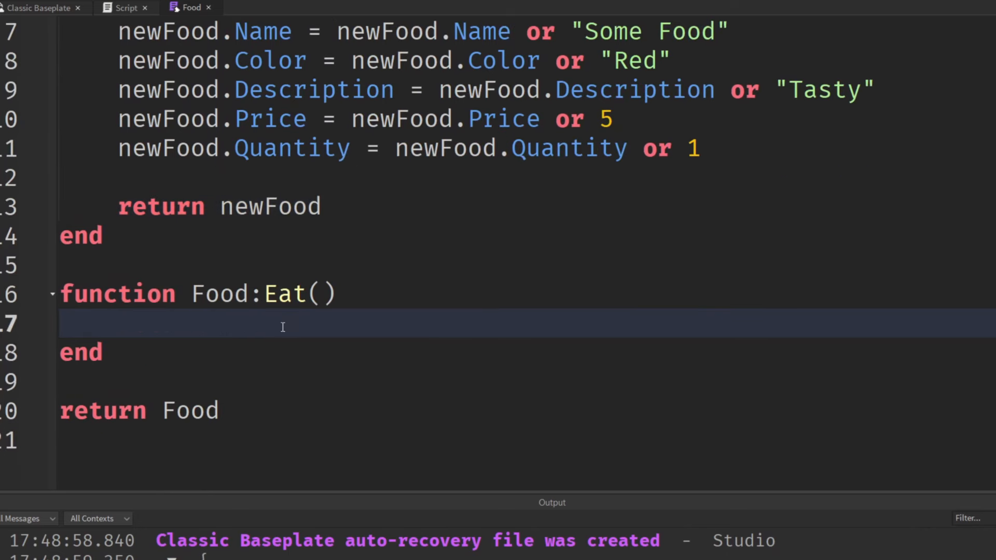
scroll(up, 3)
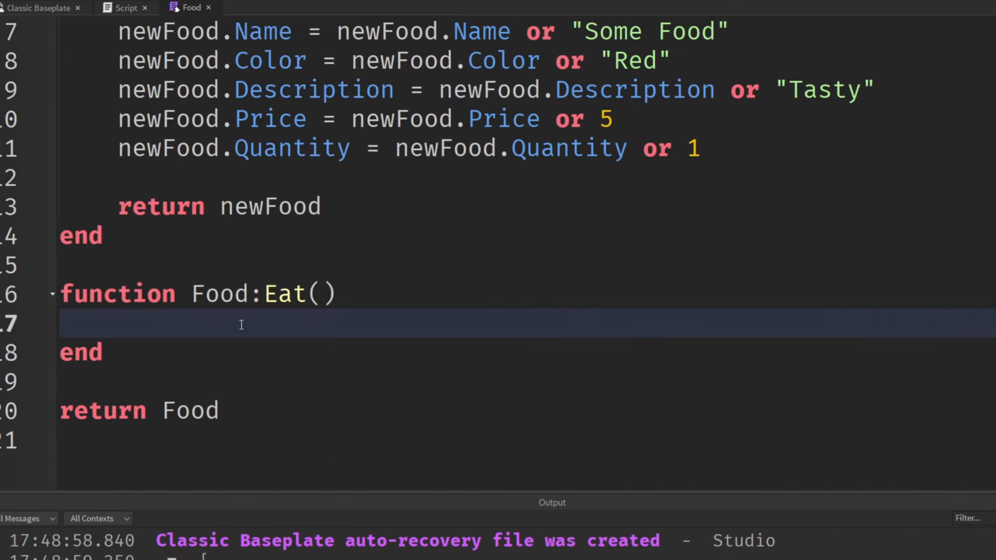
scroll(up, 3)
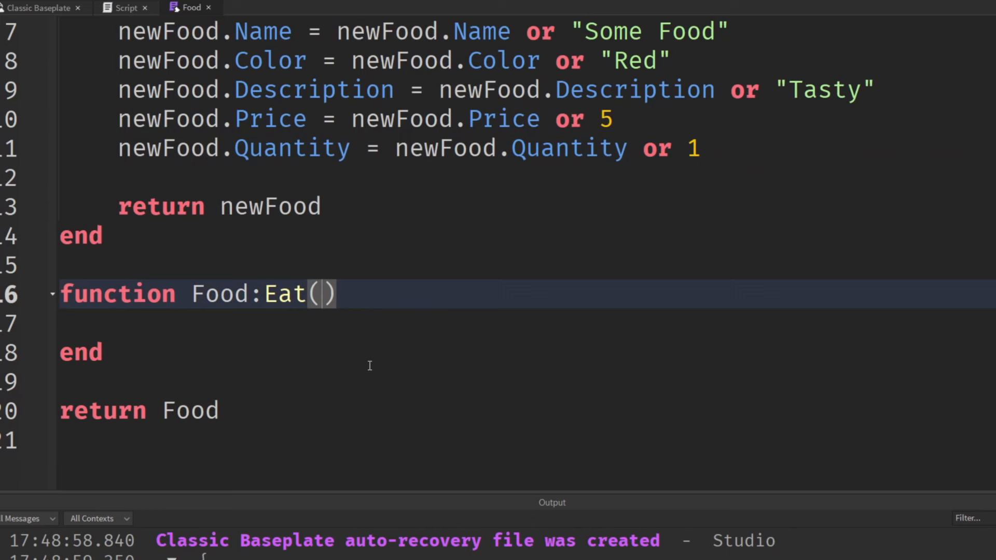
text(newFood)
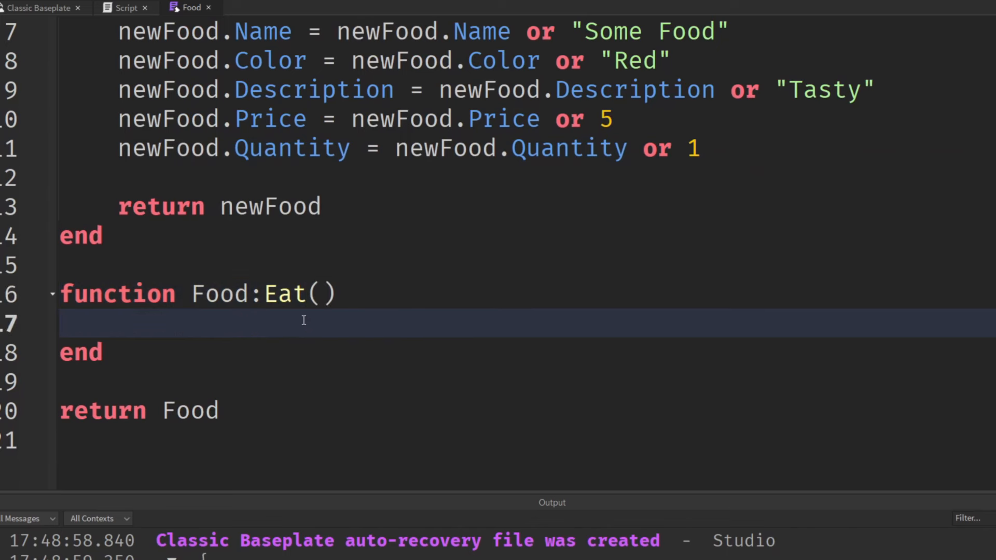
click(253, 294)
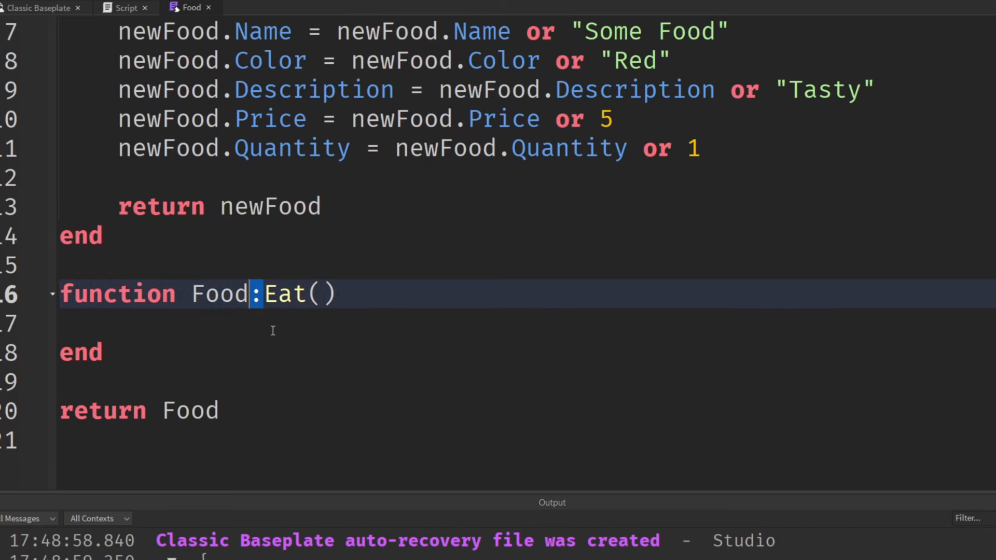
text(self.)
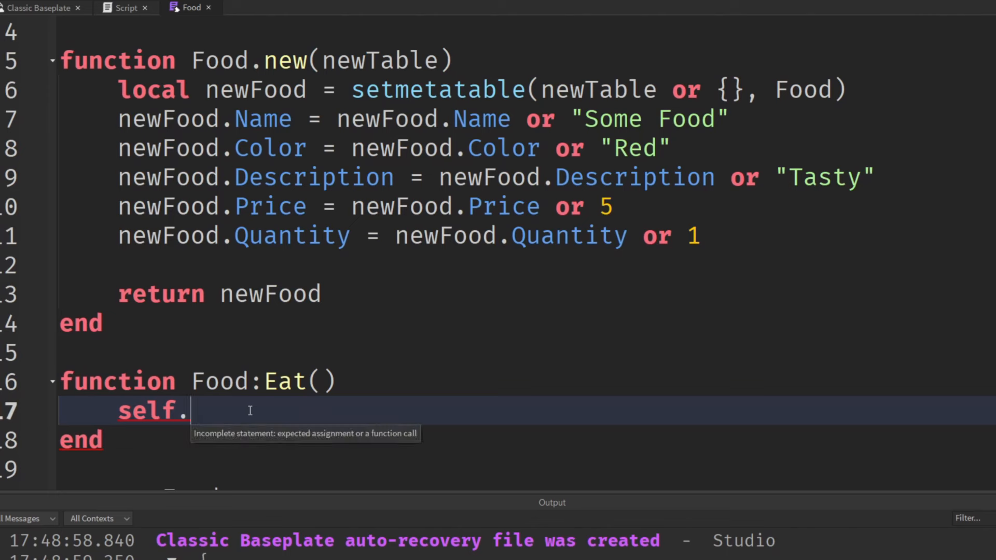
text(Quant)
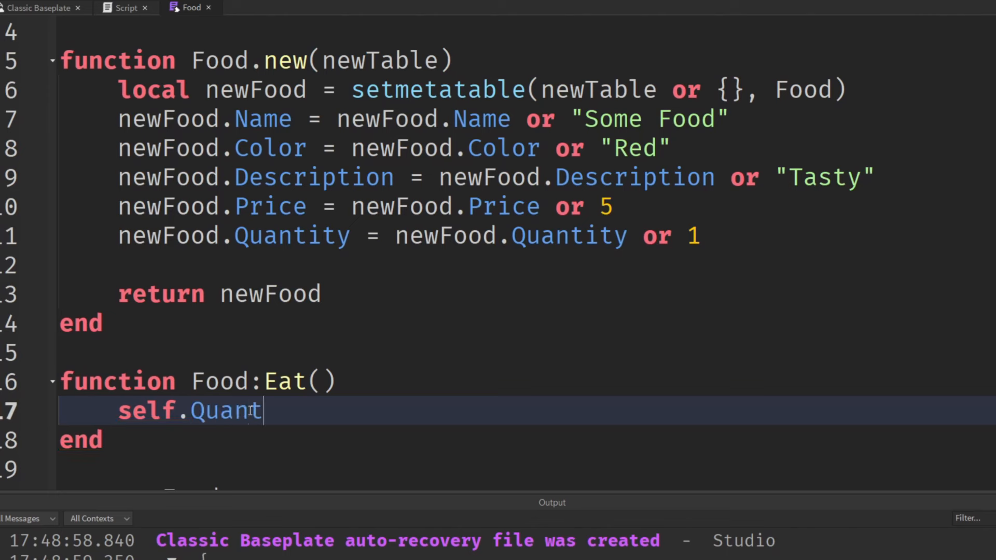
text(ity -=)
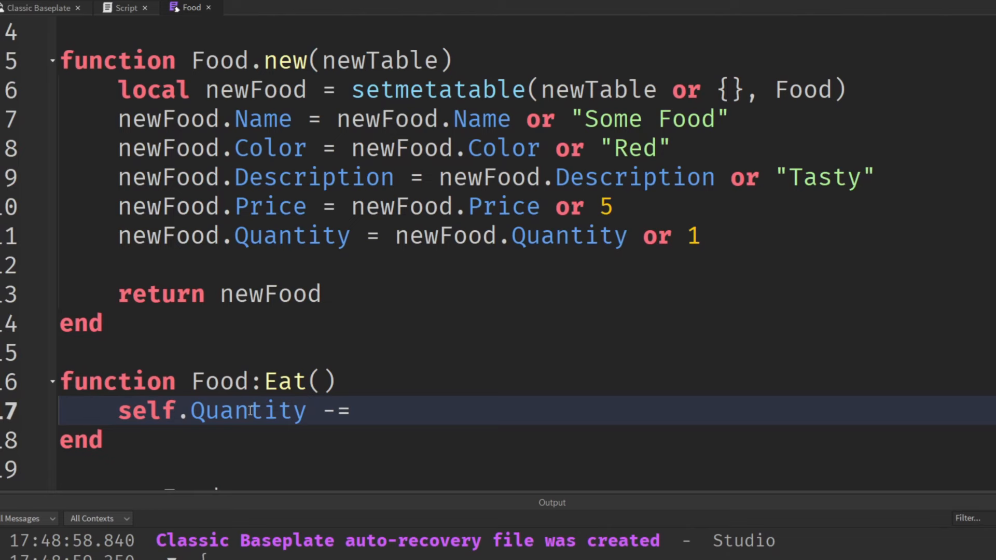
Print self.Name, "has been eaten. New quantity is", self.Quantity inside Eat.
text(print()
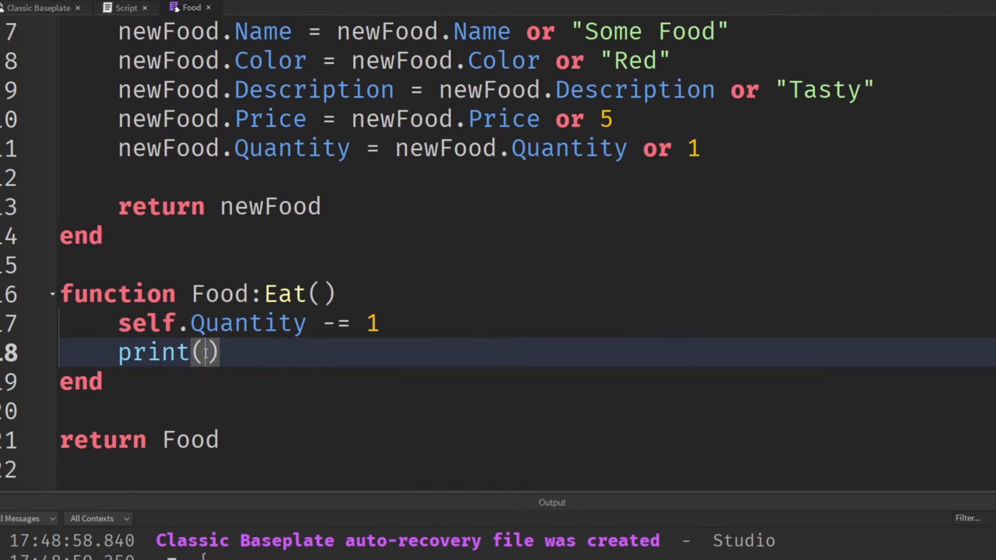
text(self.Name)
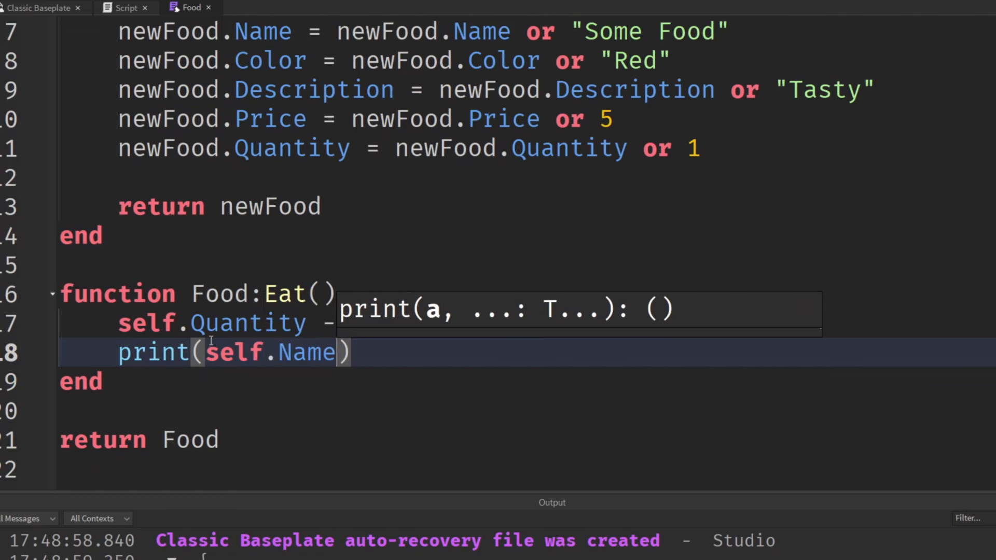
text(, "has been e)
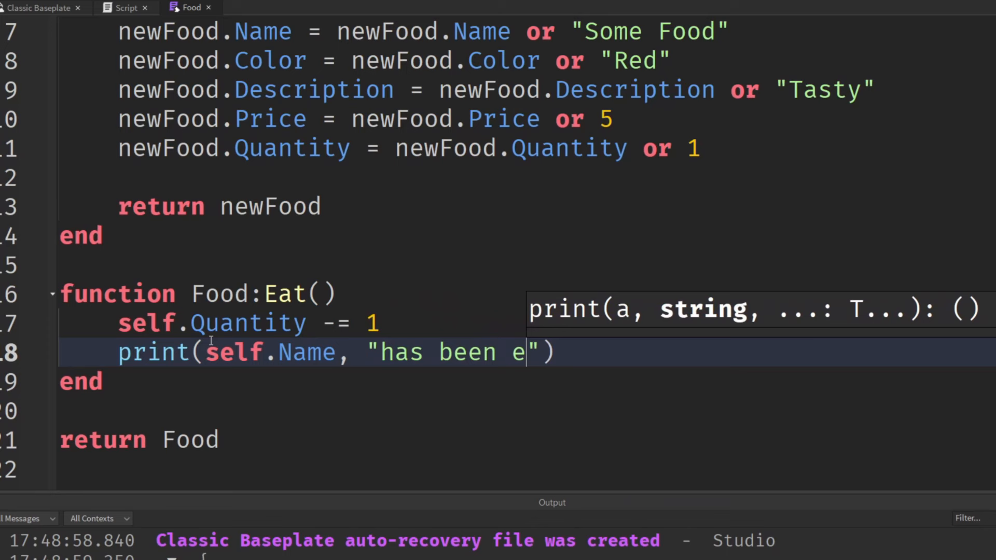
text(aten.)
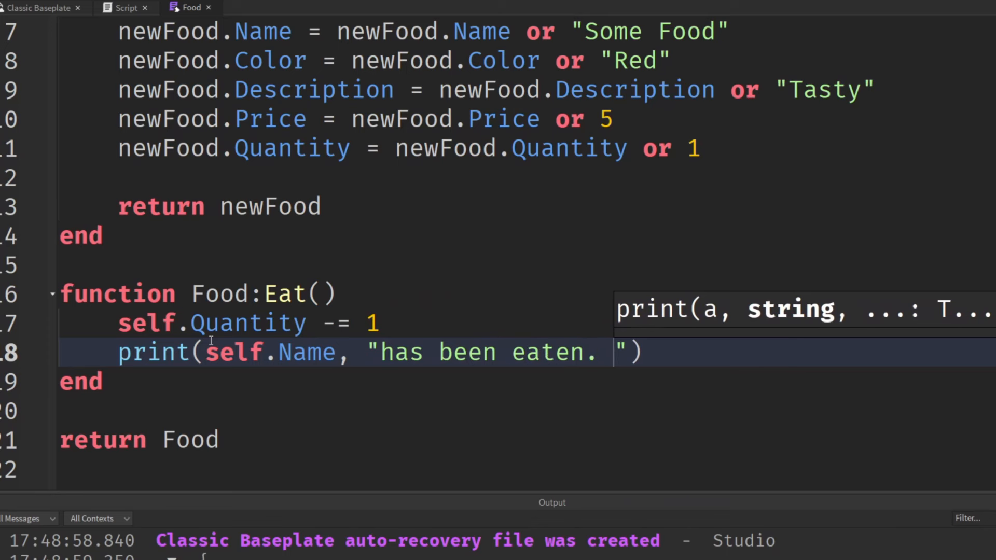
text(Ne)
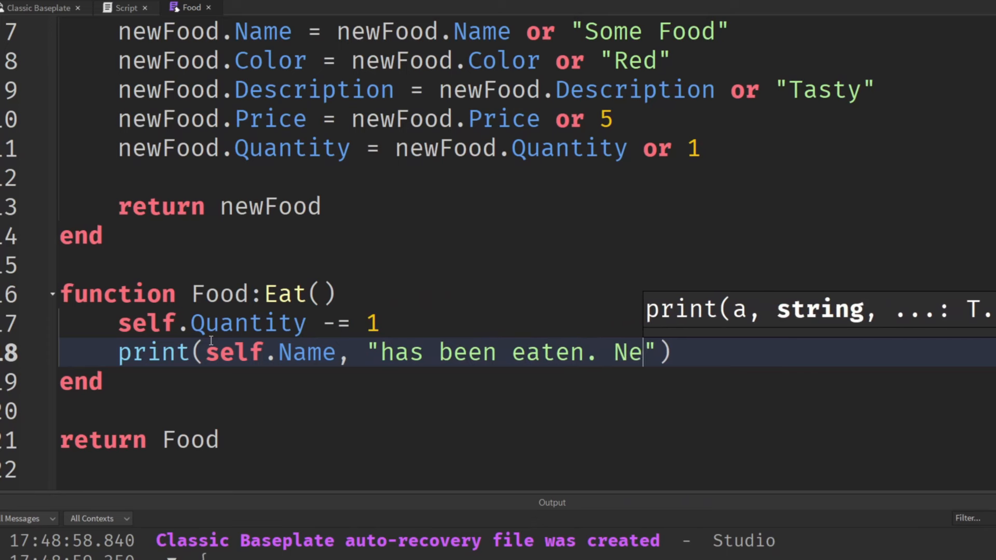
text(w quantity is)
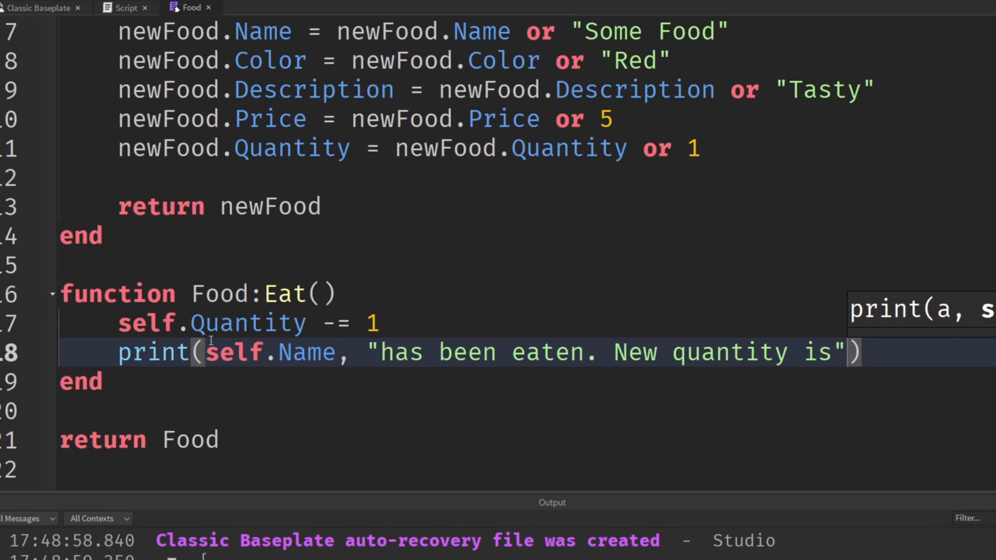
text(, self)
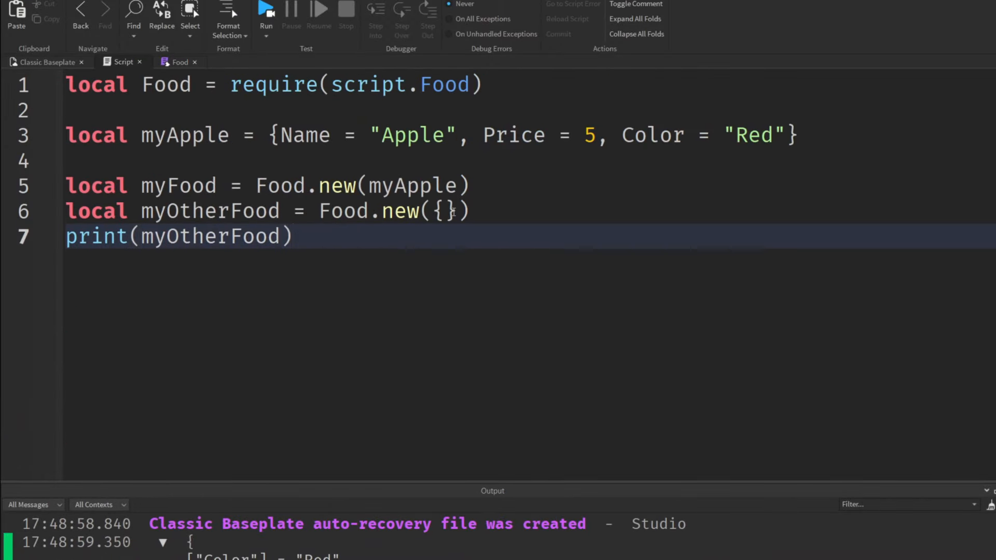
Create myOtherFood with no arguments, call myOtherFood:Eat() instead of printing, and run.
key(Backspace)
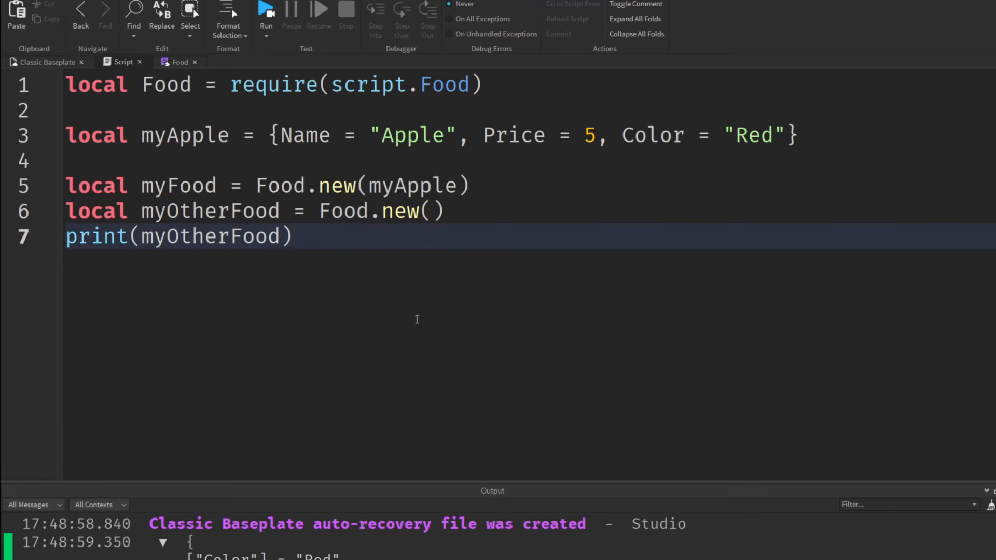
mouse_move(191, 242)
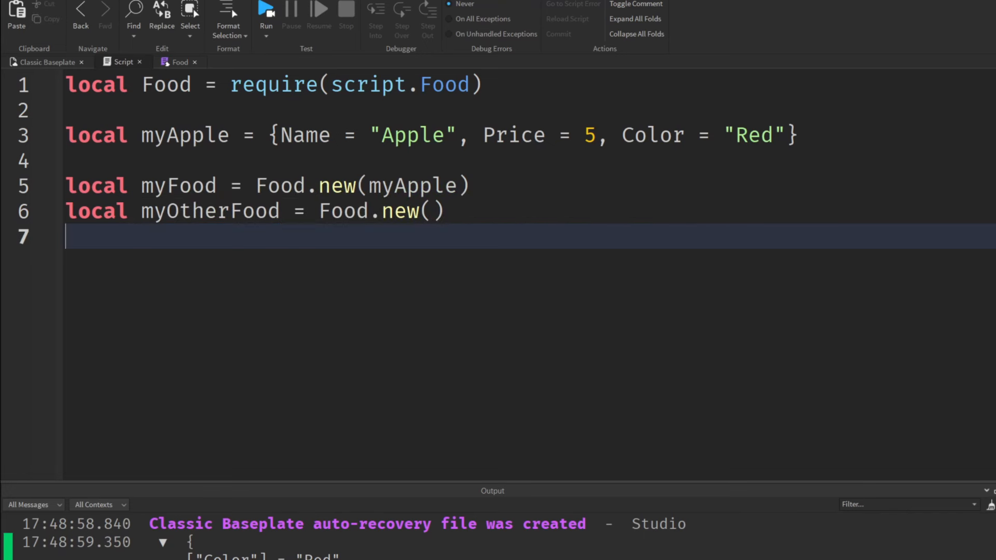
text(myOtherFood:Eat())
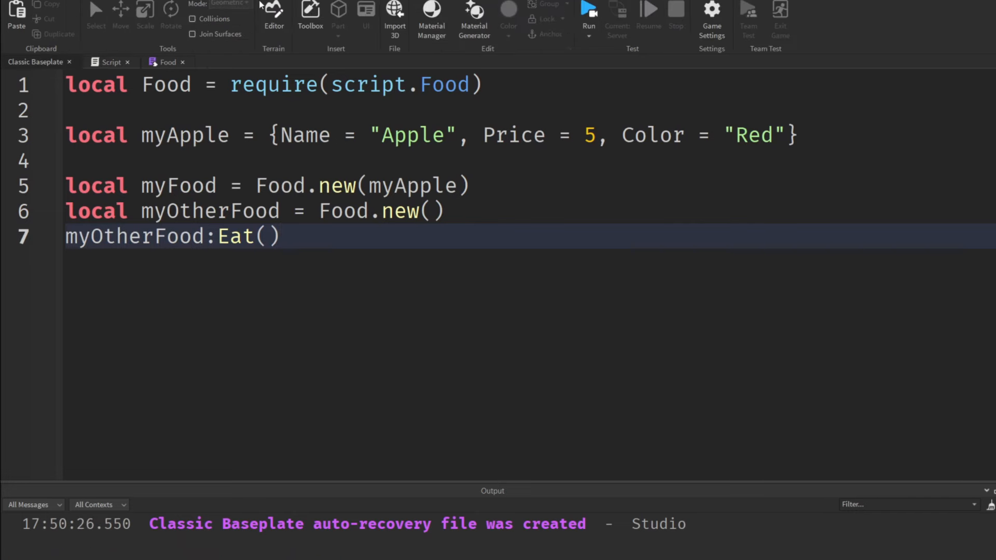
click(588, 9)
text({)
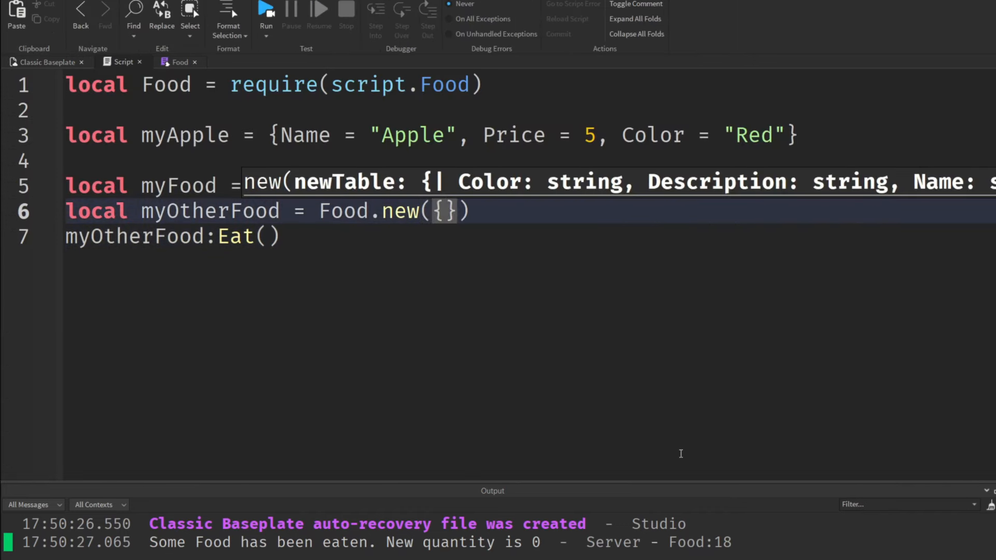
Pass {Name = "Pasta", Quantity = 10} to Food.new for myOtherFood and run, printing new quantity 9.
text(Name = "Past)
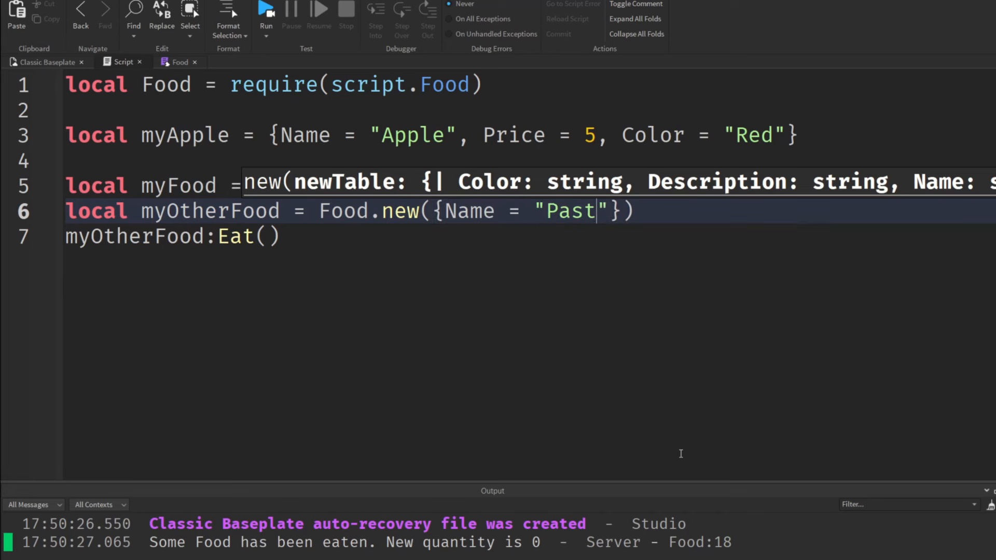
text(a", Quan)
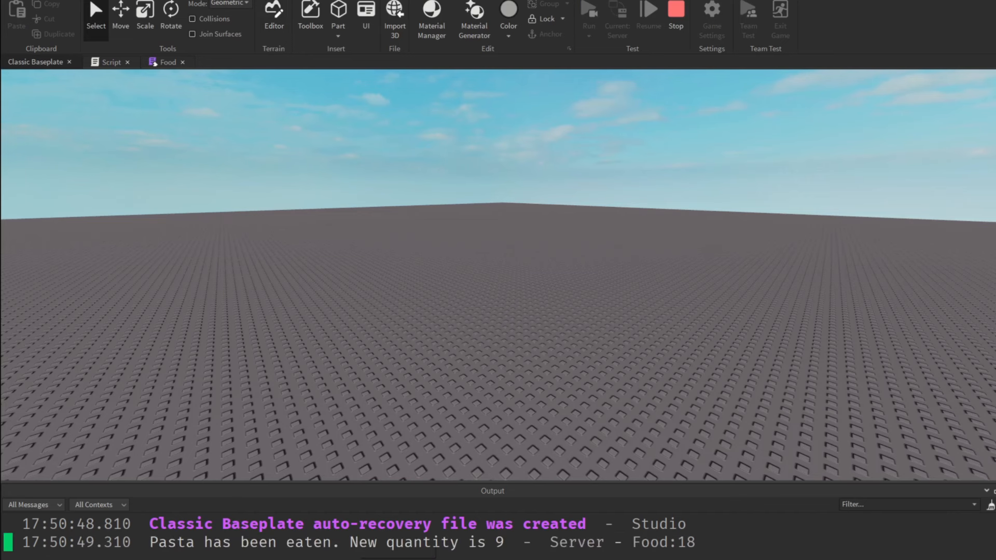
mouse_move(660, 19)
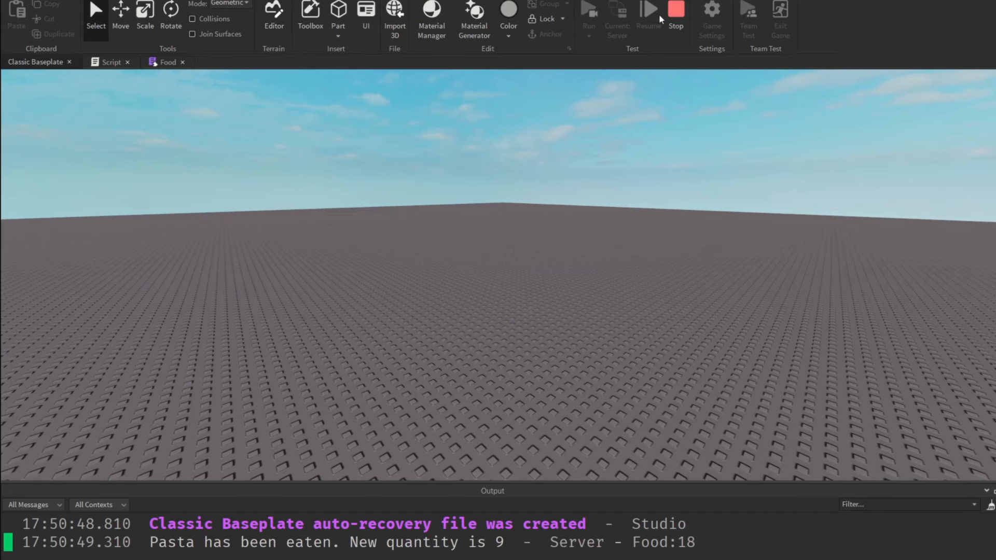
click(111, 61)
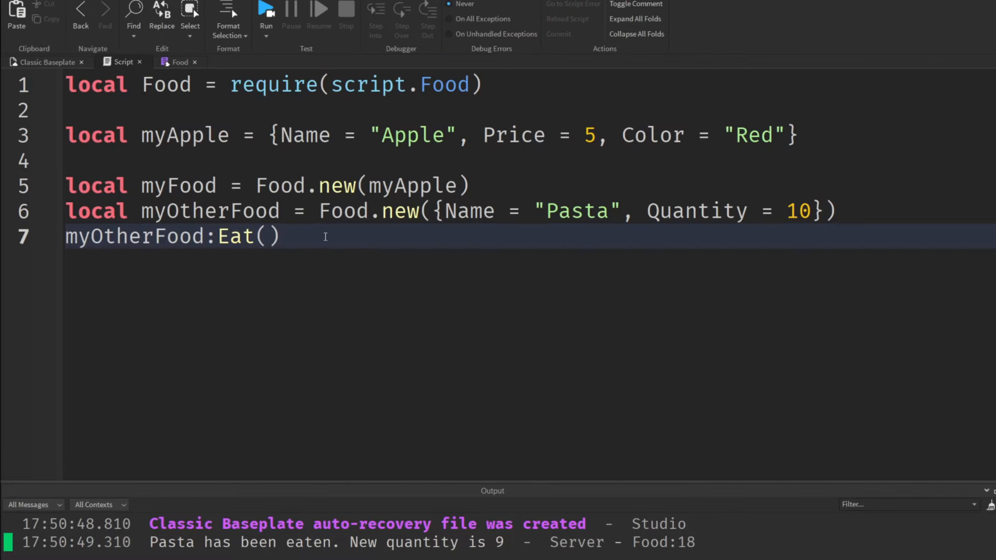
Add myFood:Eat() at the end and run, printing Apple's new quantity 0 after Pasta's 9.
text(myFood)
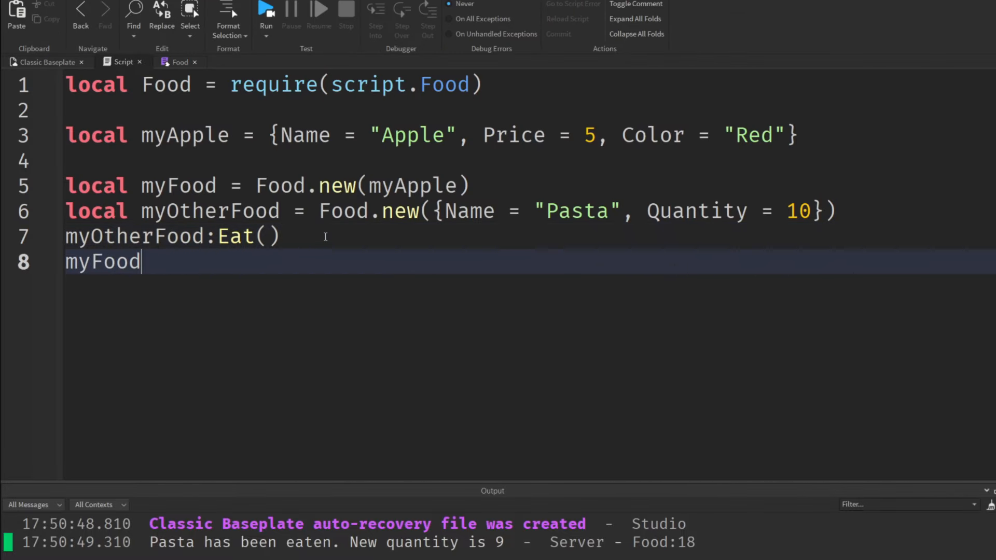
text(:Eat())
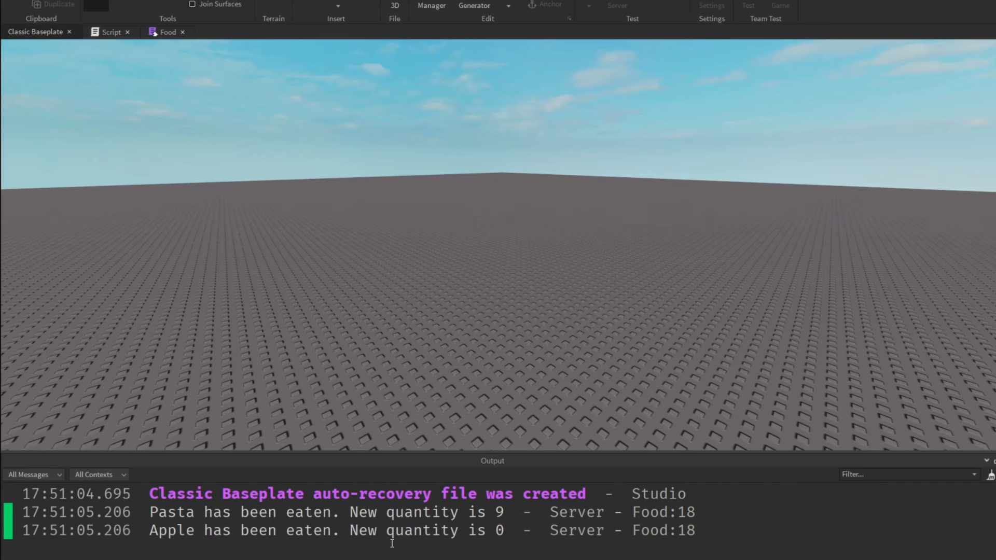
click(122, 32)
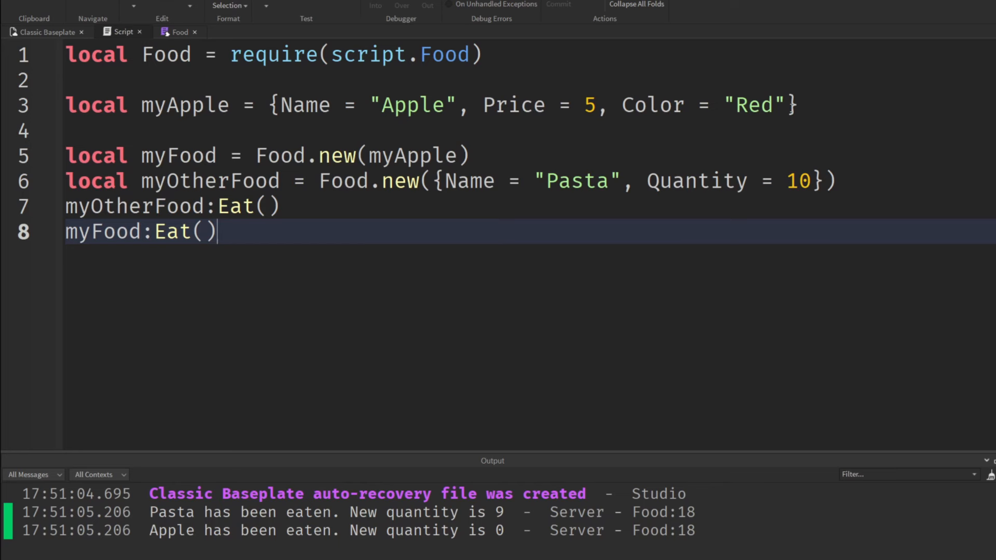
click(820, 105)
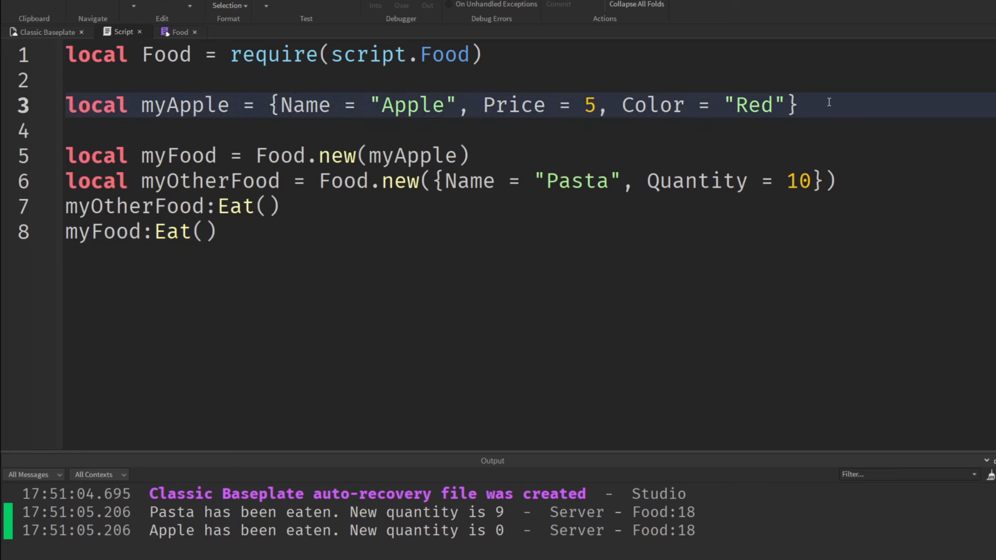